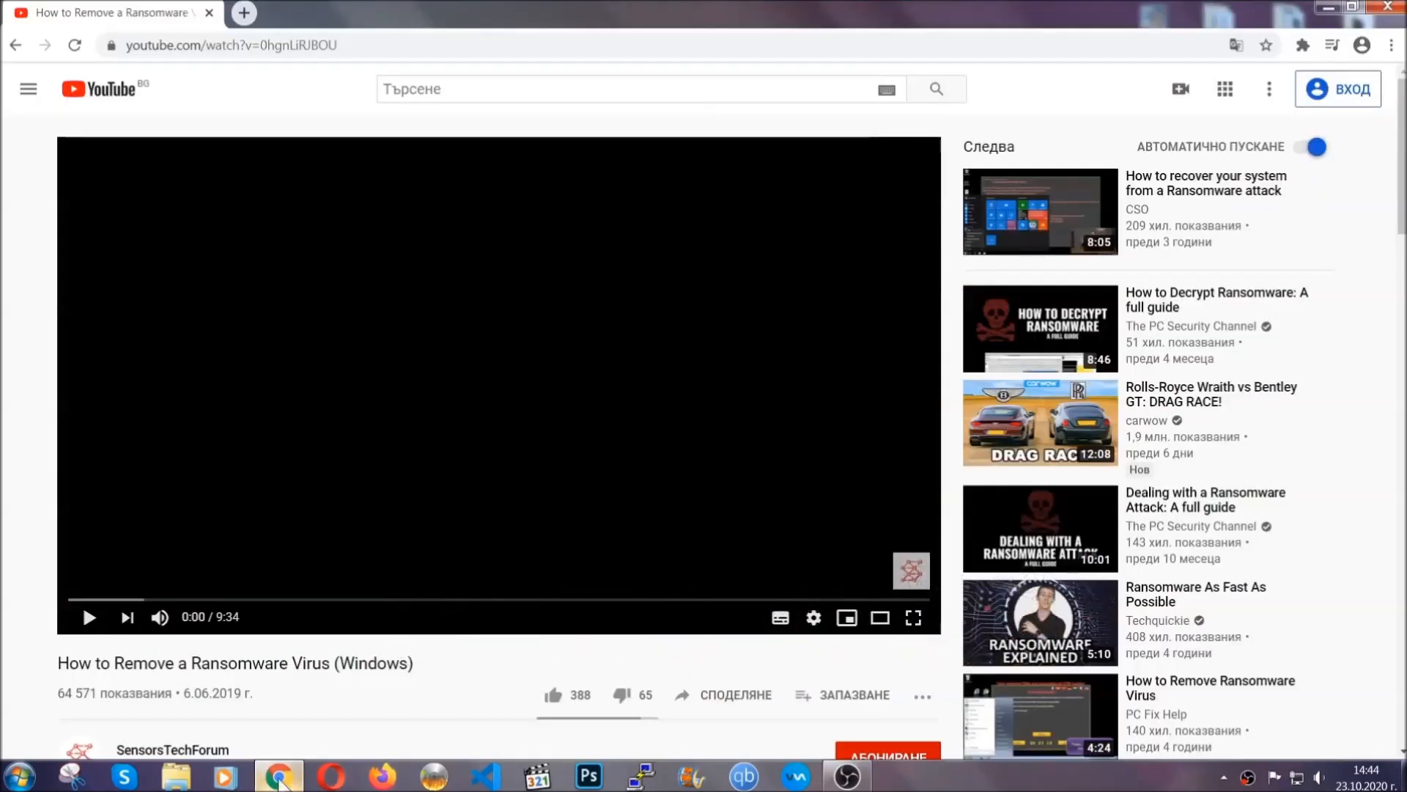
- Follow the SensorsTechForum ransomware article link and download the SpyHunter malware removal tool
scroll("down", 3)
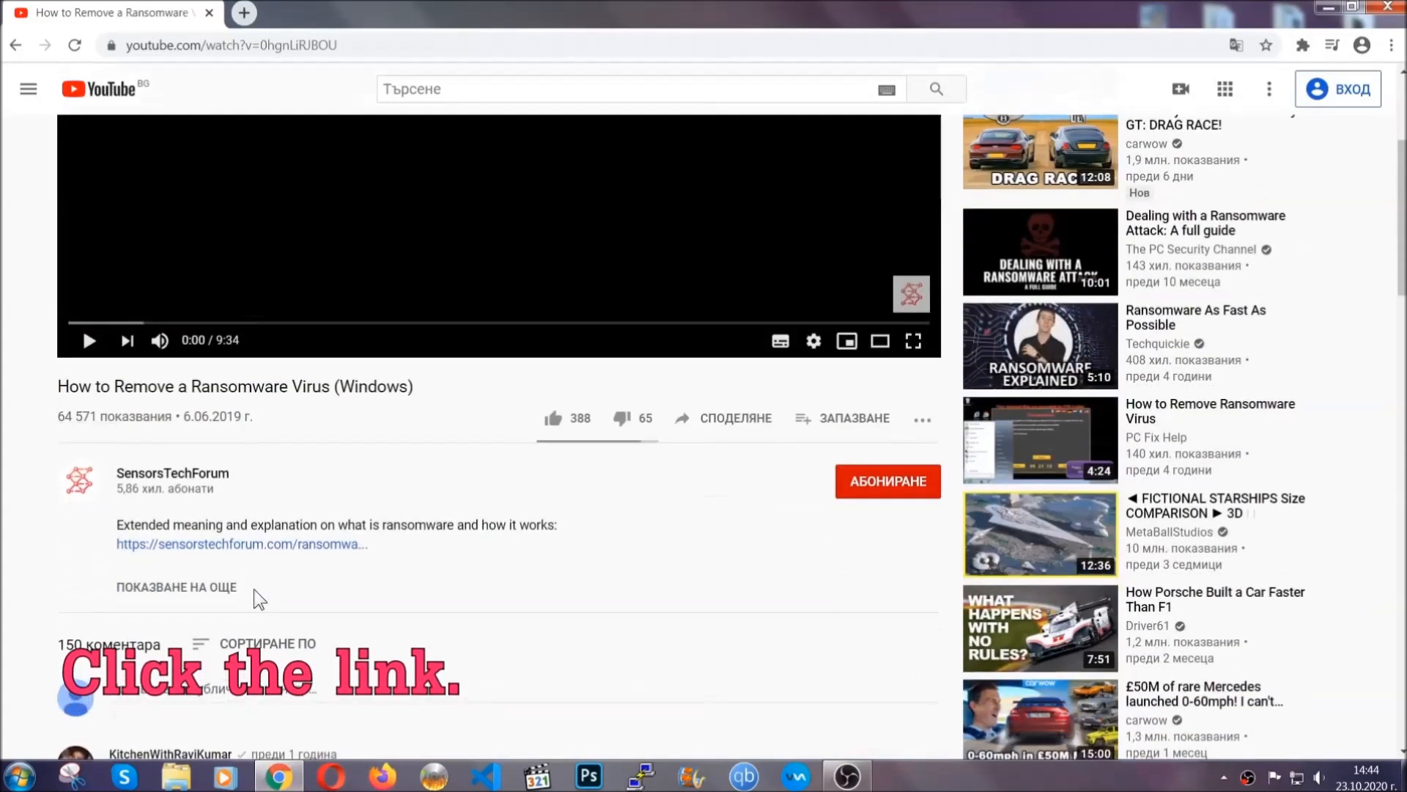
left_click(240, 543)
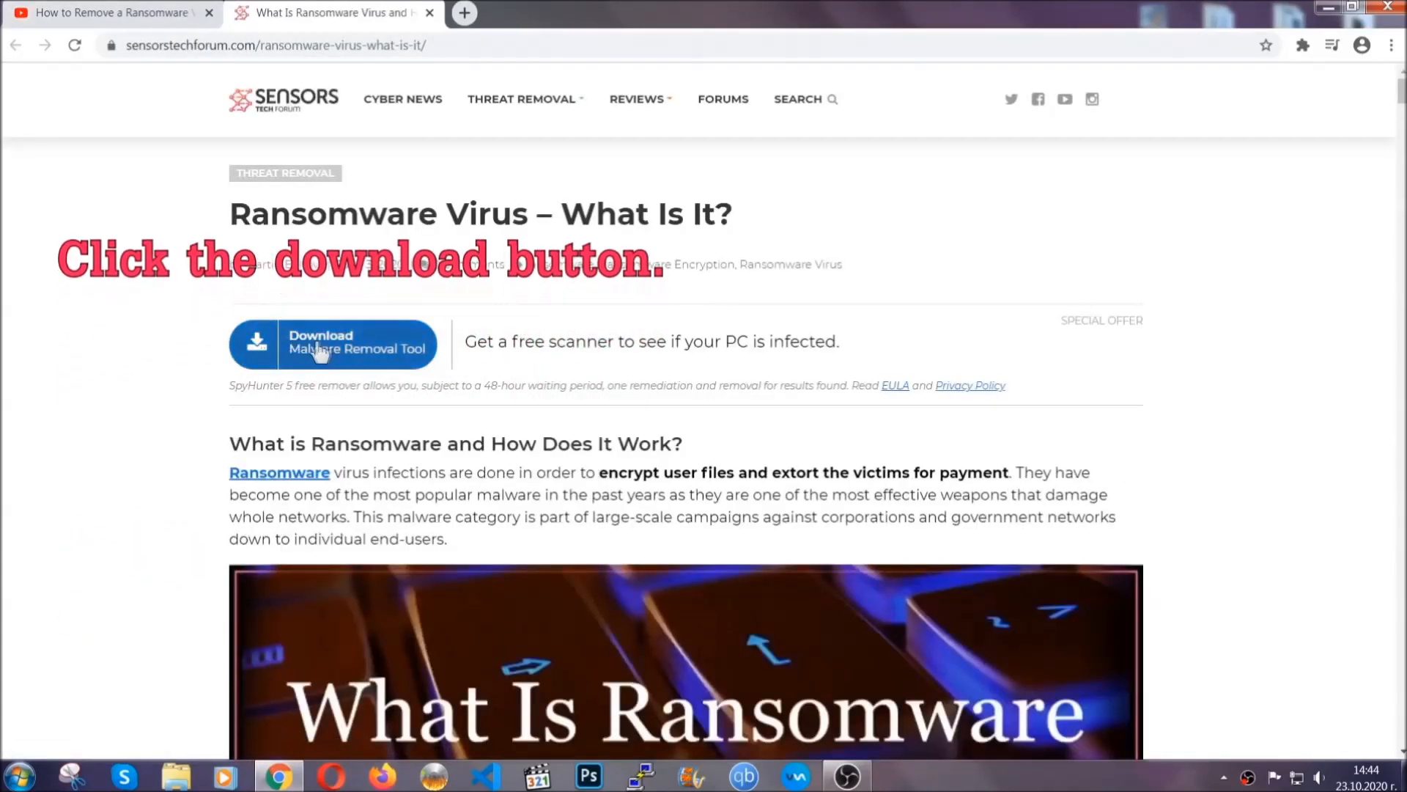
left_click(333, 344)
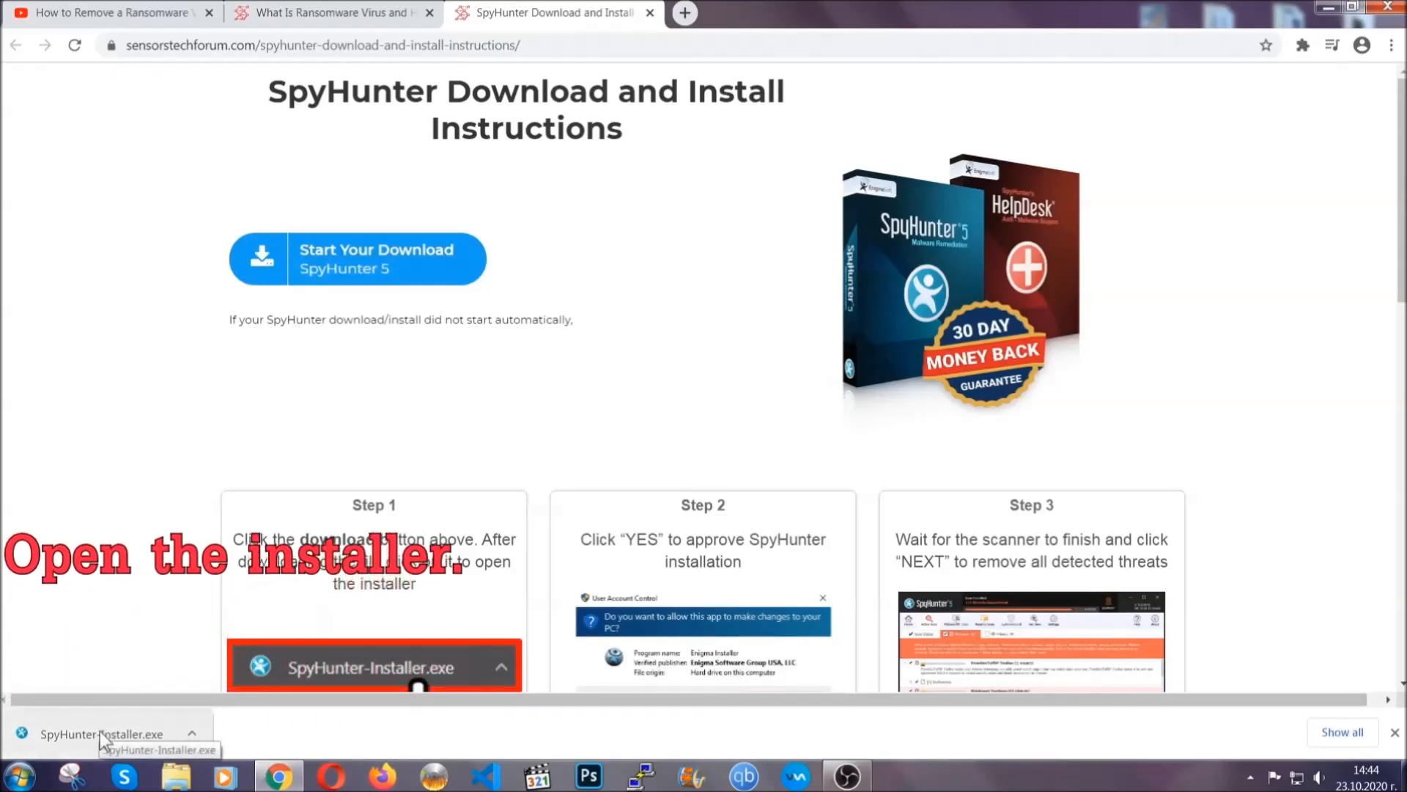
- Run SpyHunter-Installer.exe in English, accept the EULA and start Accept & Install
left_click(101, 732)
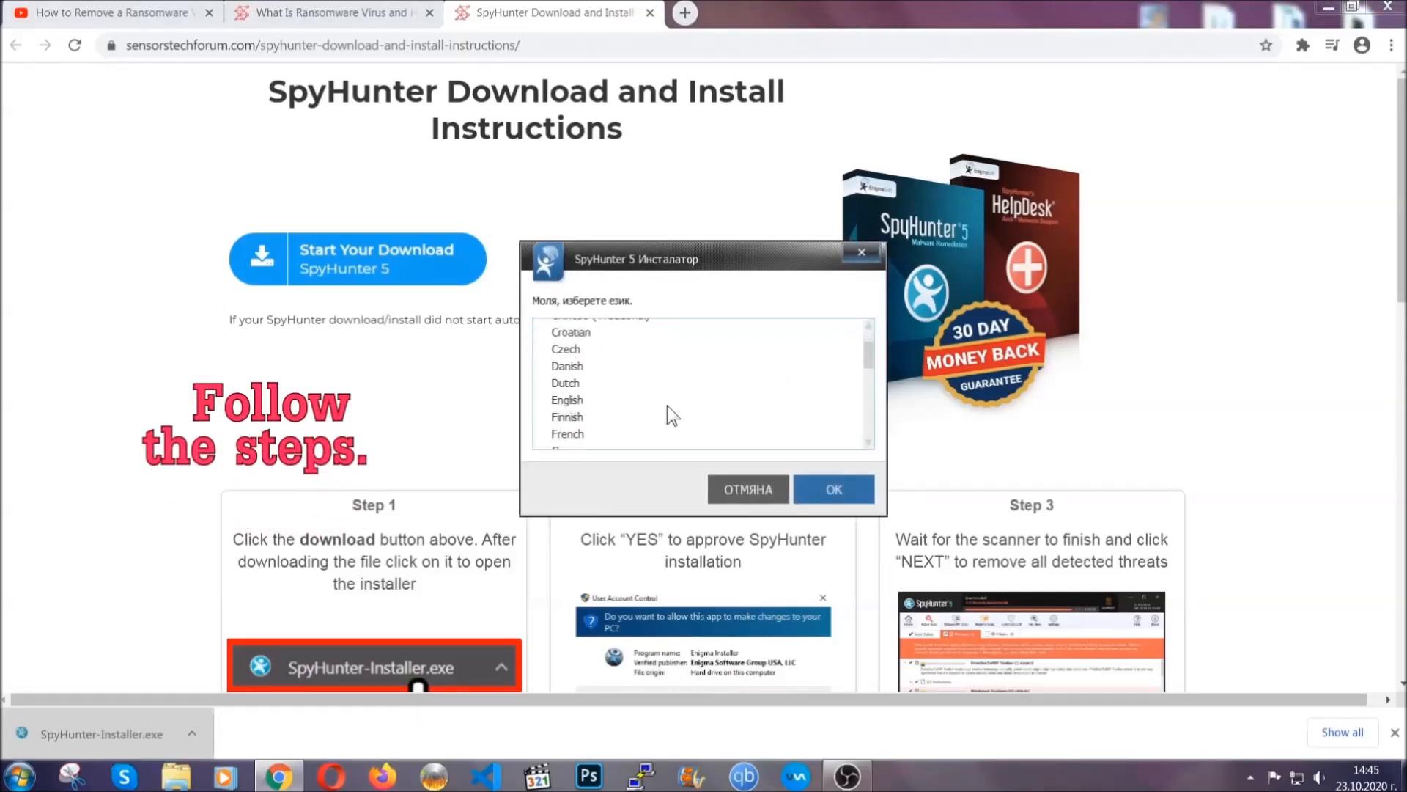
left_click(568, 399)
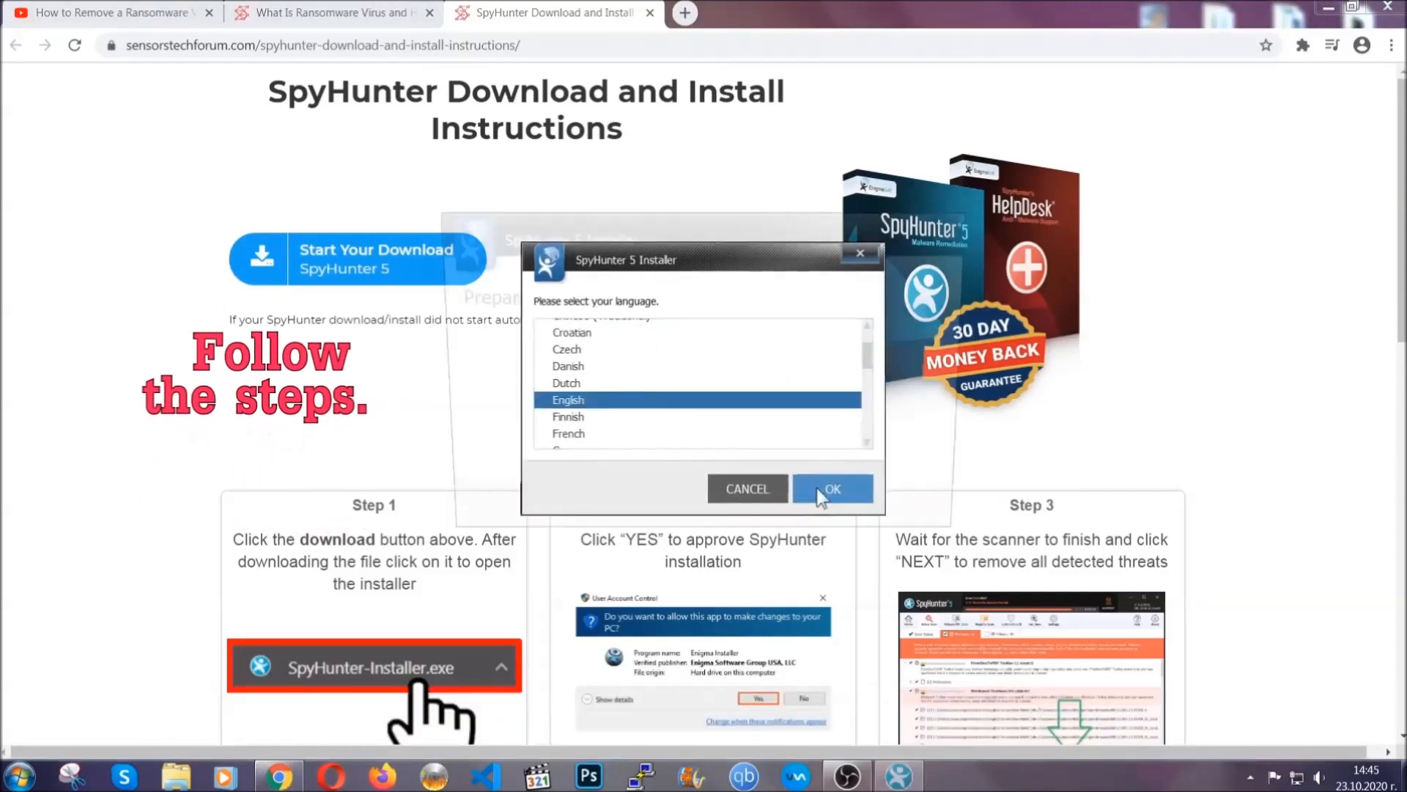
left_click(829, 489)
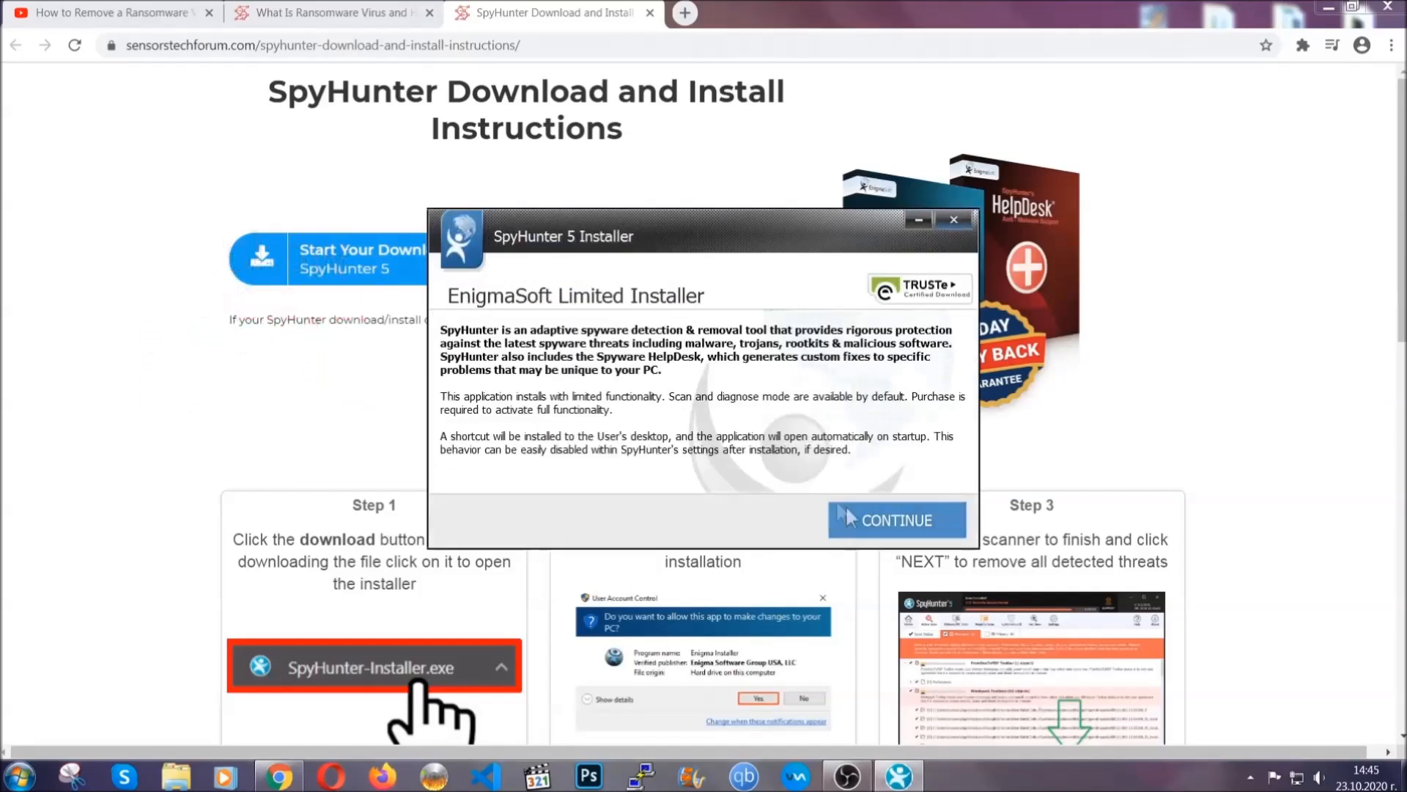
left_click(894, 519)
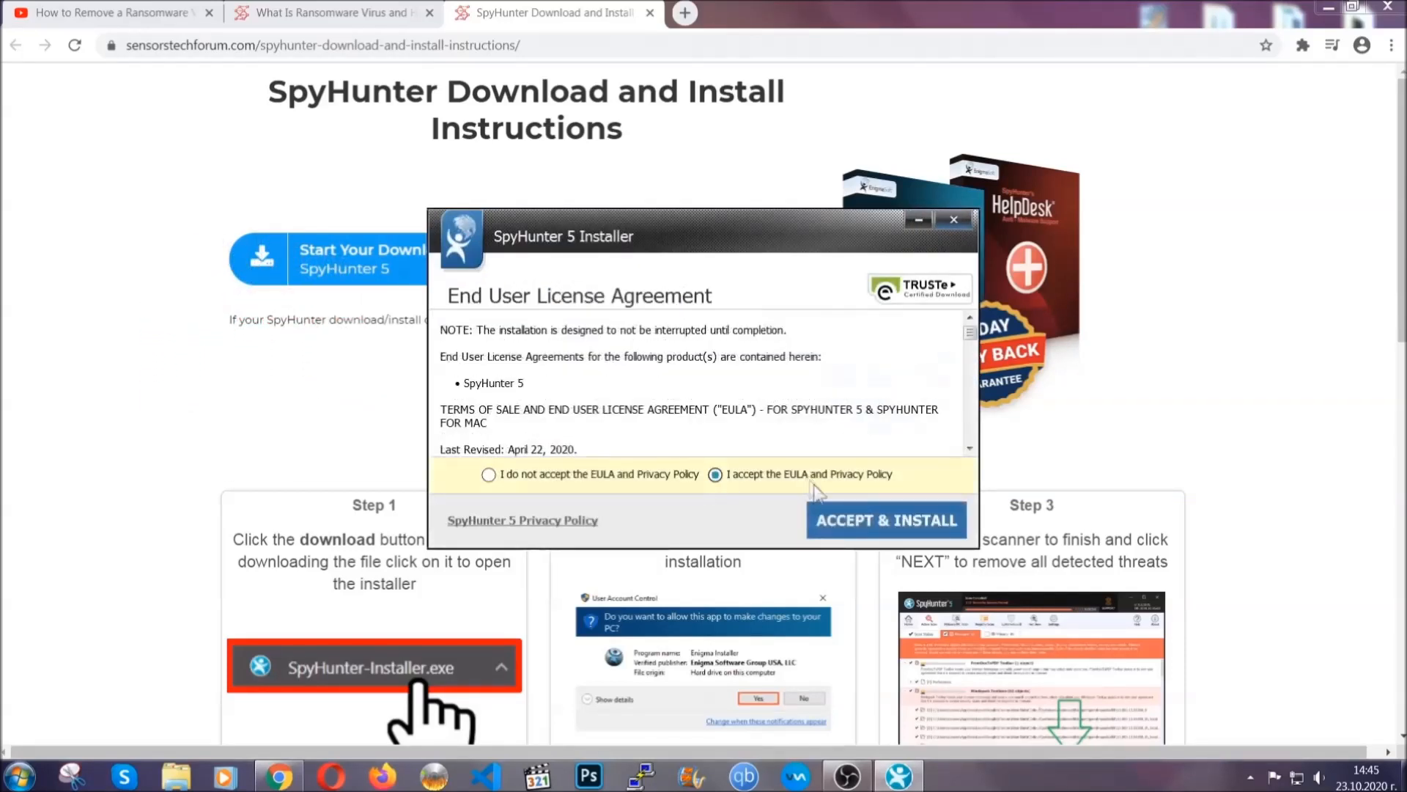
left_click(885, 519)
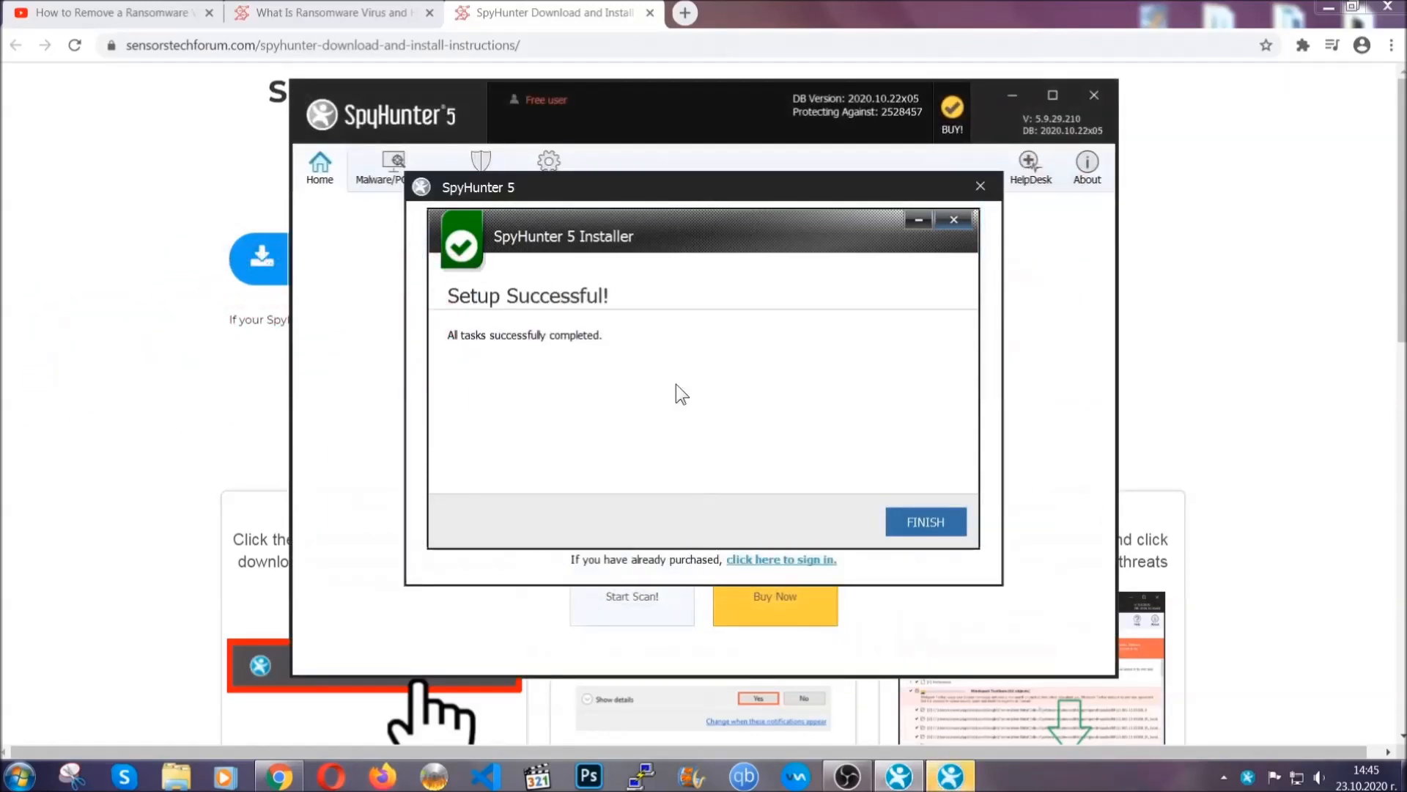
- Finish setup and proceed with removing the detected PUP.Keygen.BB threat after the scan
left_click(925, 522)
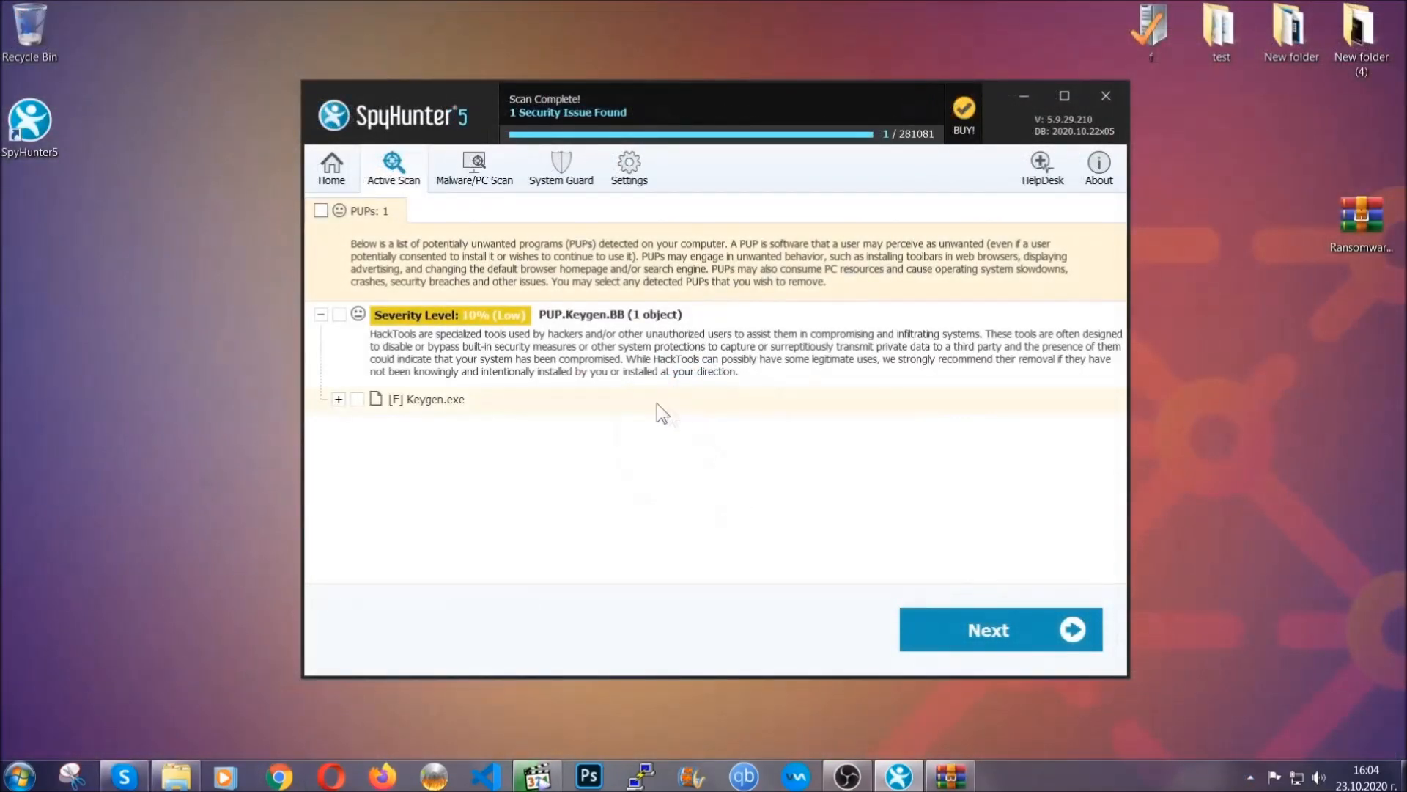
left_click(321, 209)
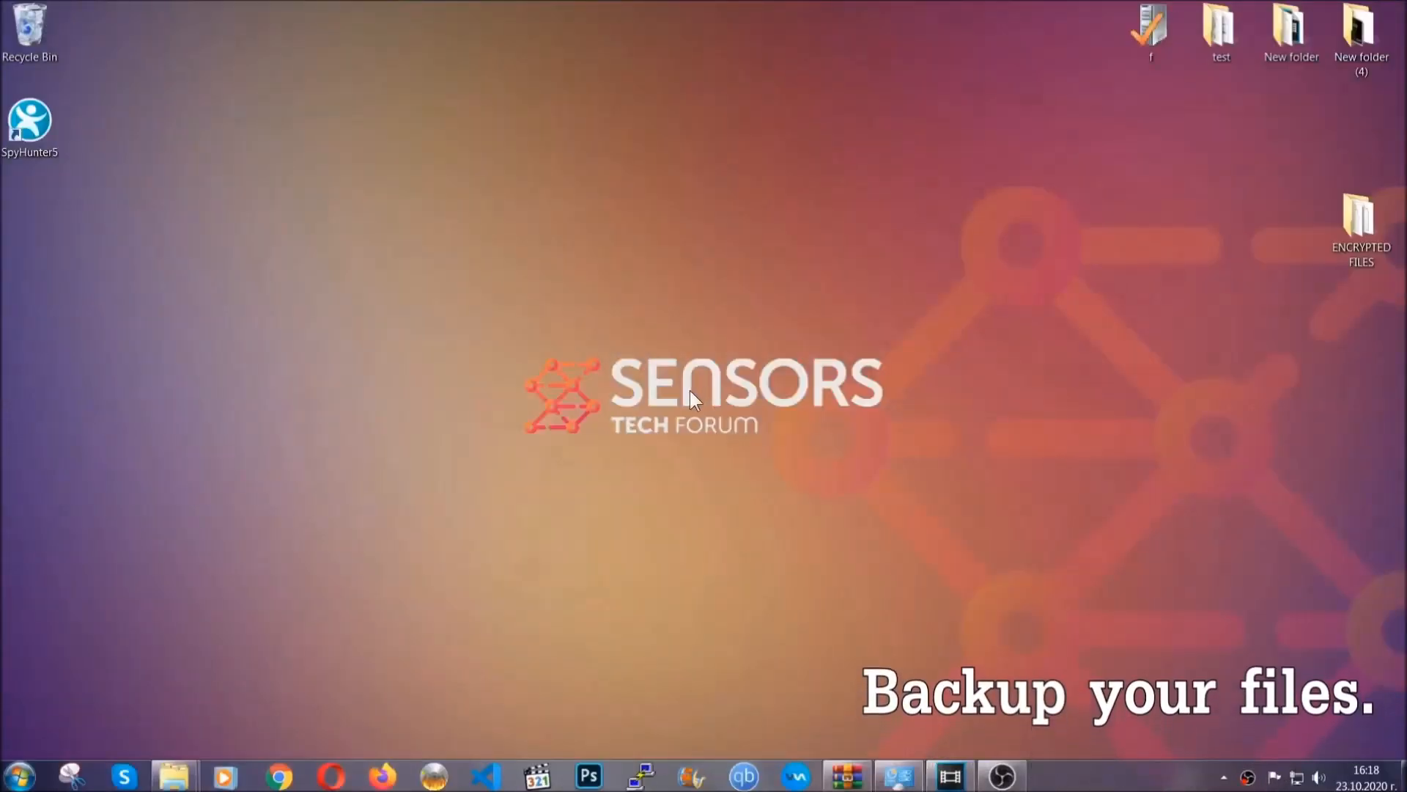
- Copy the six encrypted .efji files from the ENCRYPTED FILES folder
left_click(1362, 218)
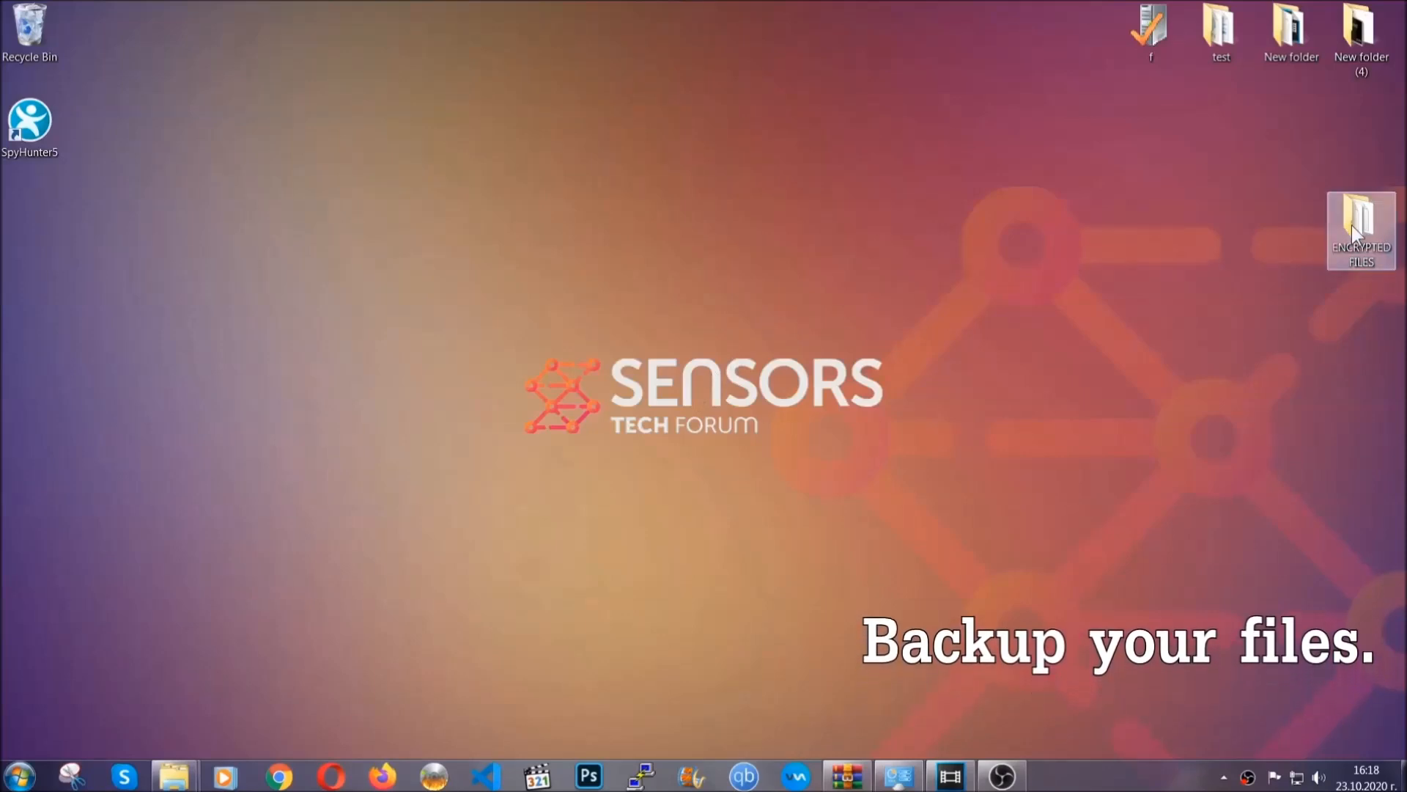
double_click(1361, 228)
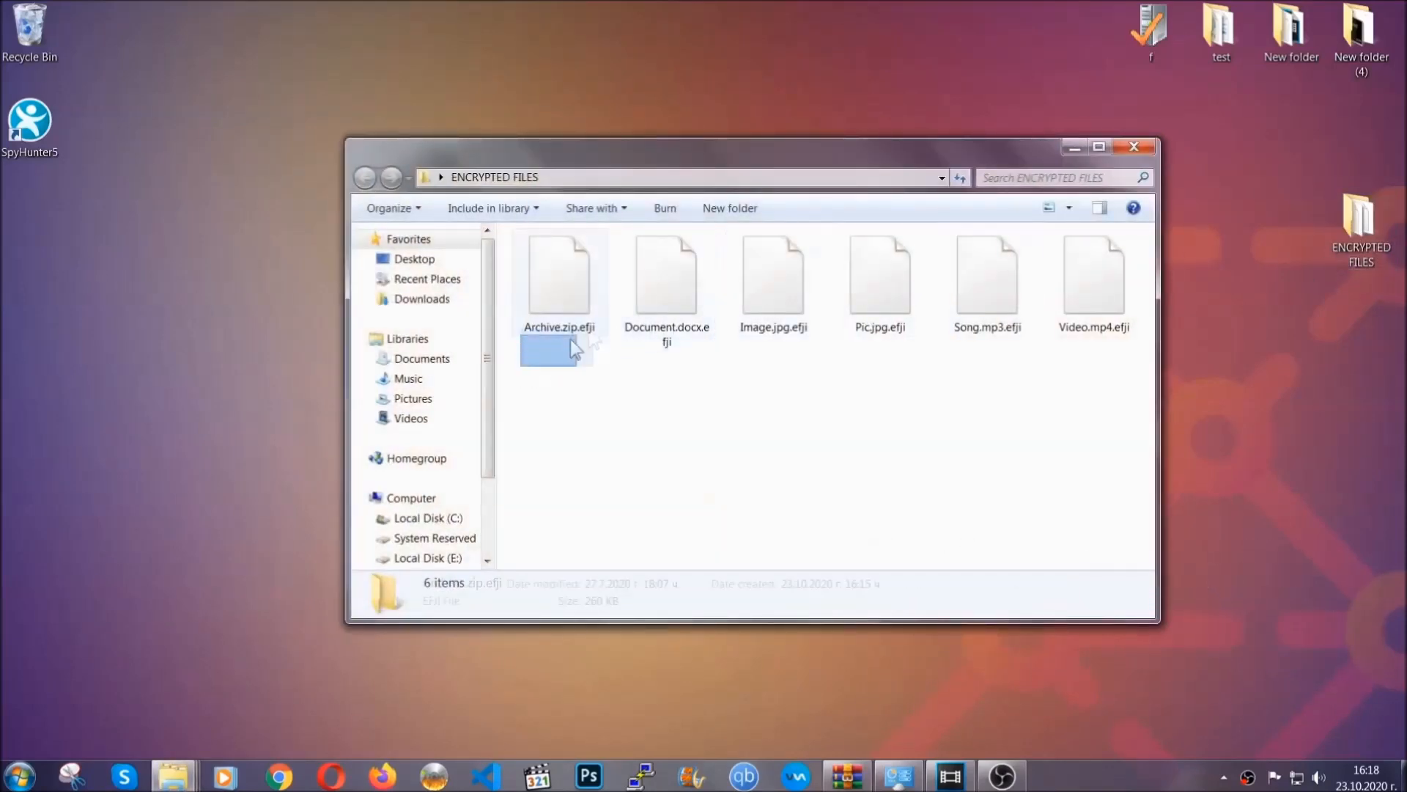
right_click(1093, 279)
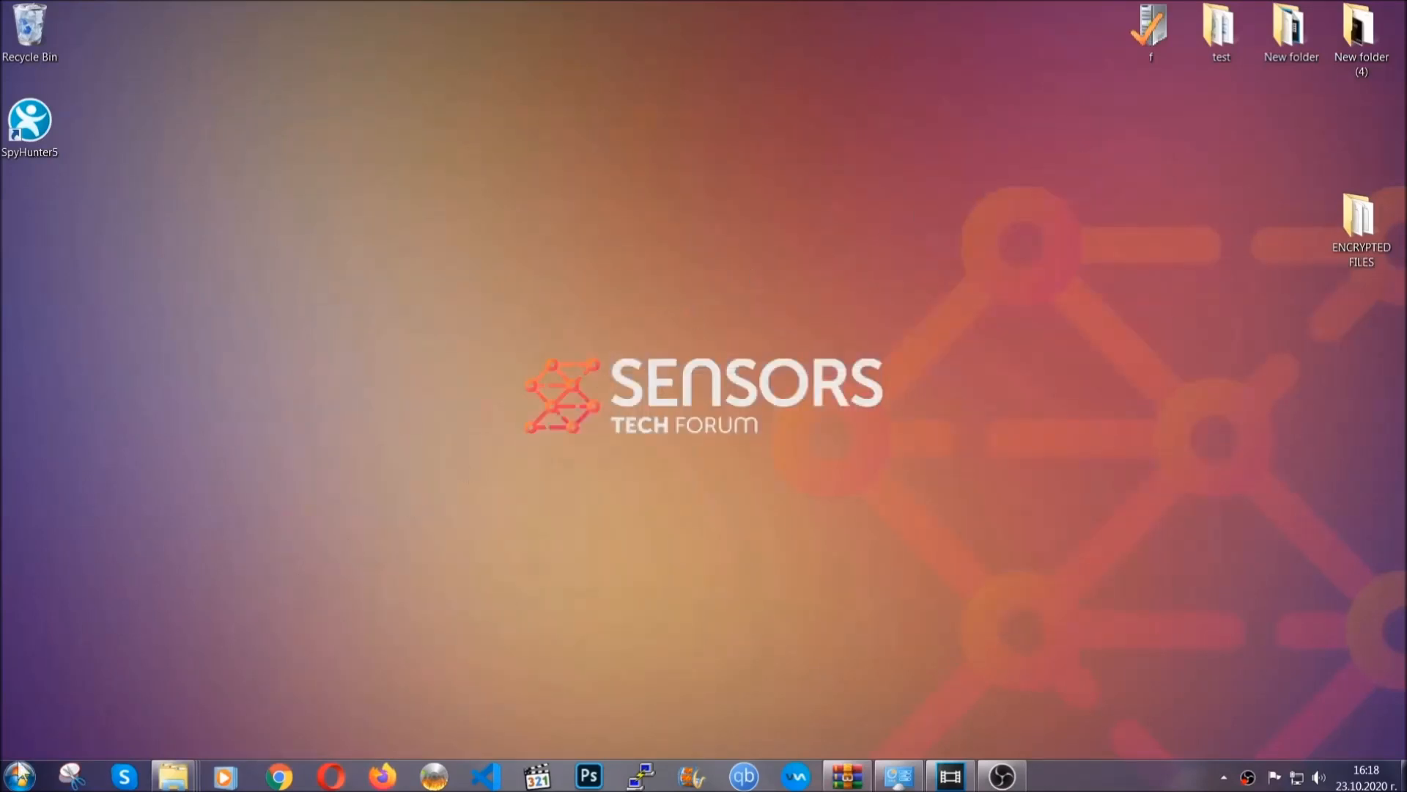
mouse_move(273, 557)
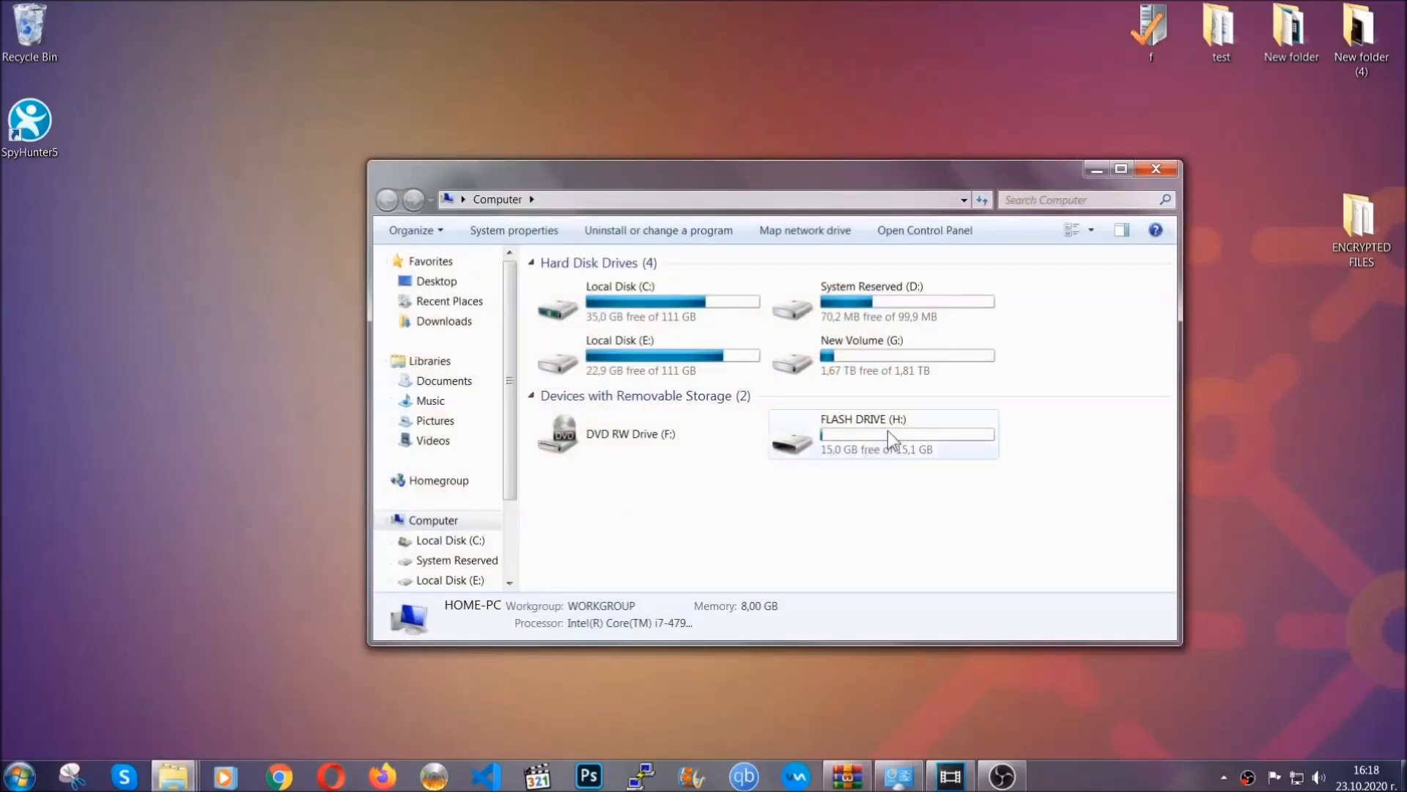
- Paste the copied encrypted files onto FLASH DRIVE (H:) as a backup and close the window
double_click(883, 434)
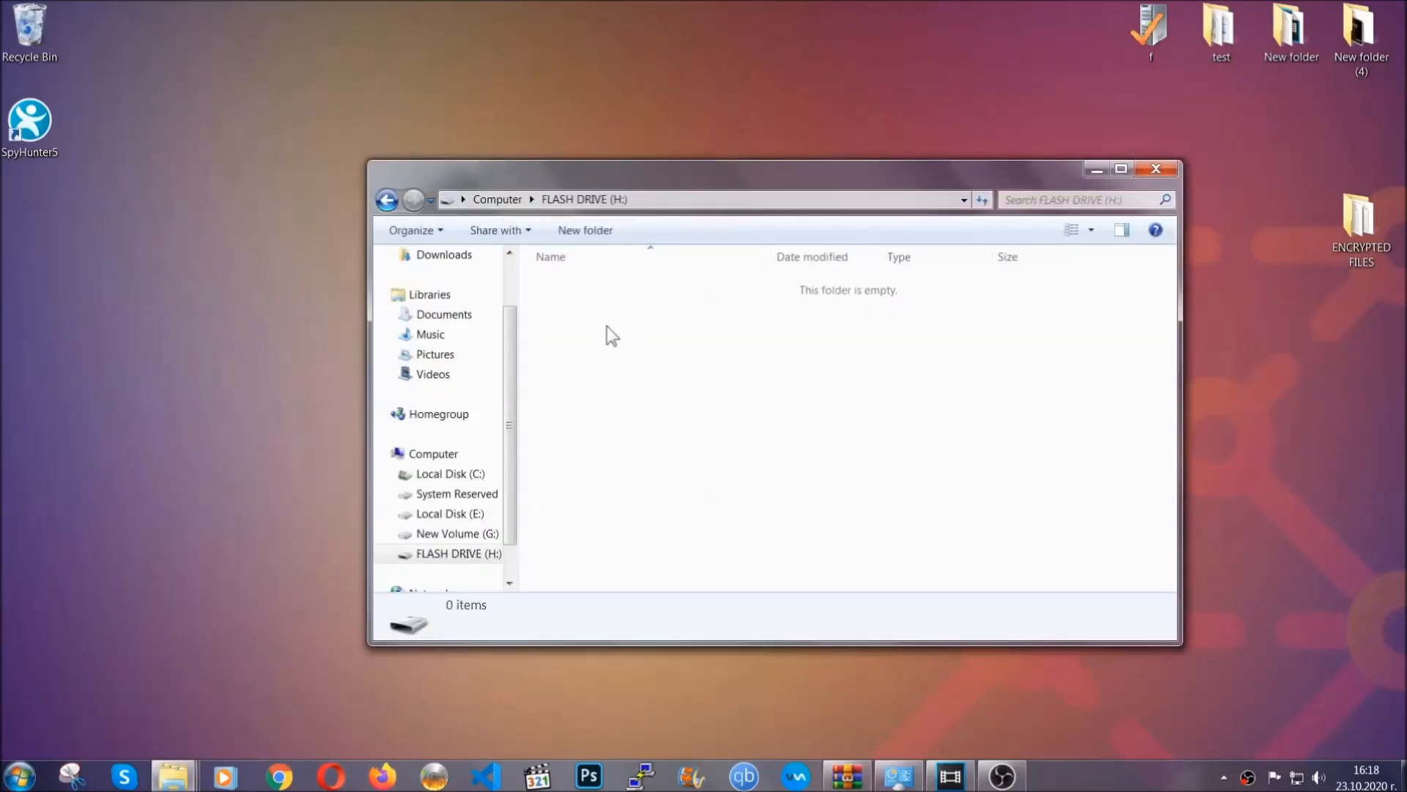
right_click(610, 334)
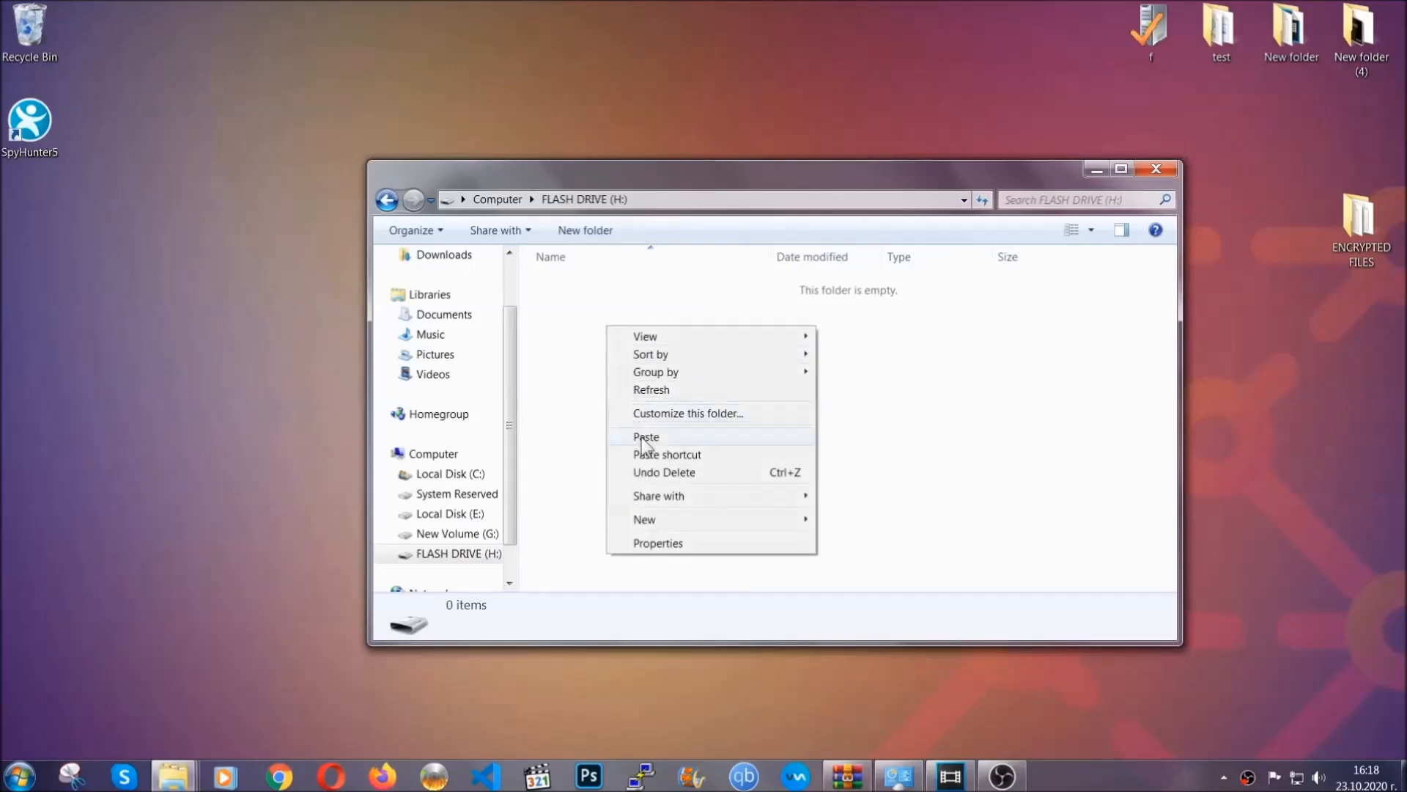
left_click(646, 437)
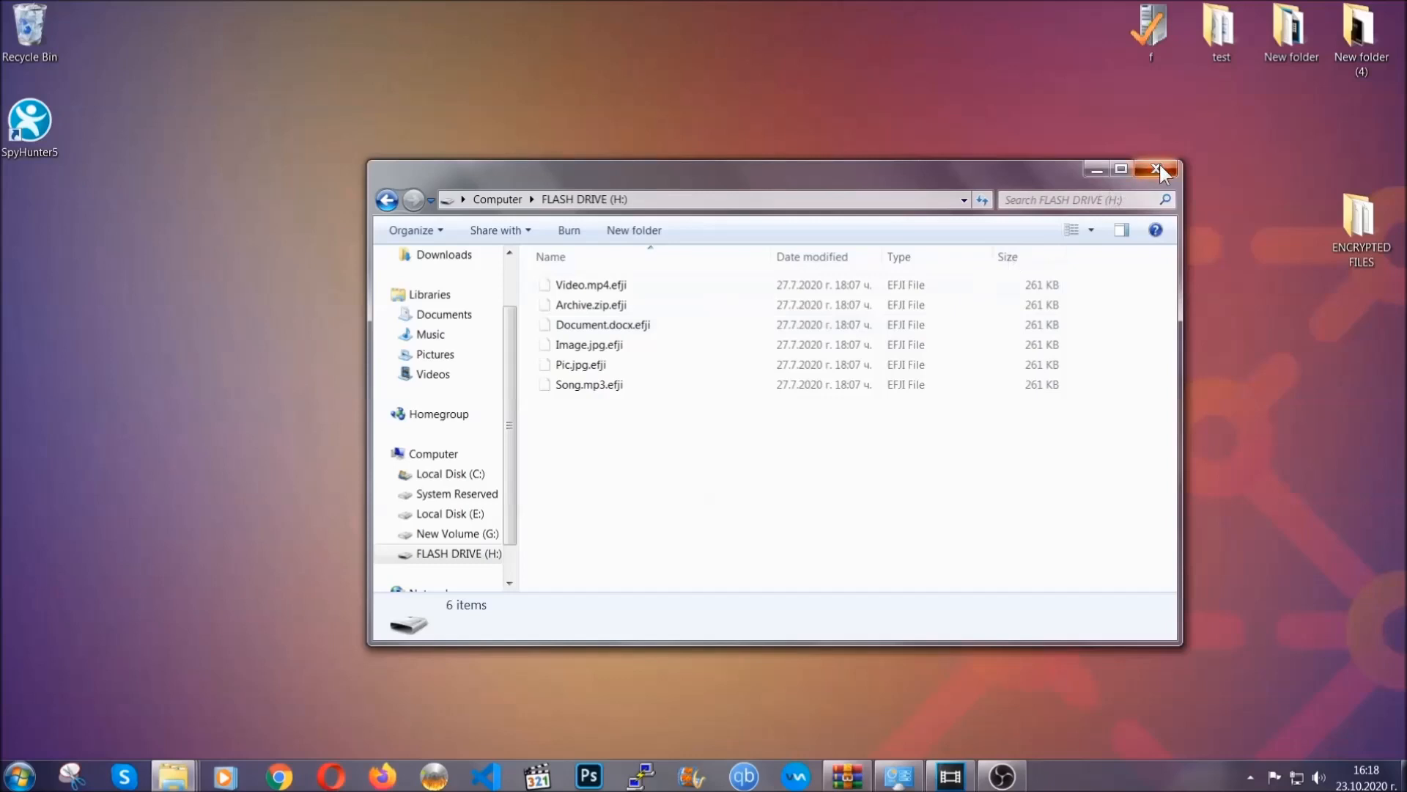
left_click(1158, 169)
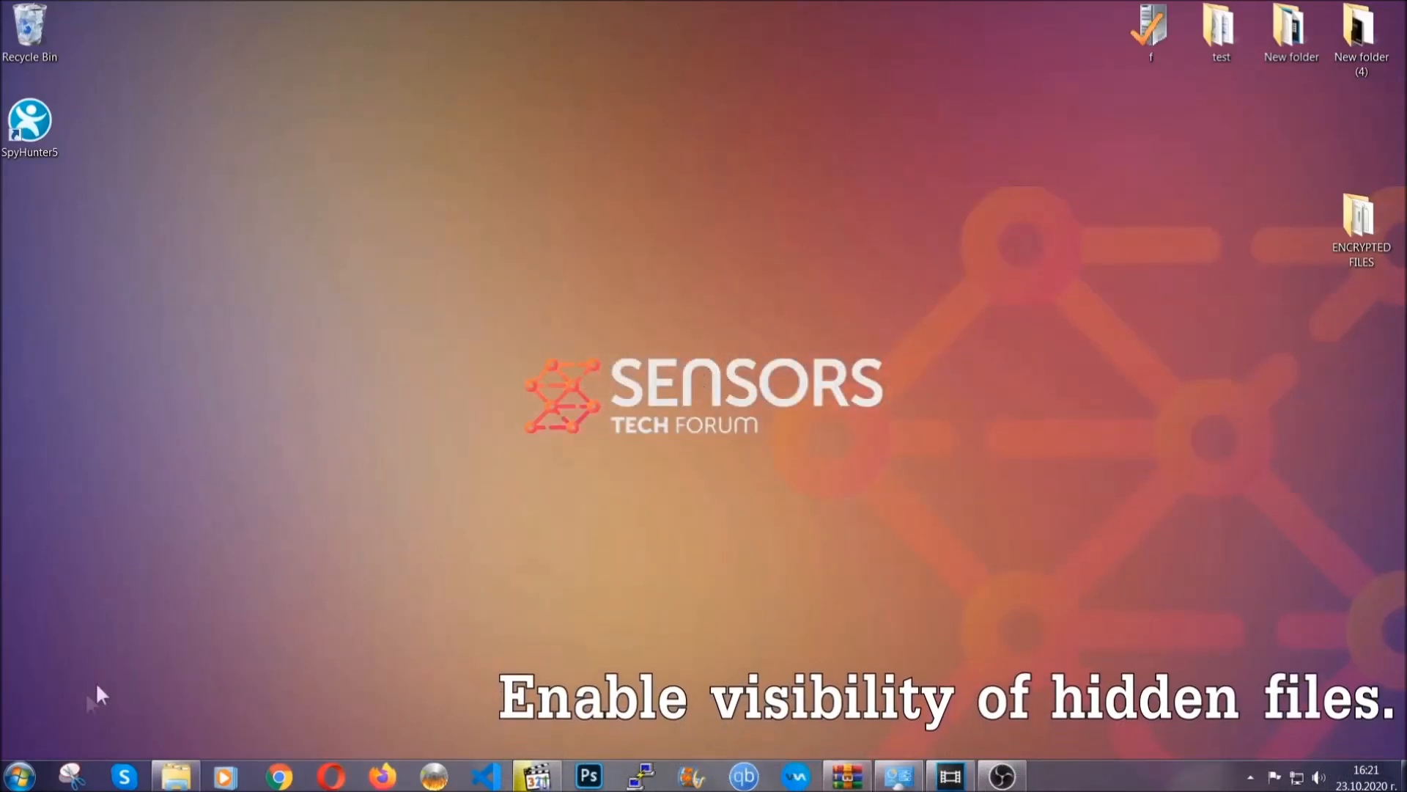
- Search Start for 'show hidden files and folders' and bring up Folder Options
left_click(17, 774)
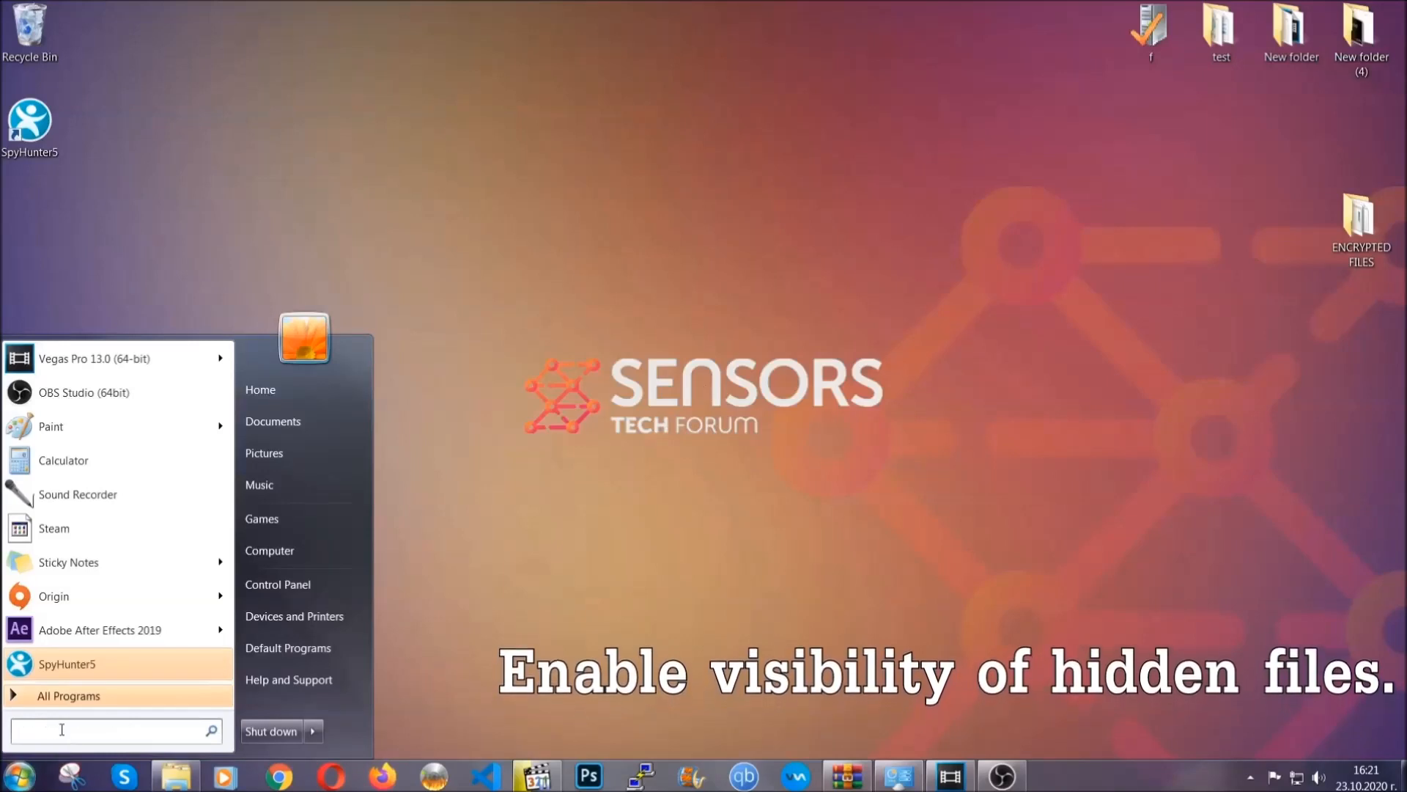
type("s")
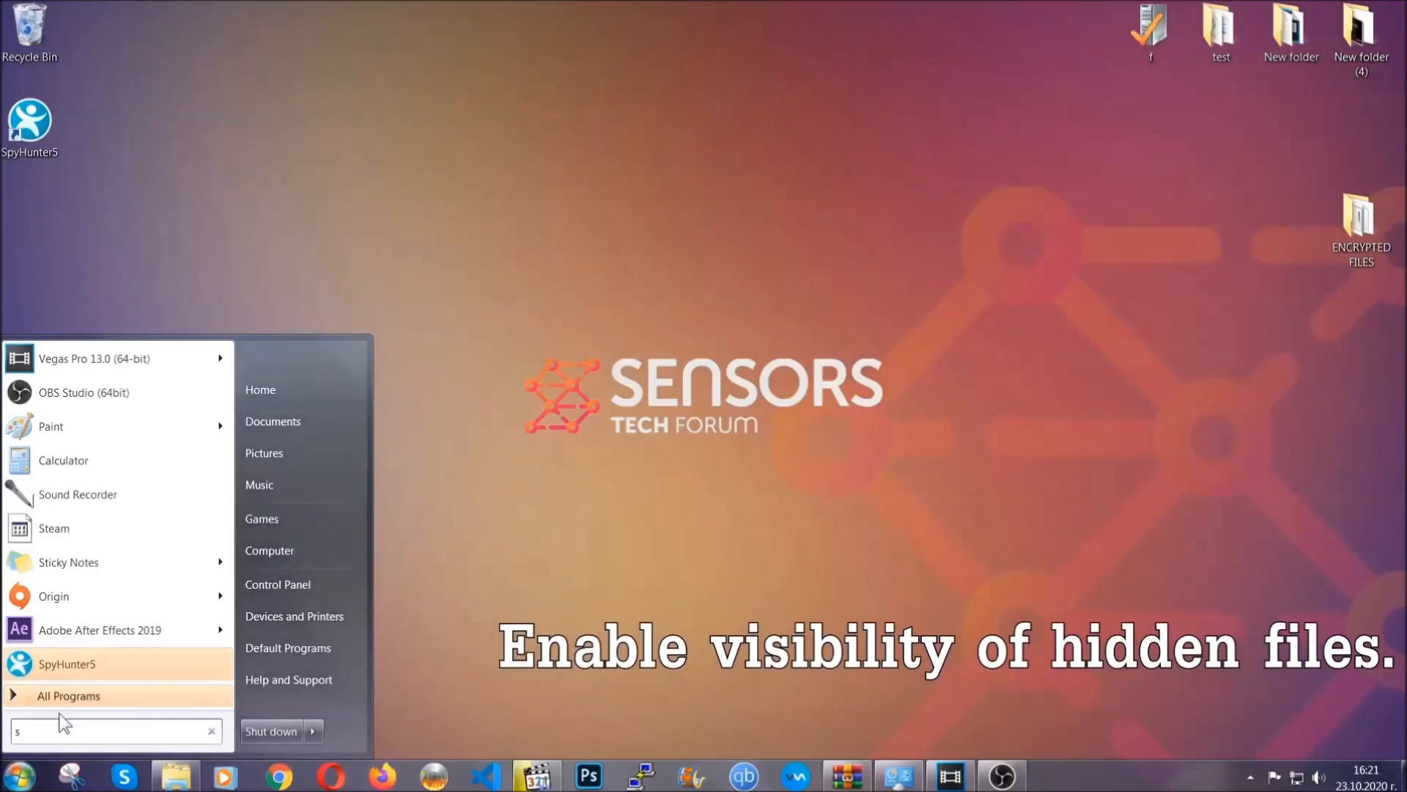
type("how hidden files")
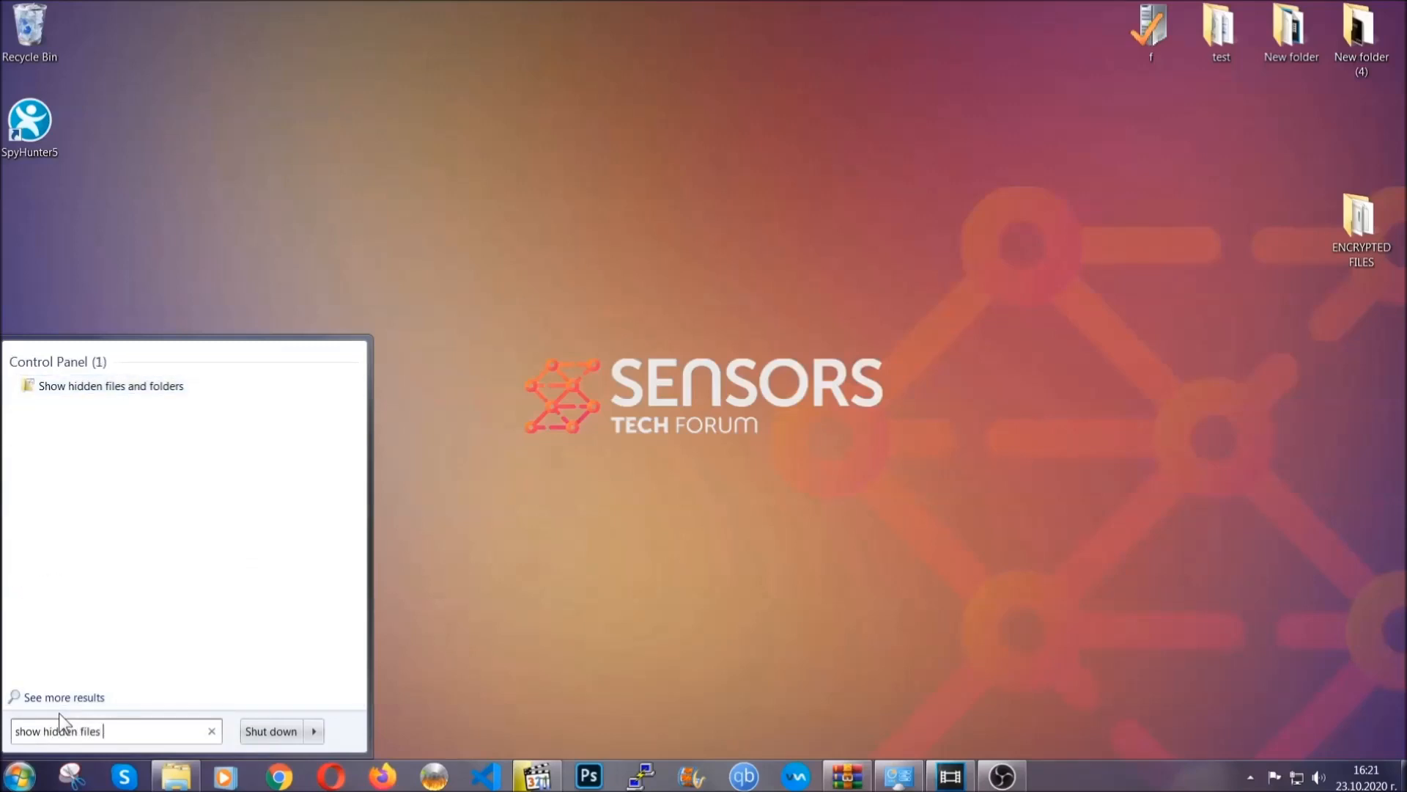
type("and folders")
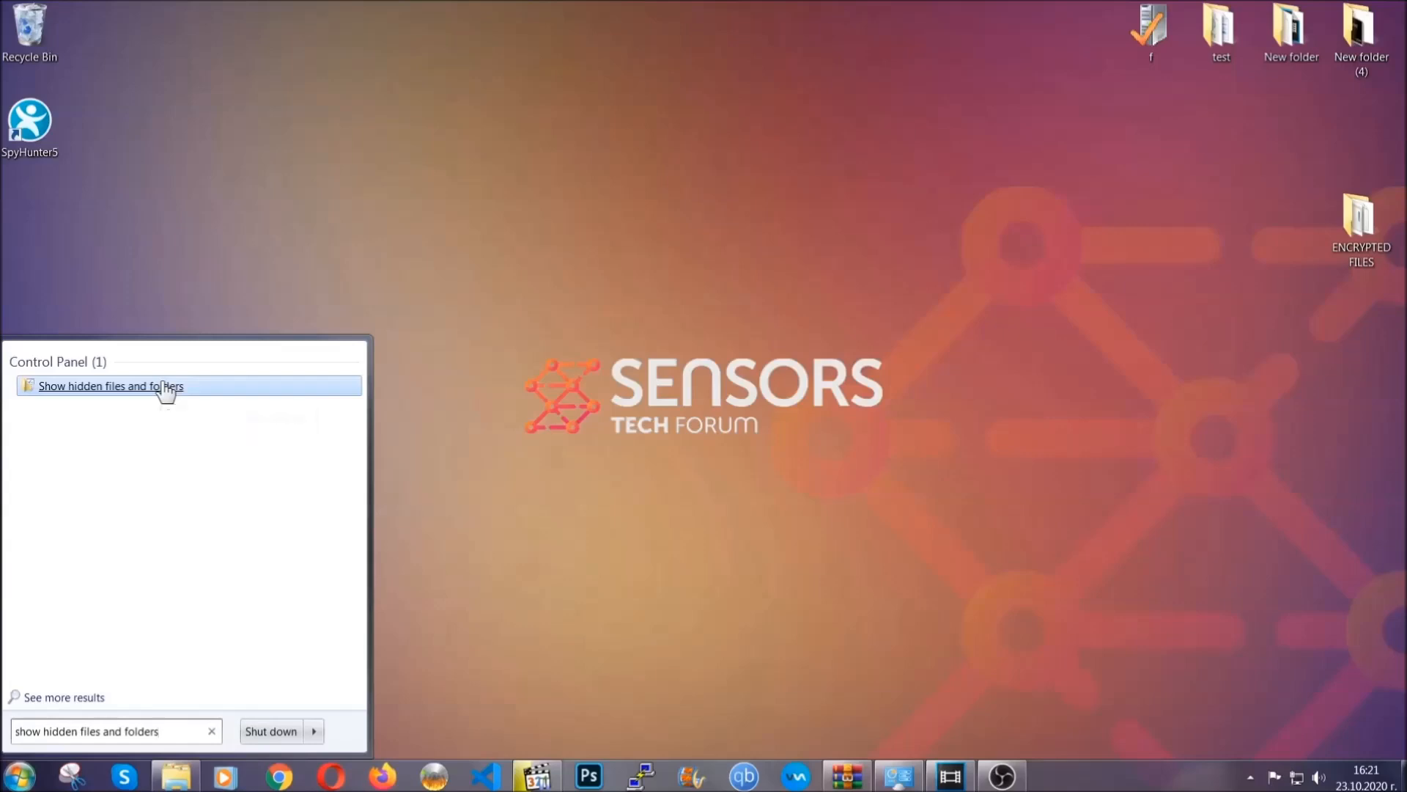
left_click(110, 386)
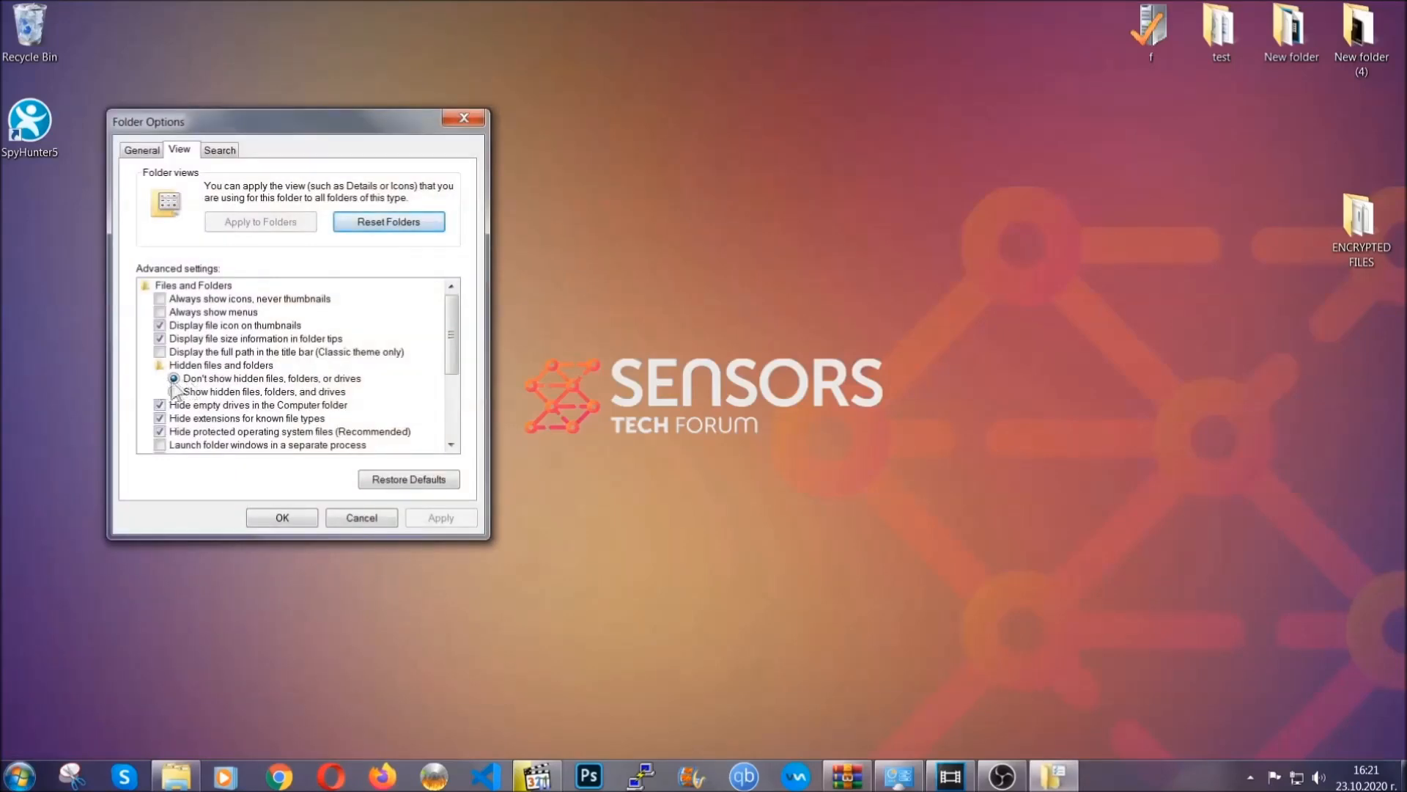
- Select 'Show hidden files, folders, and drives' and confirm with OK
left_click(175, 392)
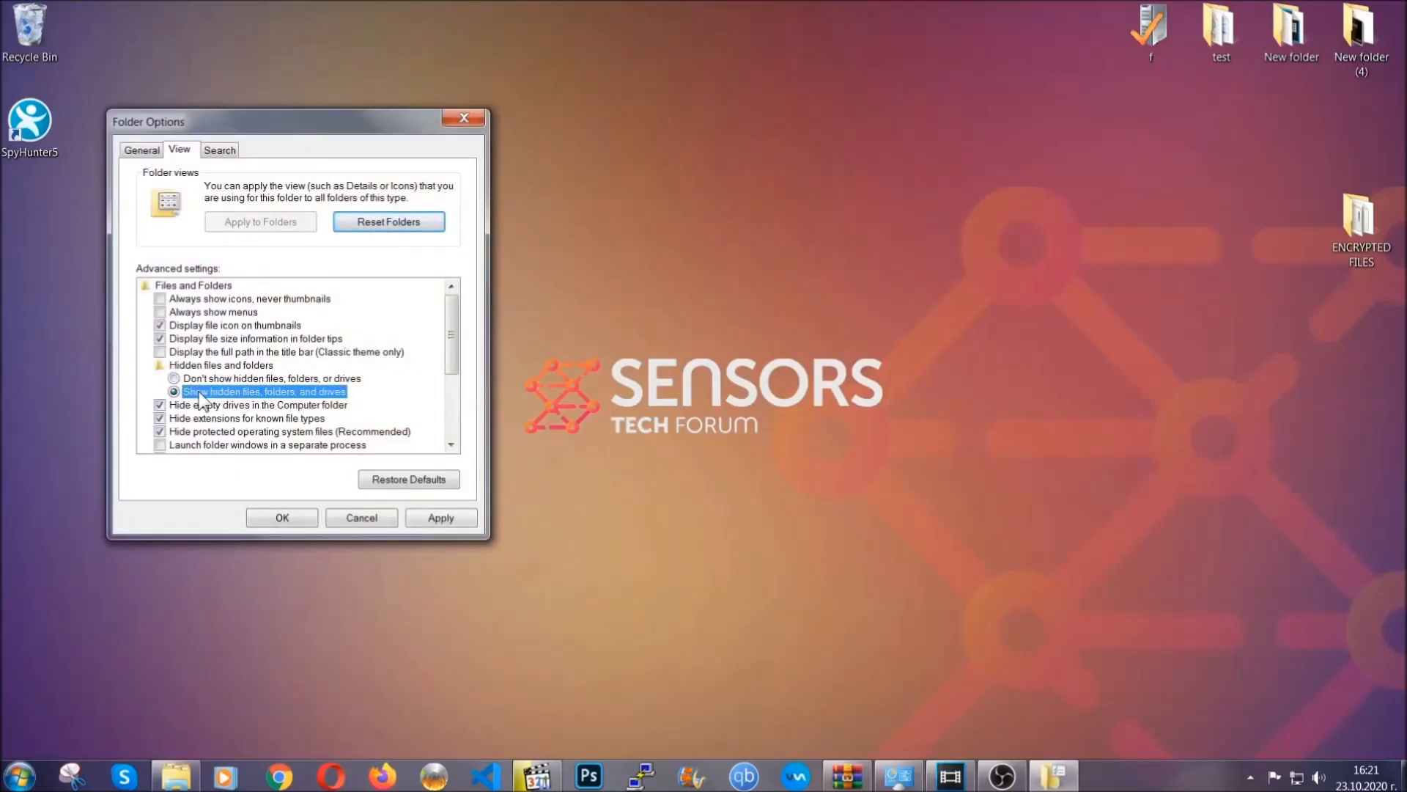
left_click(440, 517)
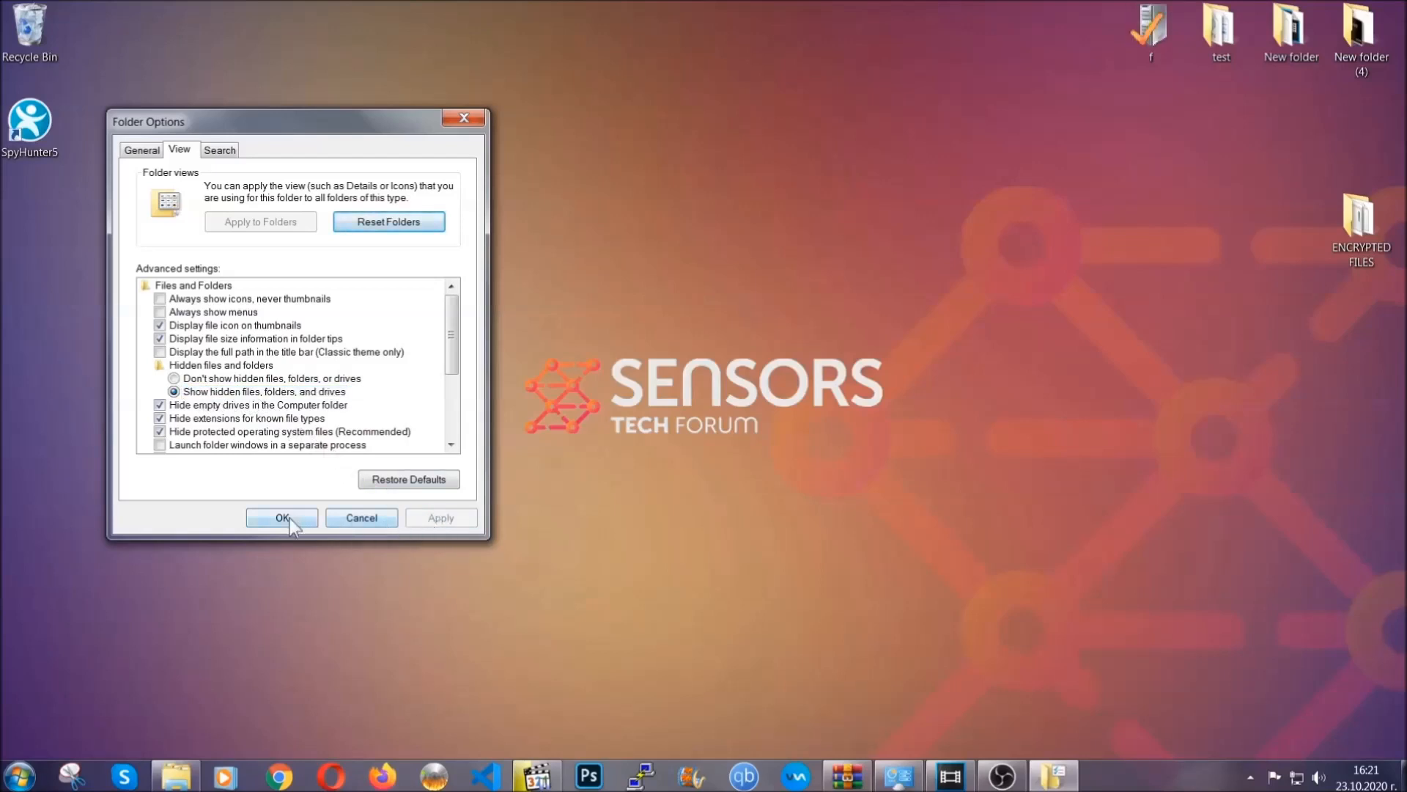
left_click(281, 517)
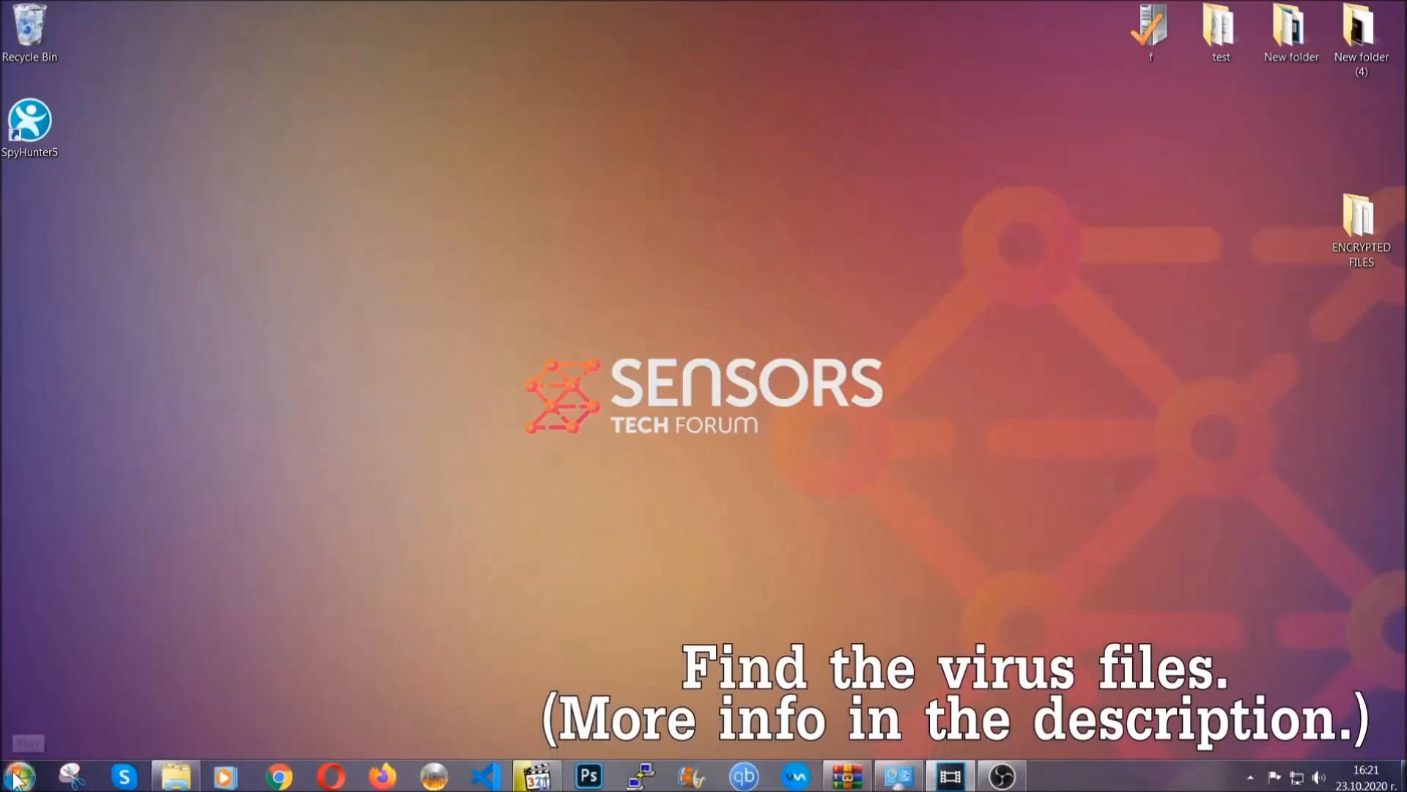
- Search the whole Computer for 'fileextension:exe Example Virus Name'
left_click(14, 774)
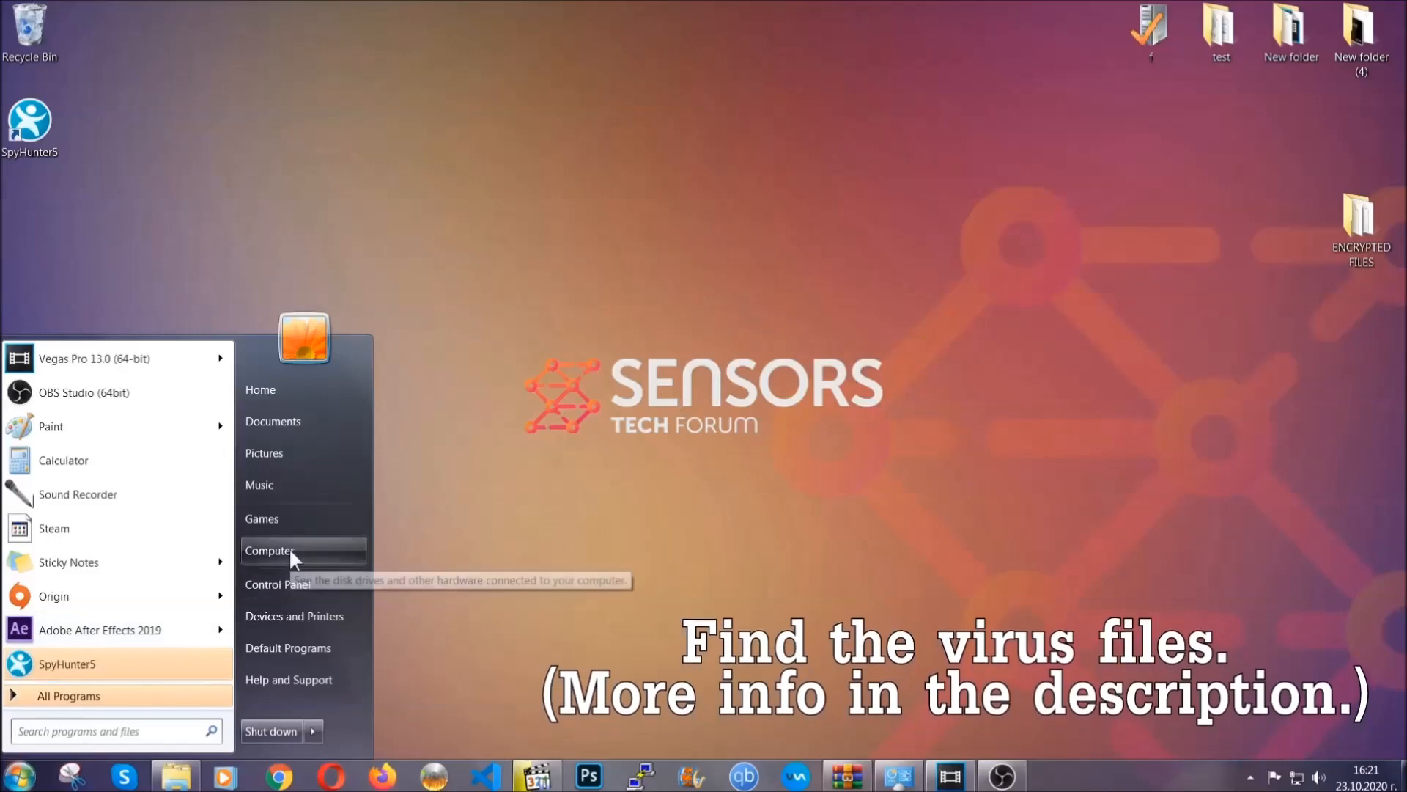
left_click(272, 550)
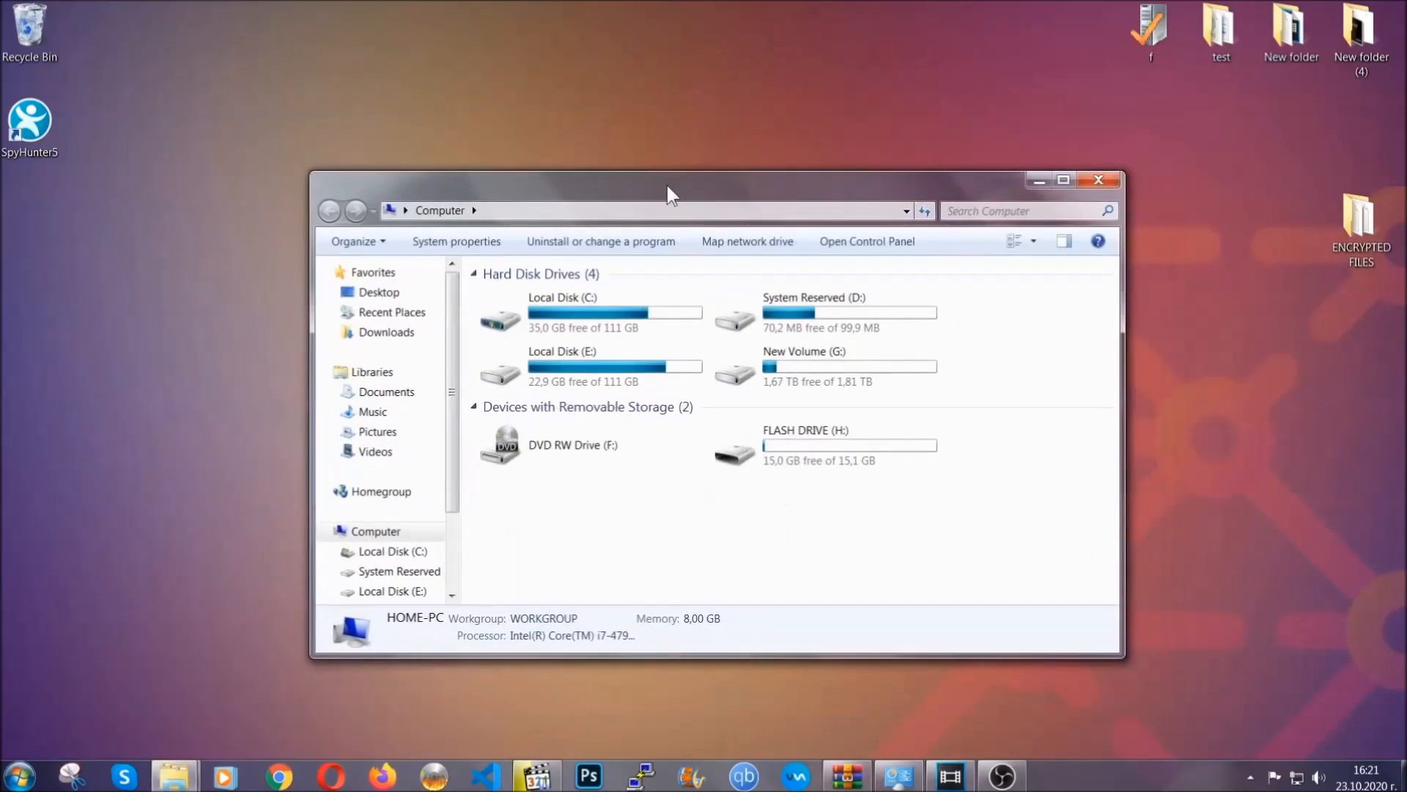
left_click(1023, 210)
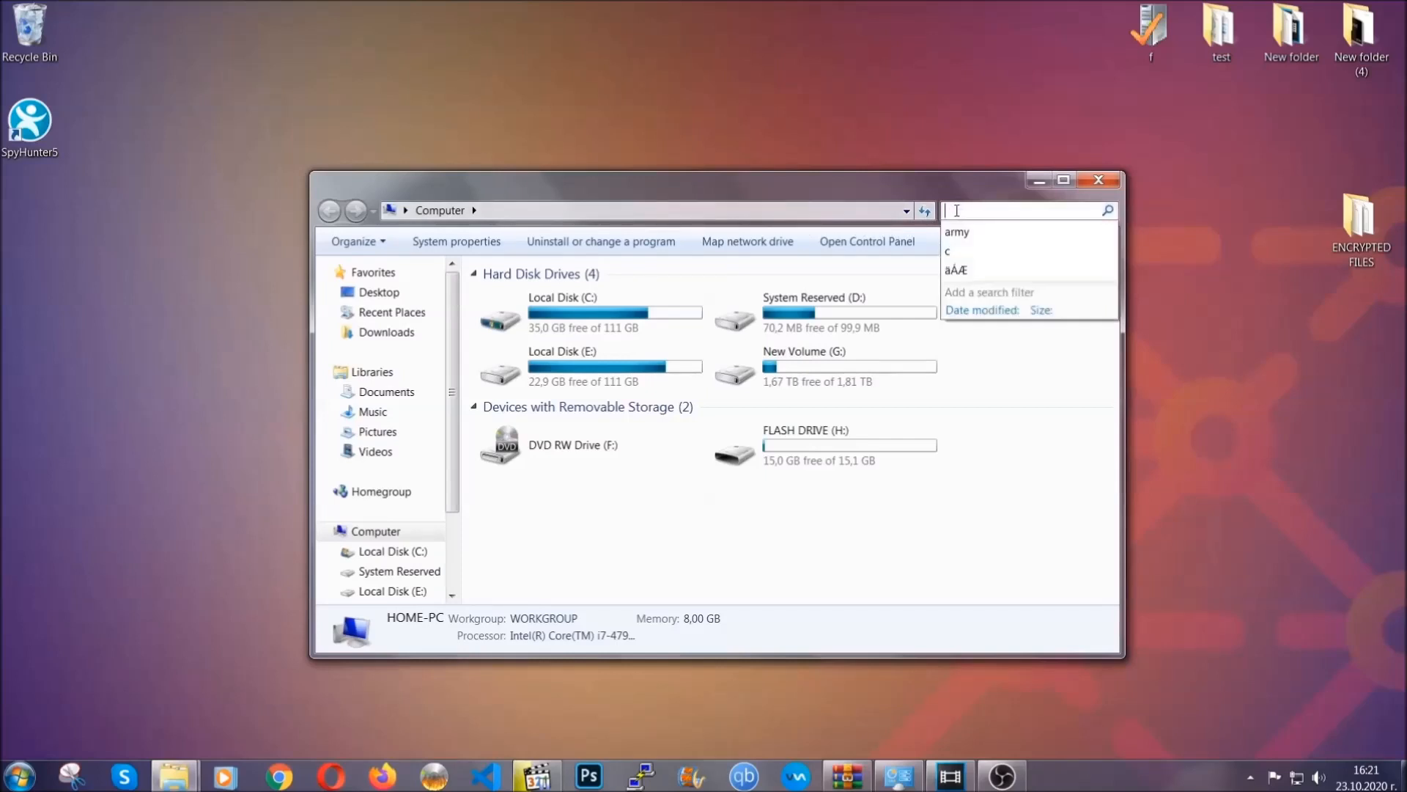
type("fileextension:exe E")
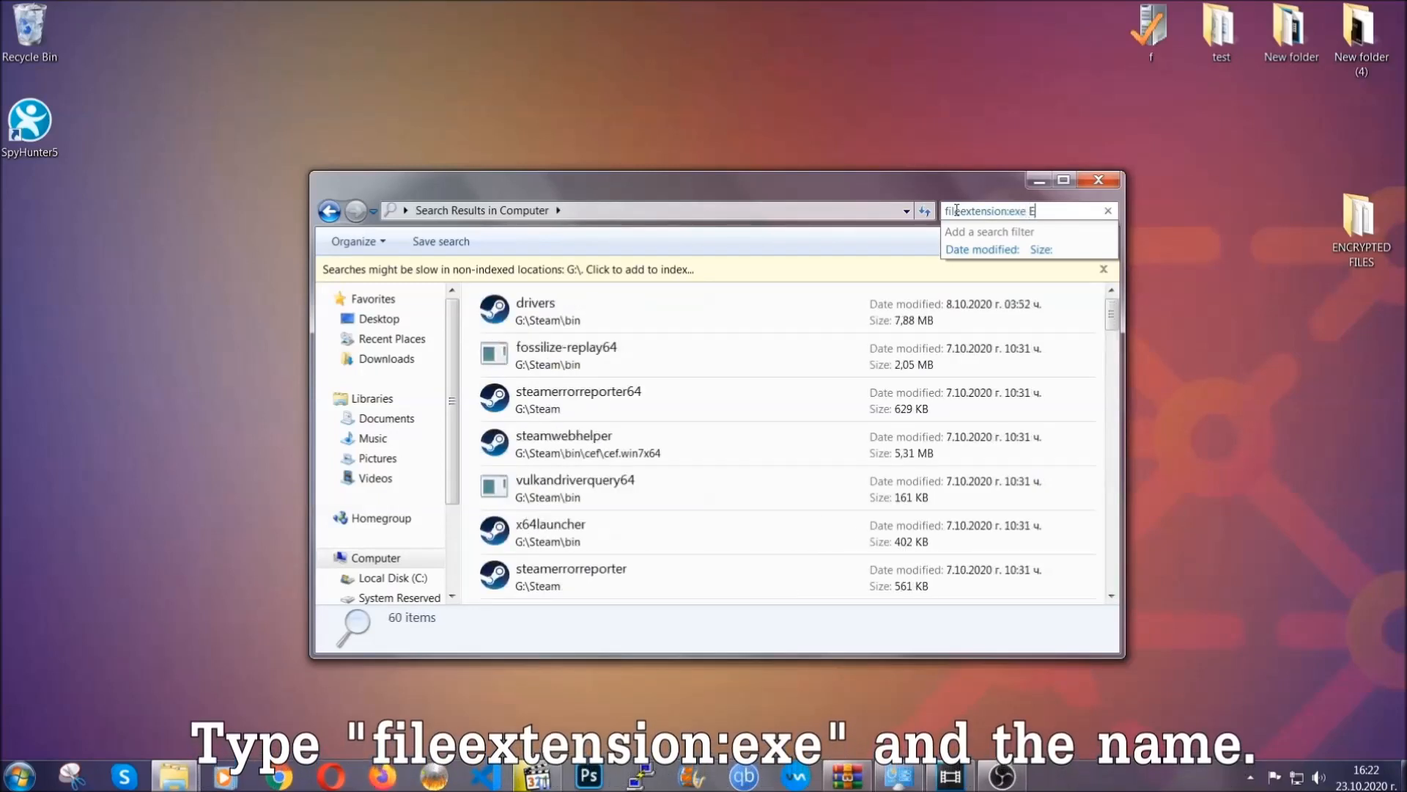
type("xample Virus Name")
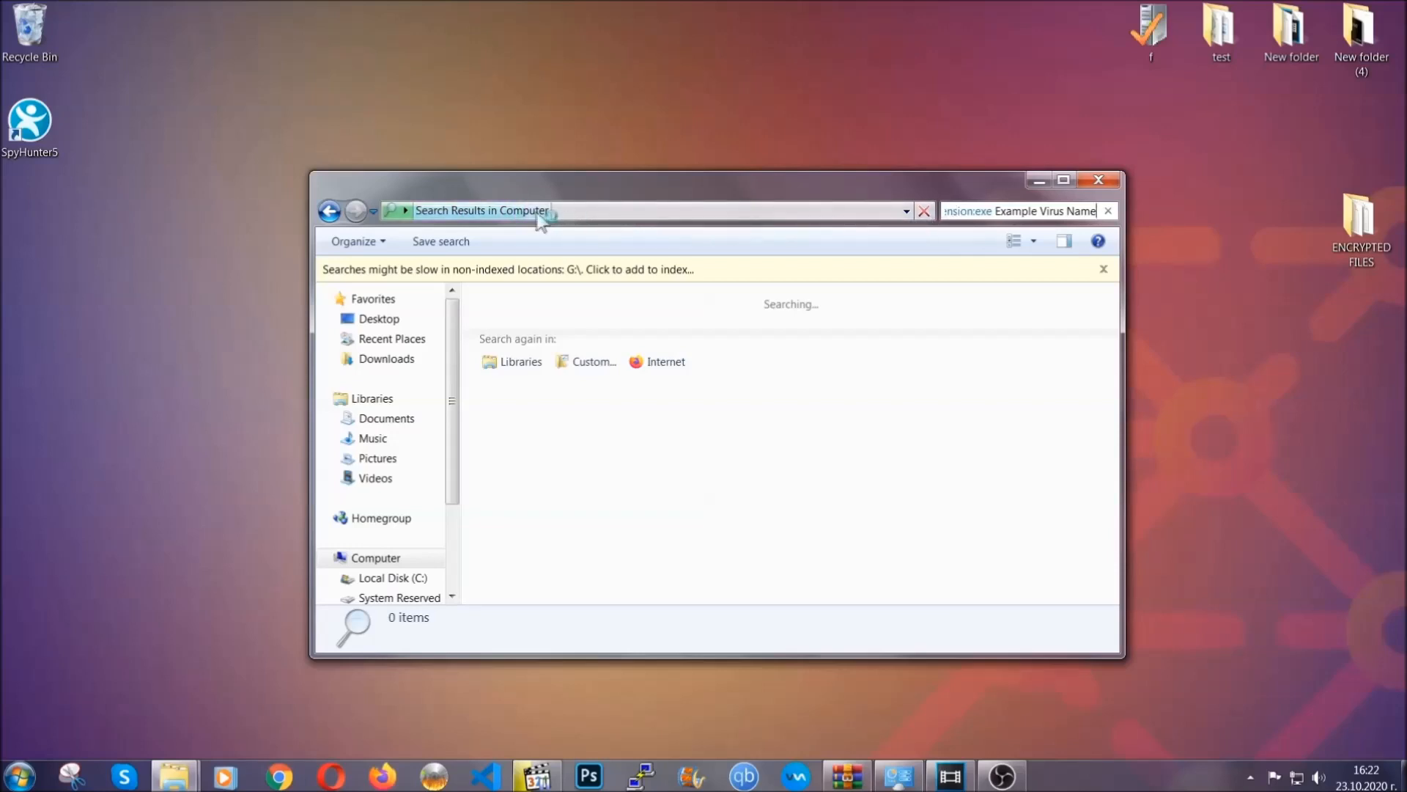
mouse_move(591, 245)
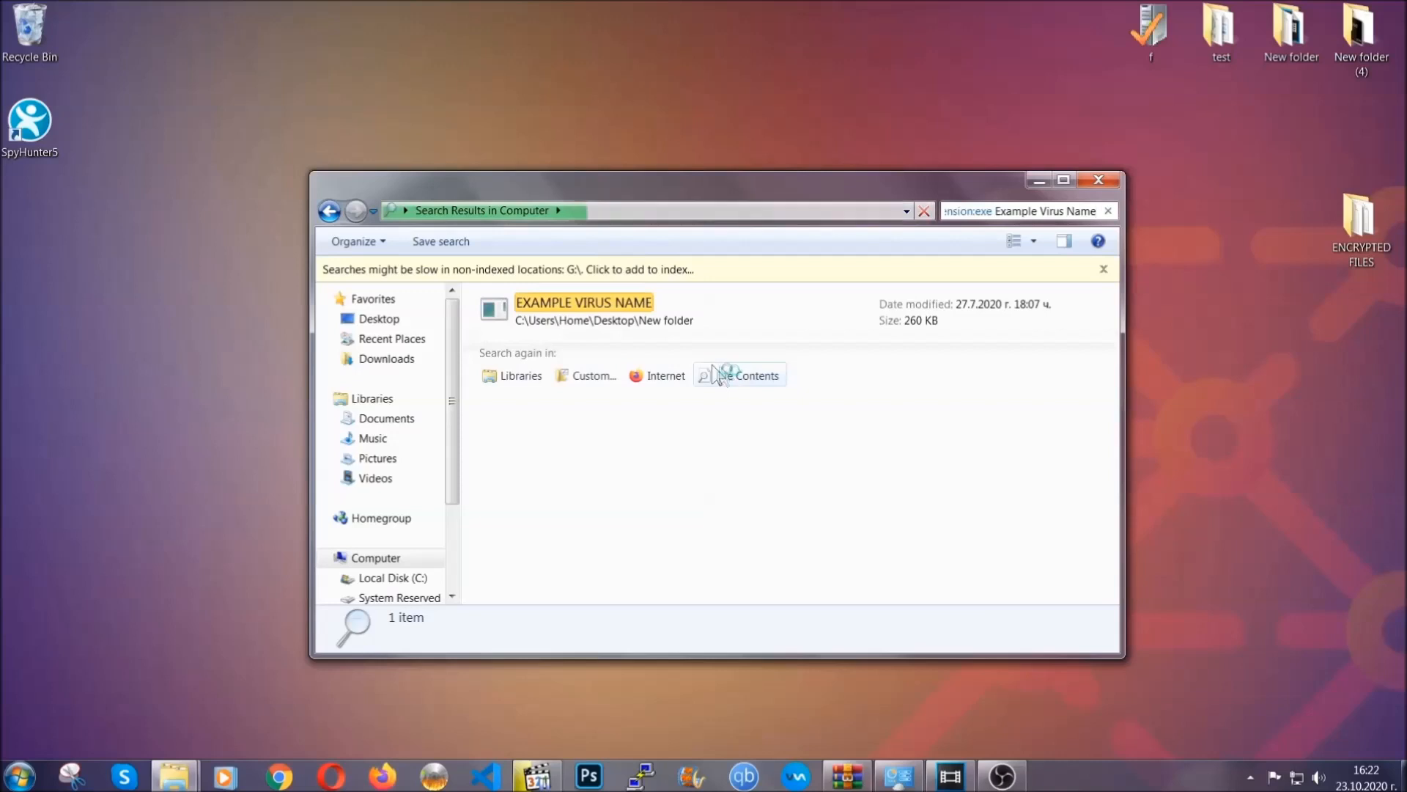
- Delete the found EXAMPLE VIRUS NAME executable to the Recycle Bin and close the results
left_click(584, 302)
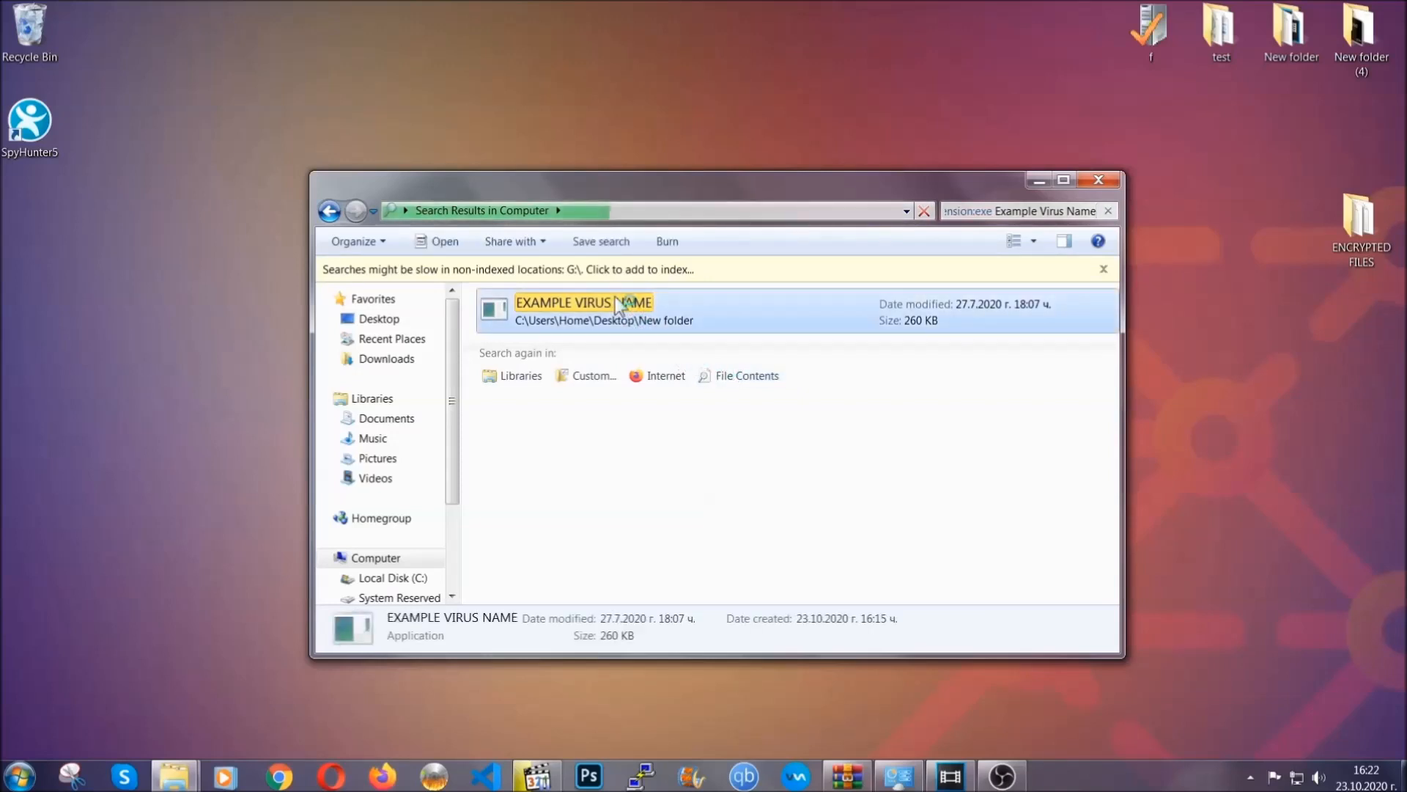
right_click(583, 302)
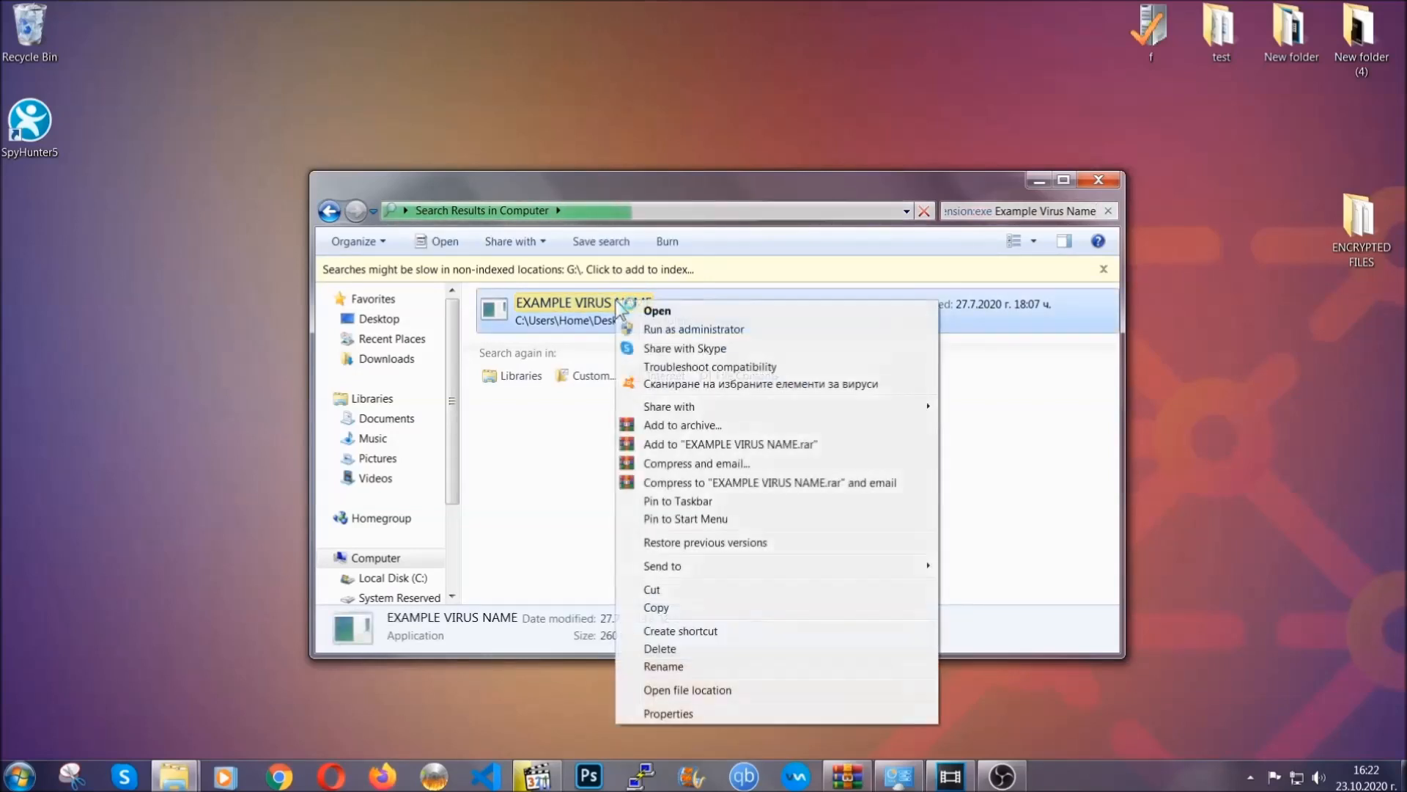
mouse_move(661, 648)
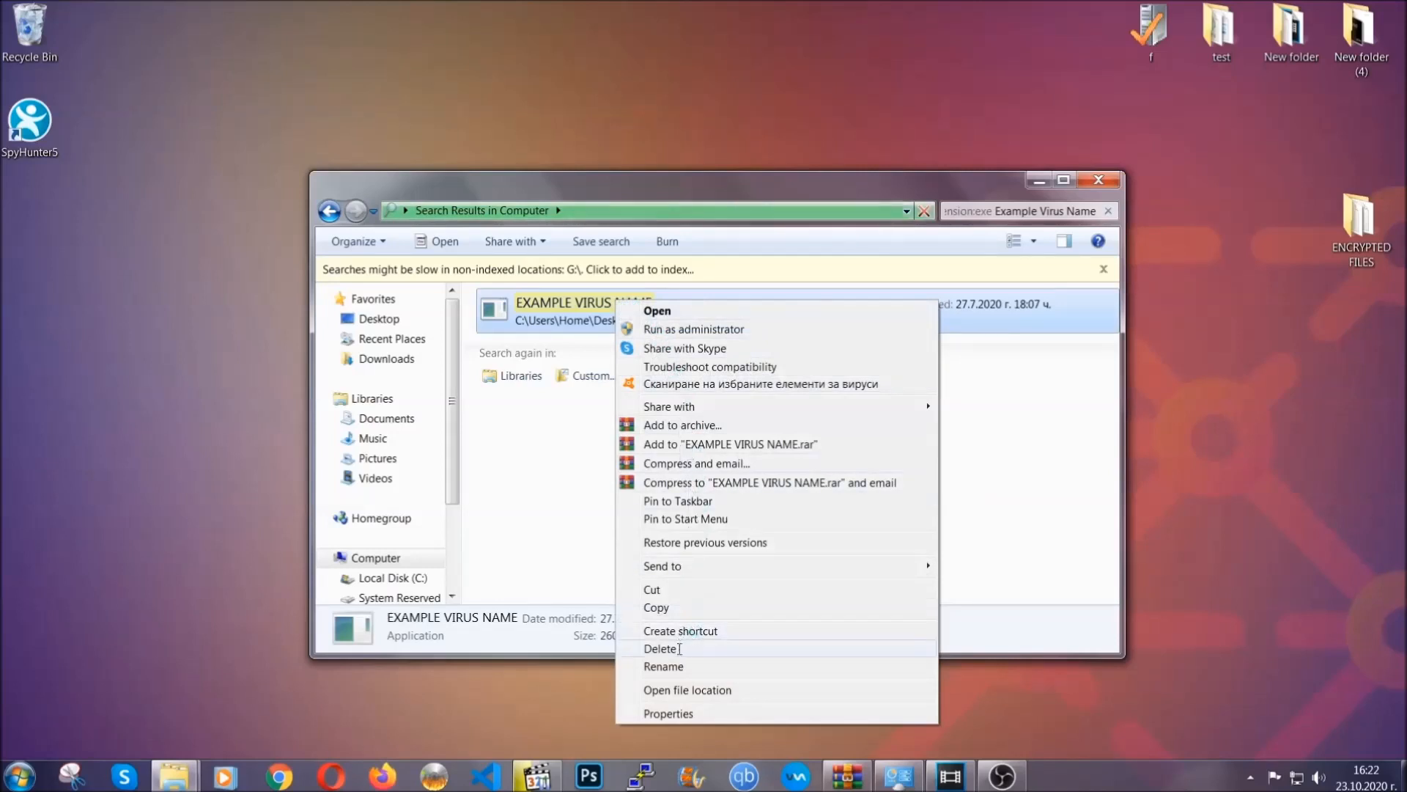
left_click(662, 648)
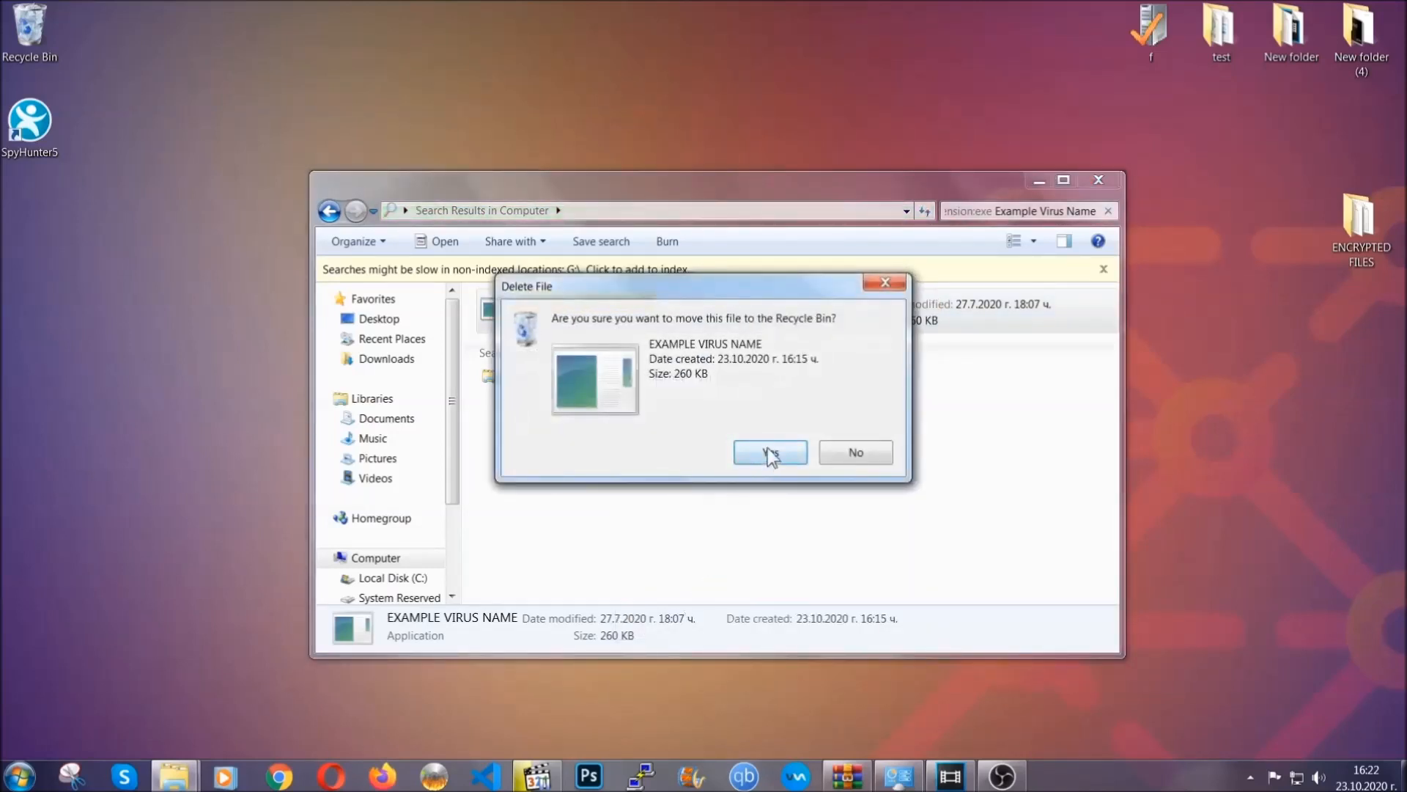
left_click(770, 451)
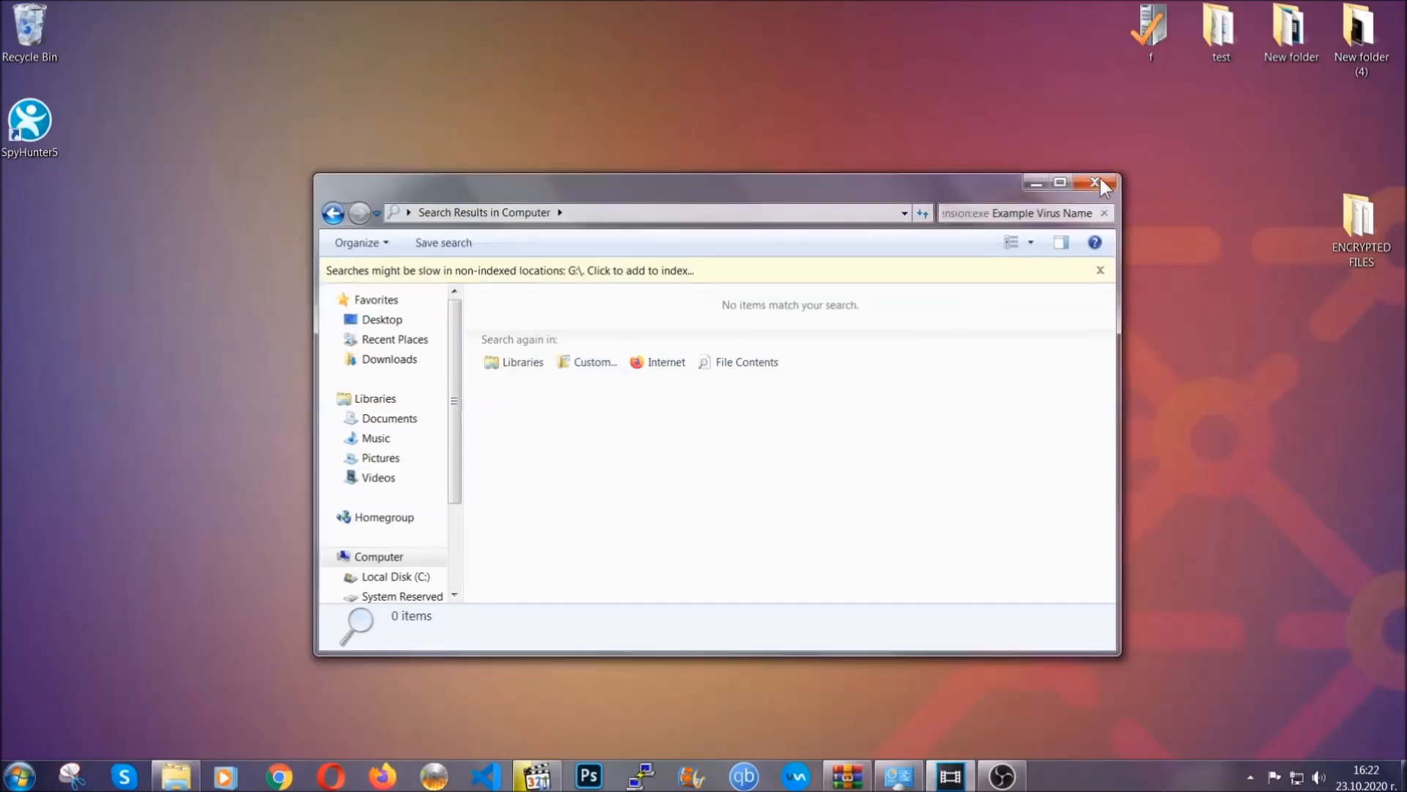
left_click(1098, 182)
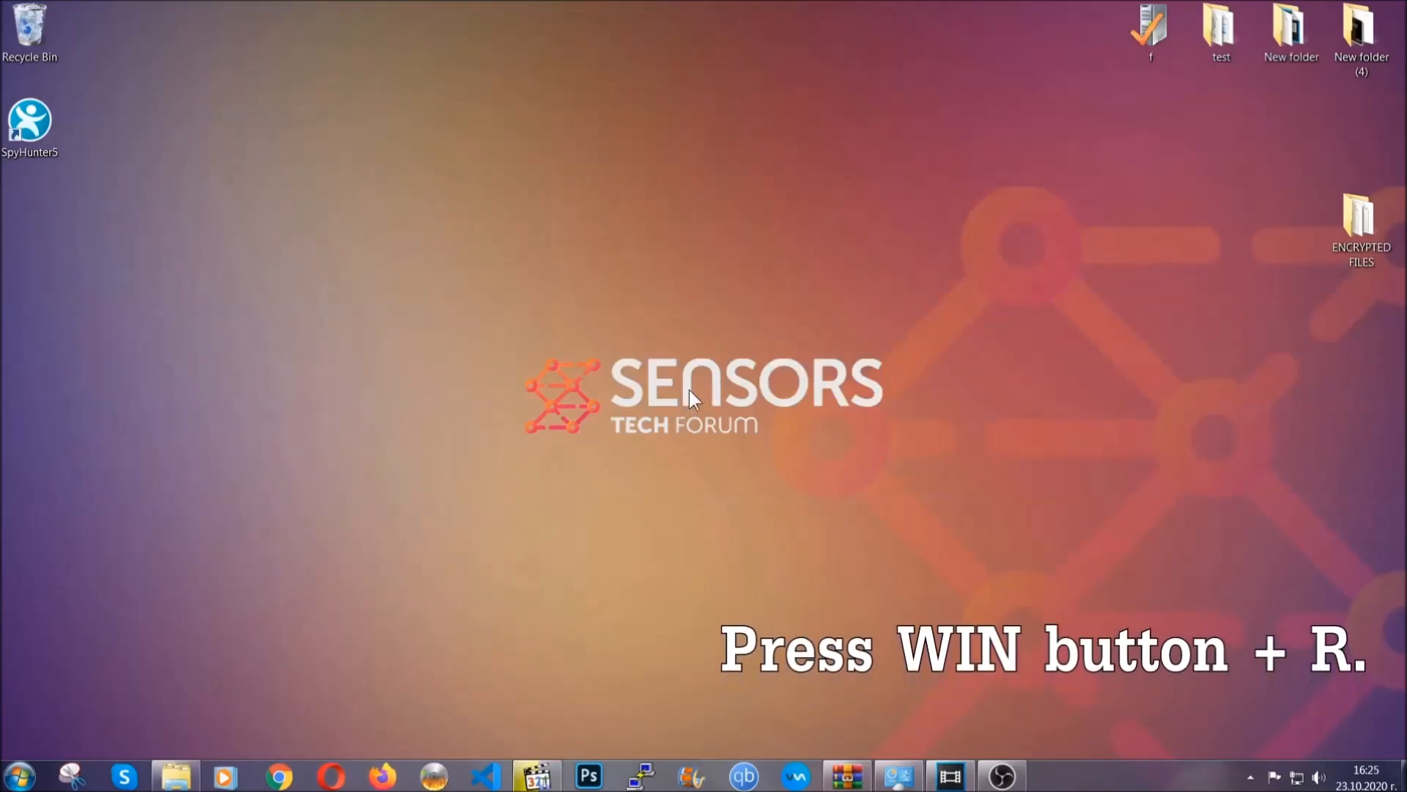
- Launch REGEDIT from the Win+R Run dialog
key("win+r")
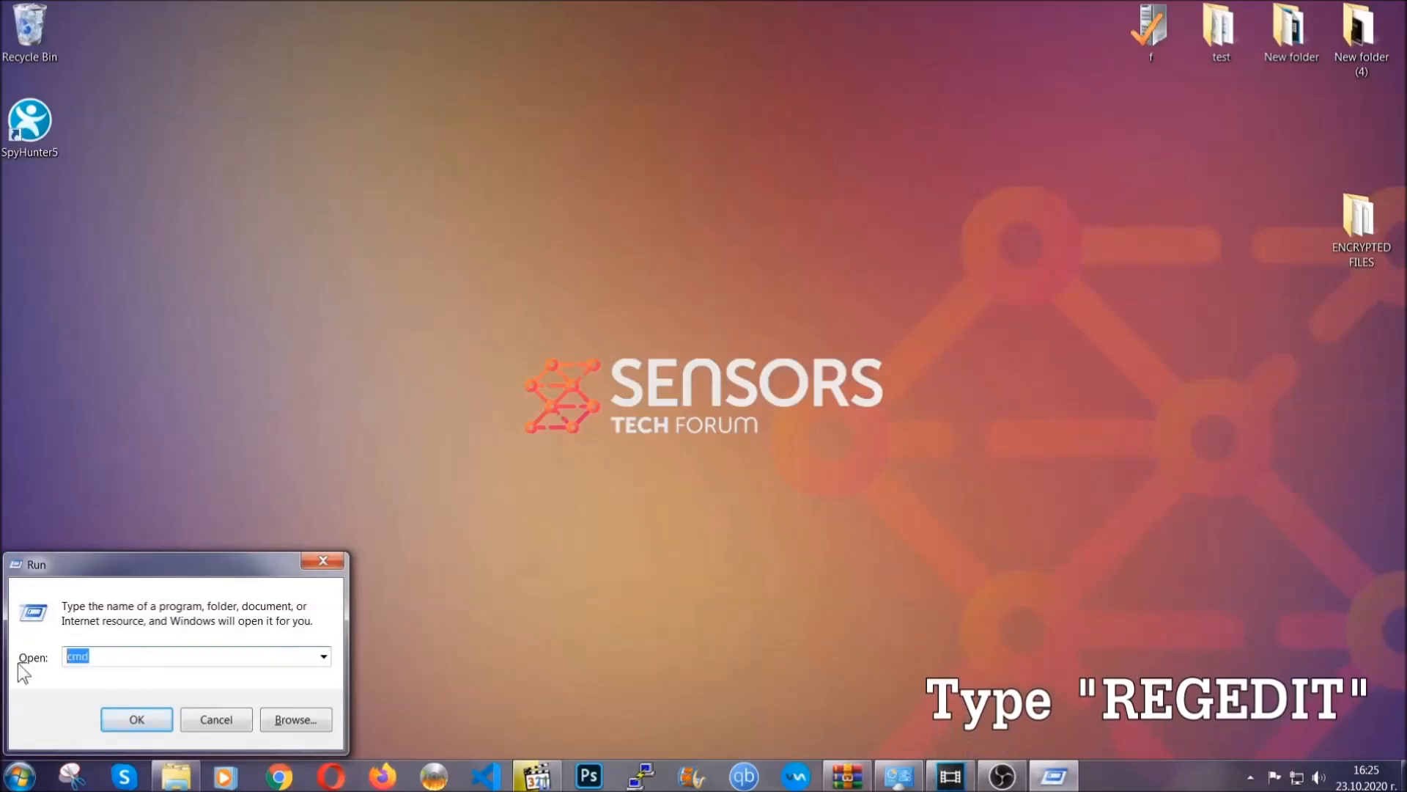
type("REGEDIT")
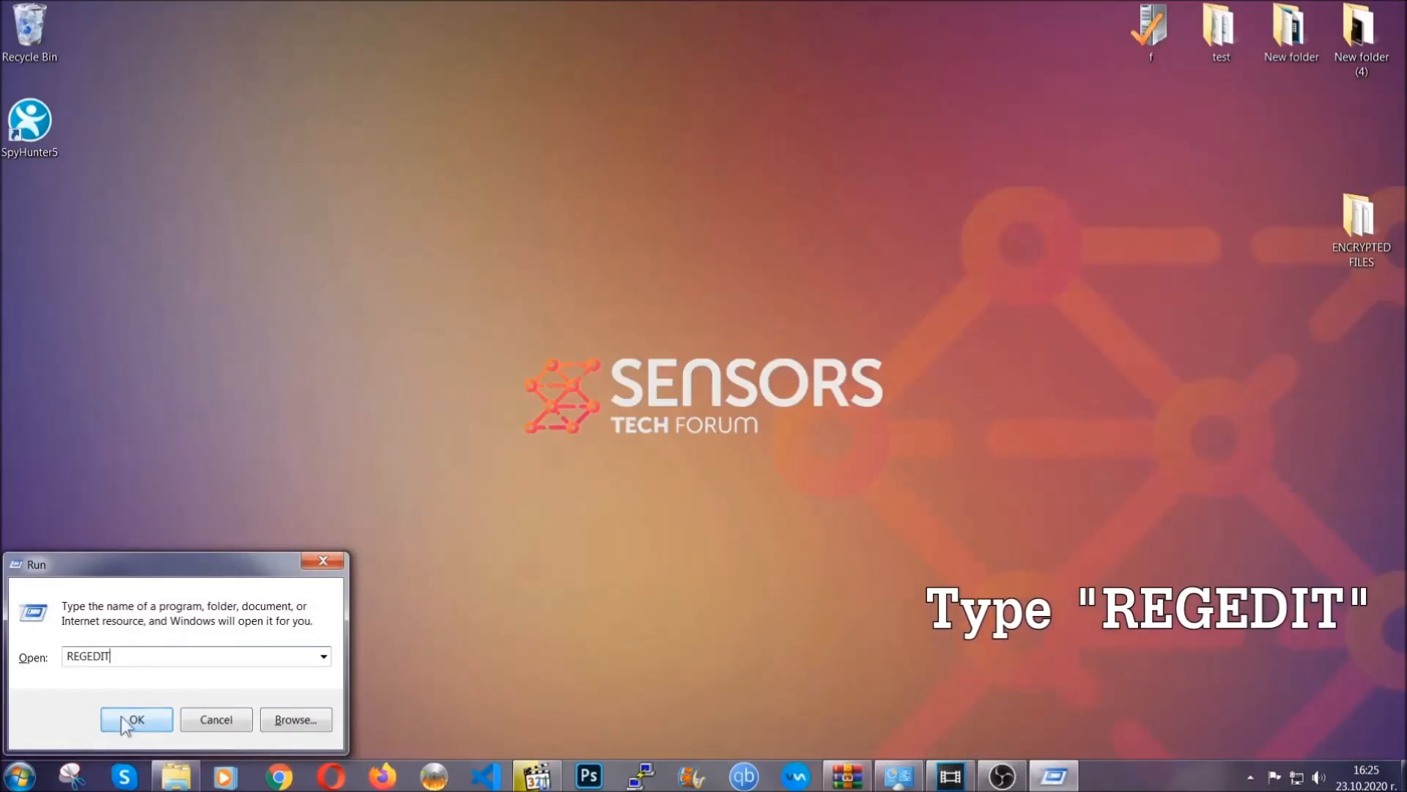
left_click(135, 719)
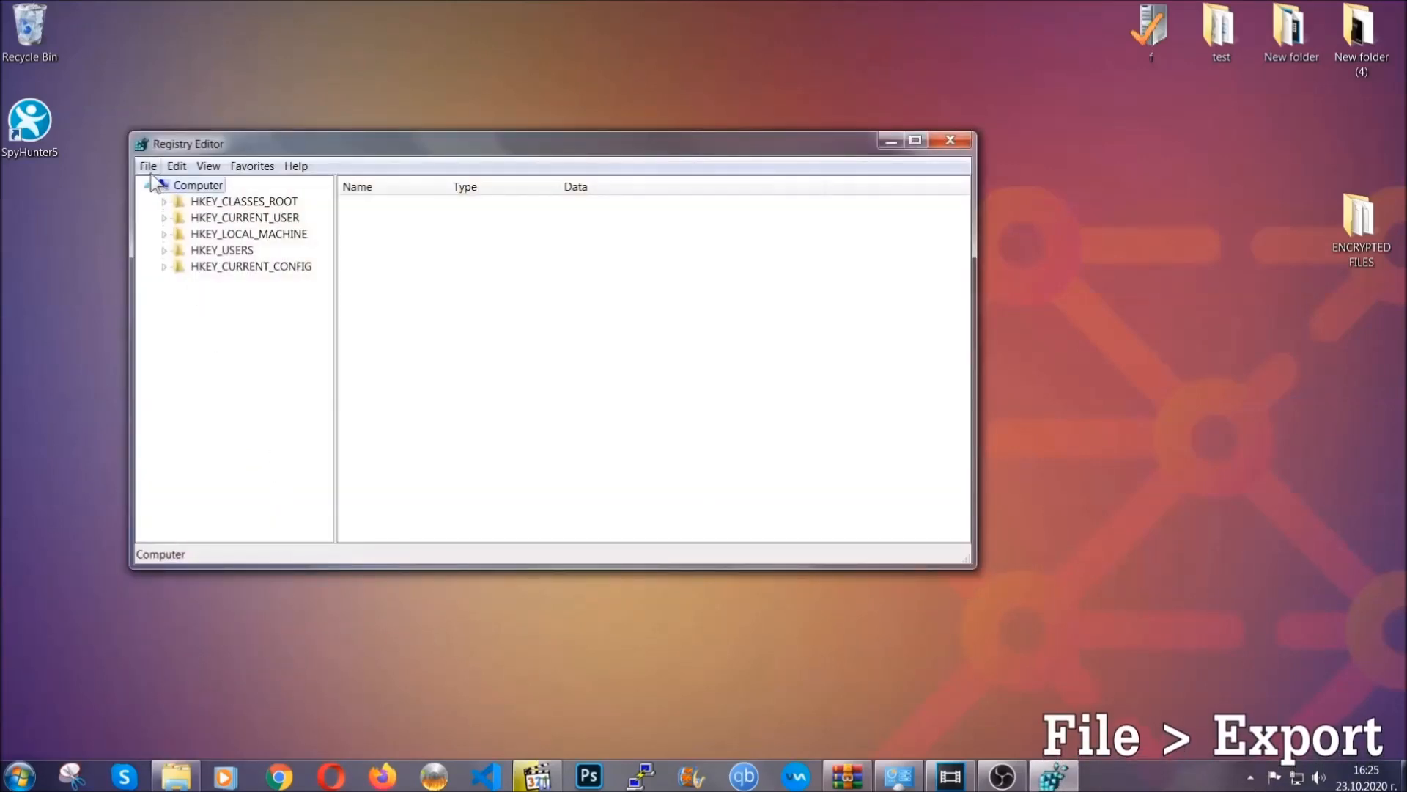
- Export the entire registry to a file named BACKUP on the Desktop
left_click(147, 166)
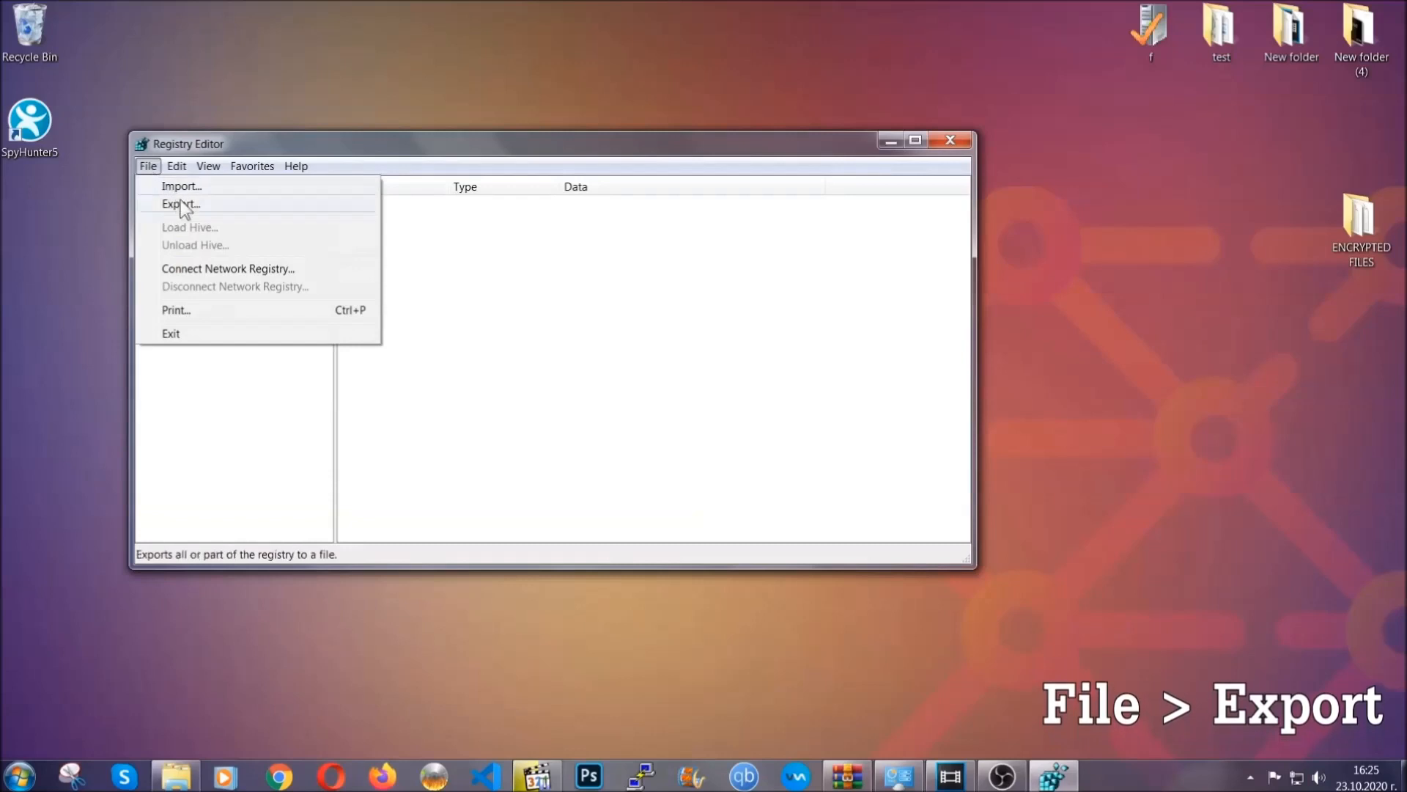
left_click(180, 204)
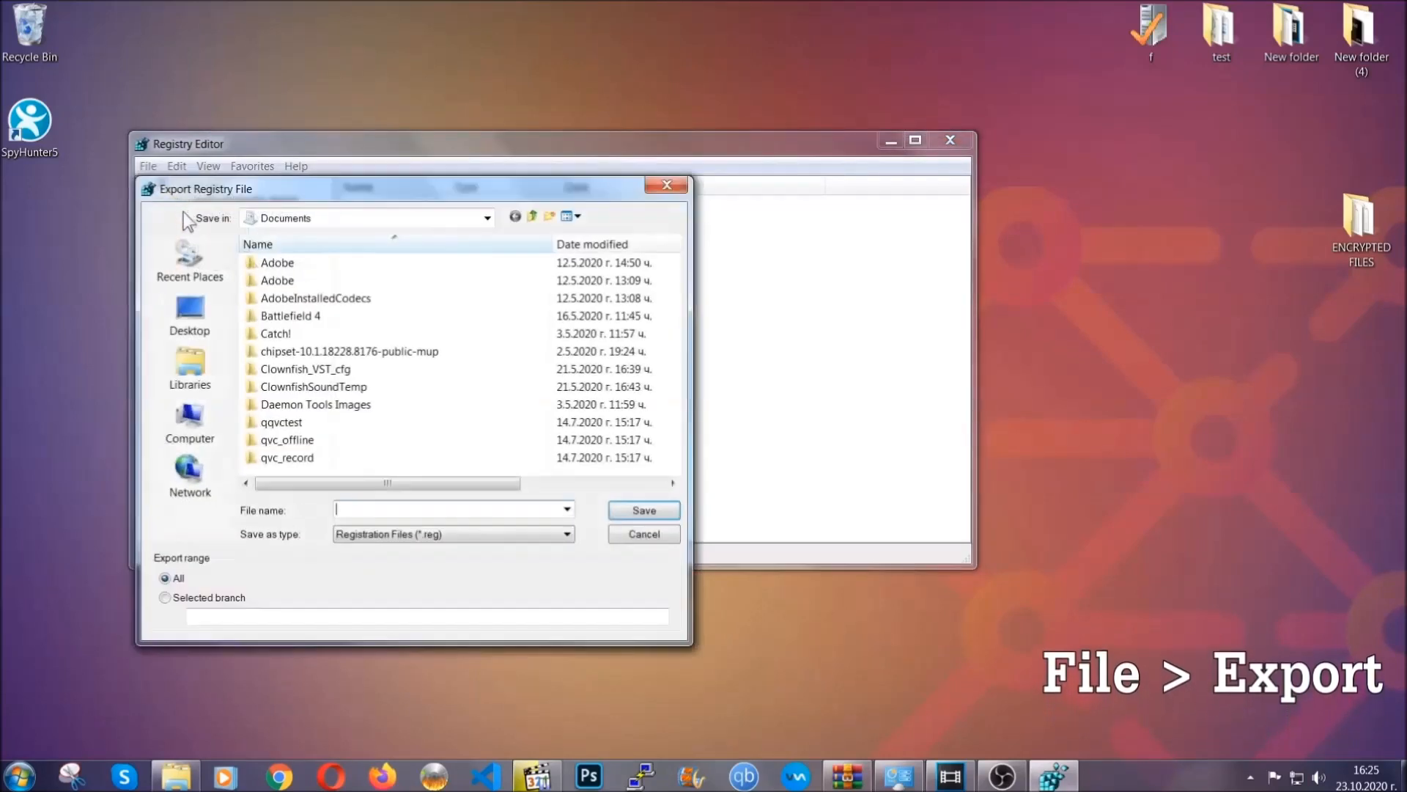
left_click(189, 310)
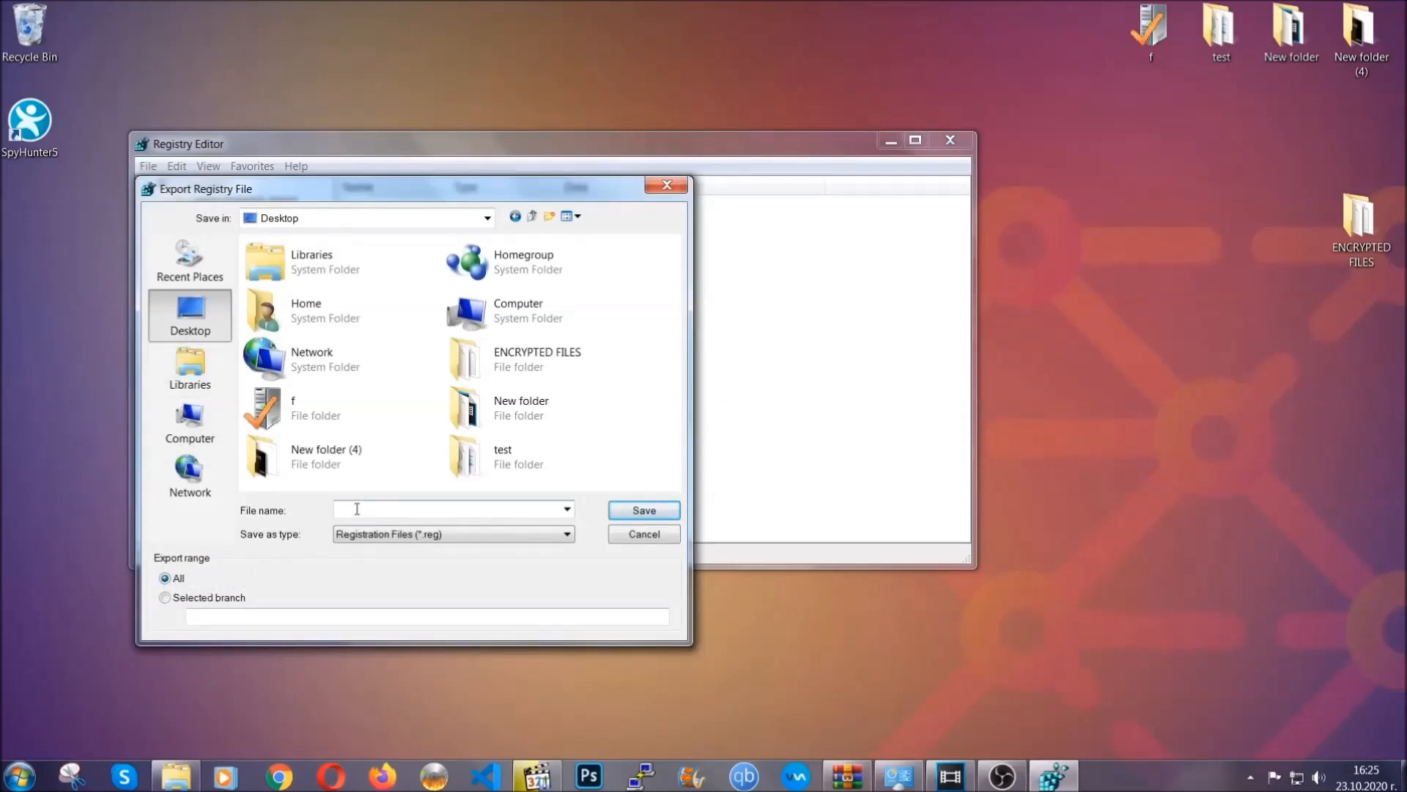
type("BACKUP")
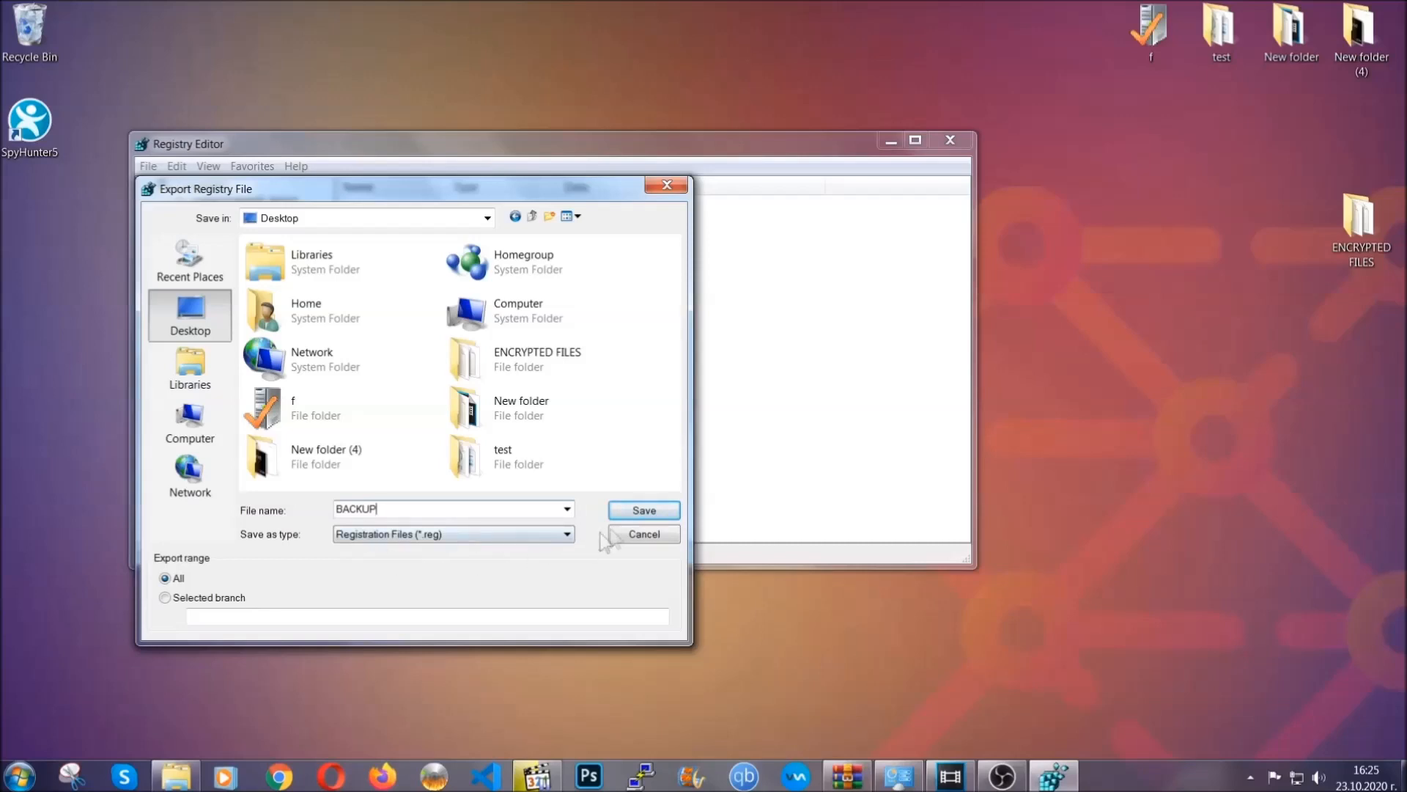
left_click(642, 510)
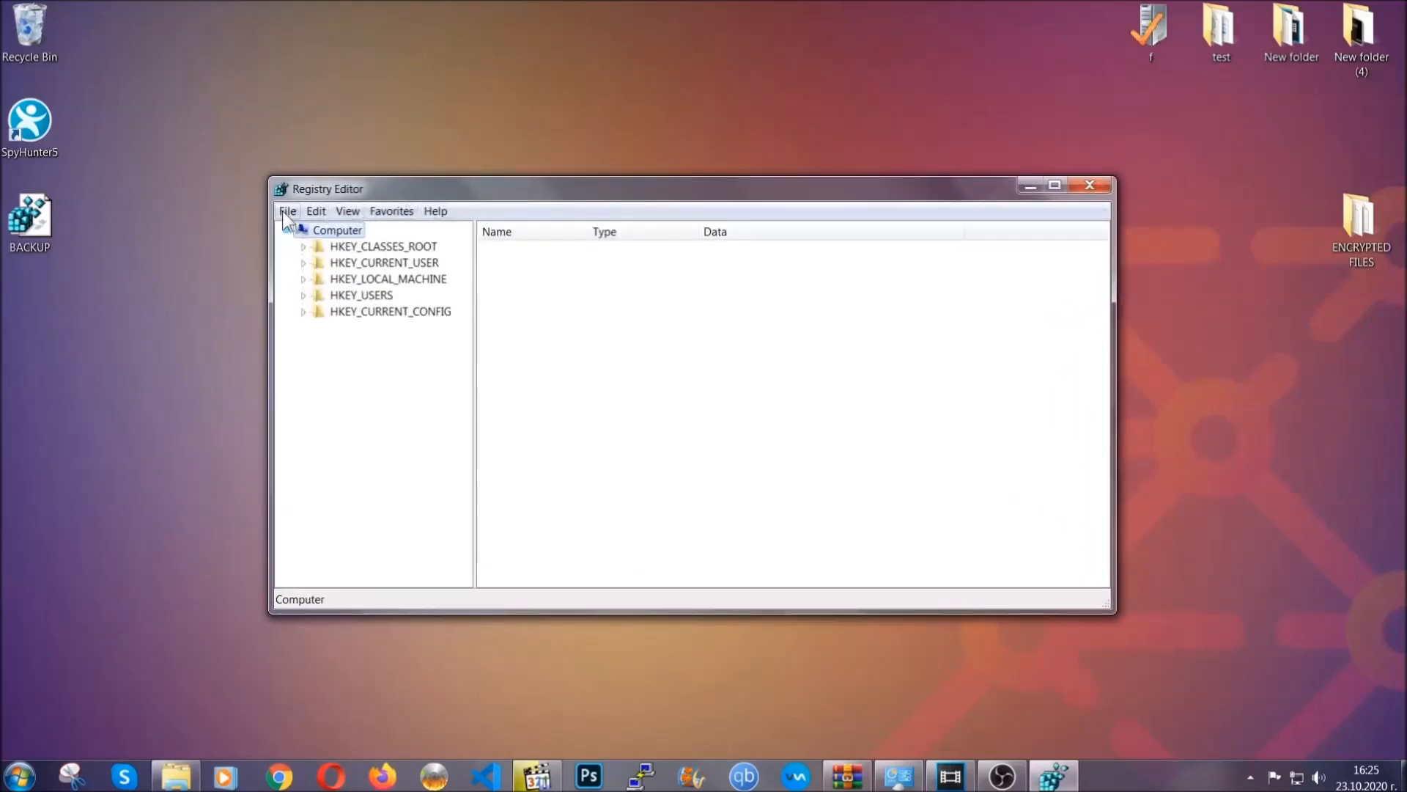
- Find the current user's RunOnce key via Ctrl+F 'RunO', then view the Run key's startup values
left_click(287, 209)
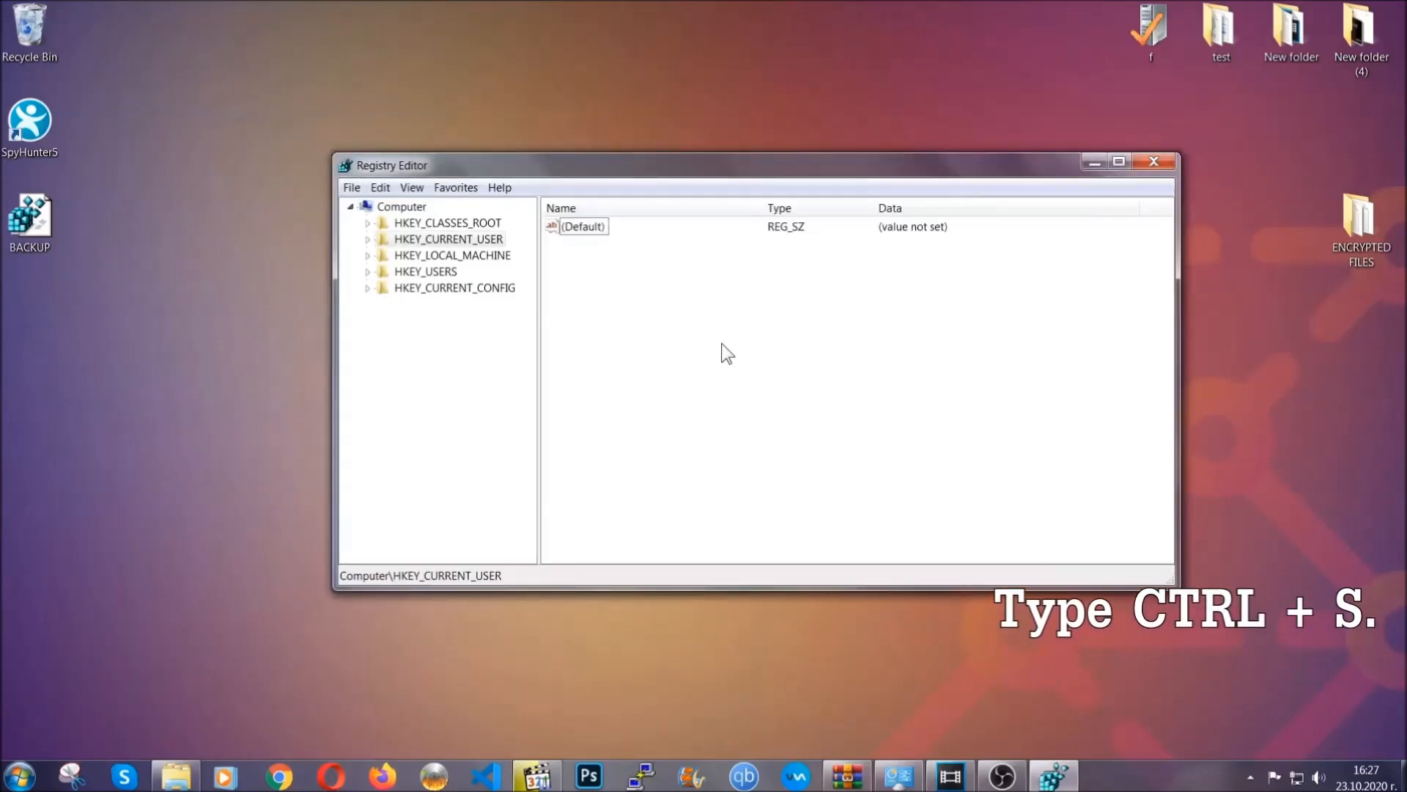
key("ctrl+f")
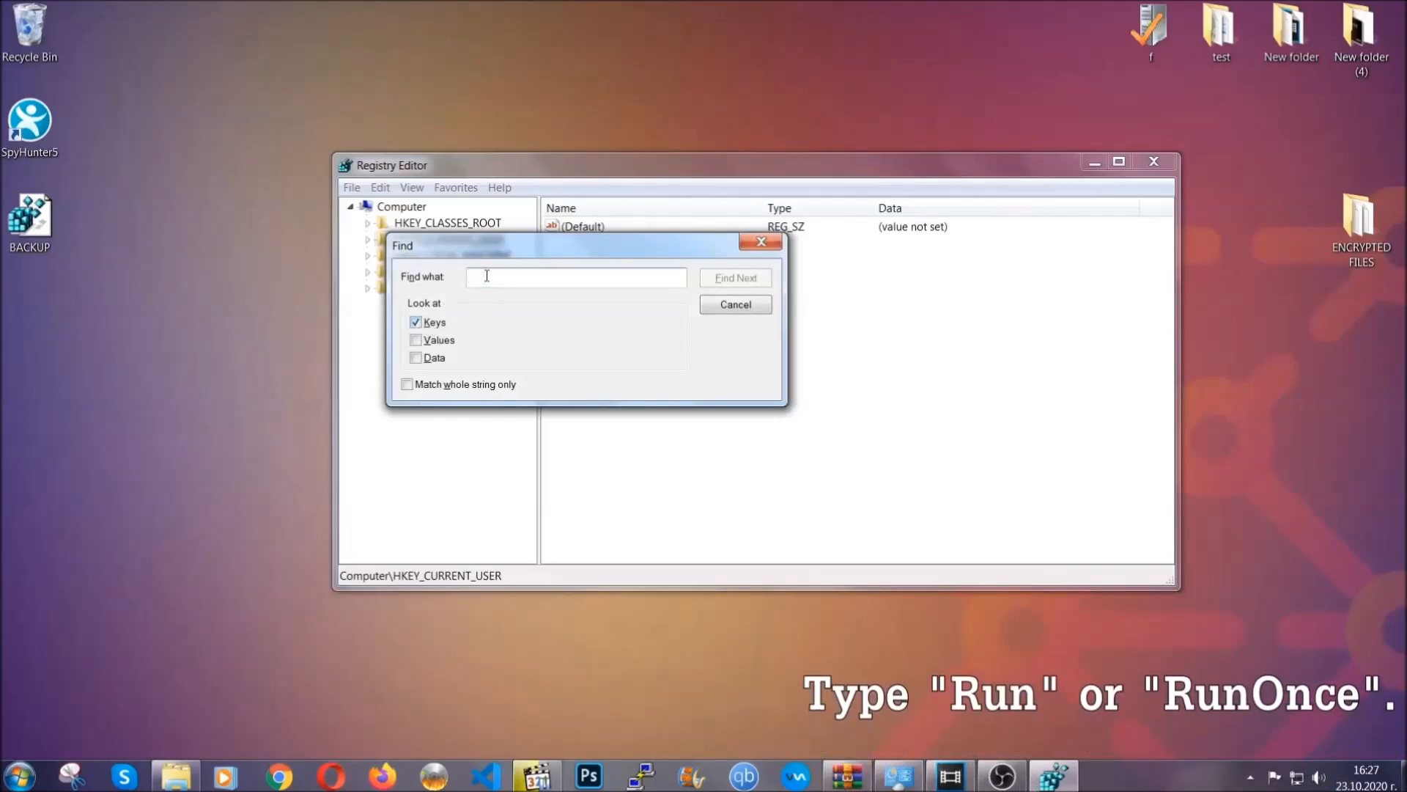
type("RunOnce")
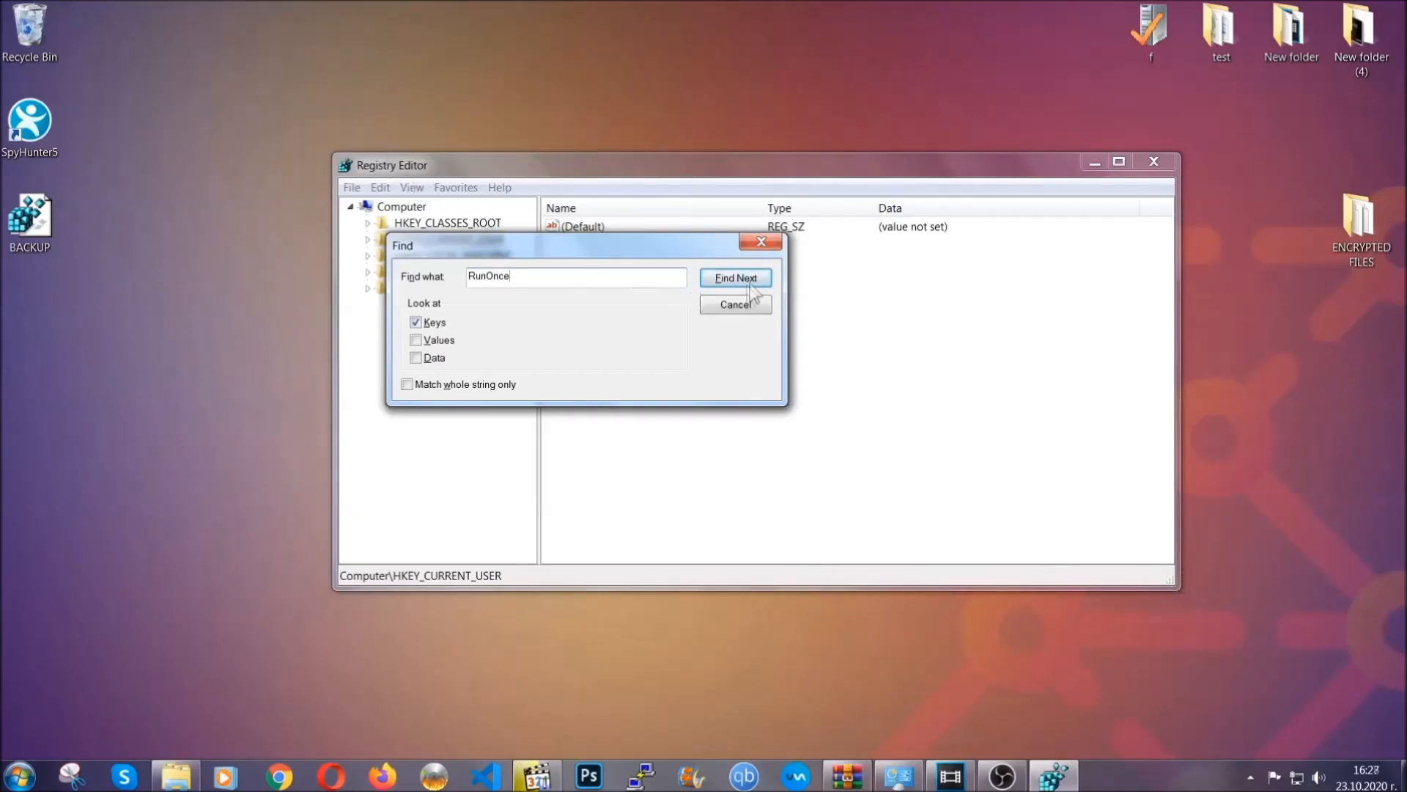
left_click(734, 277)
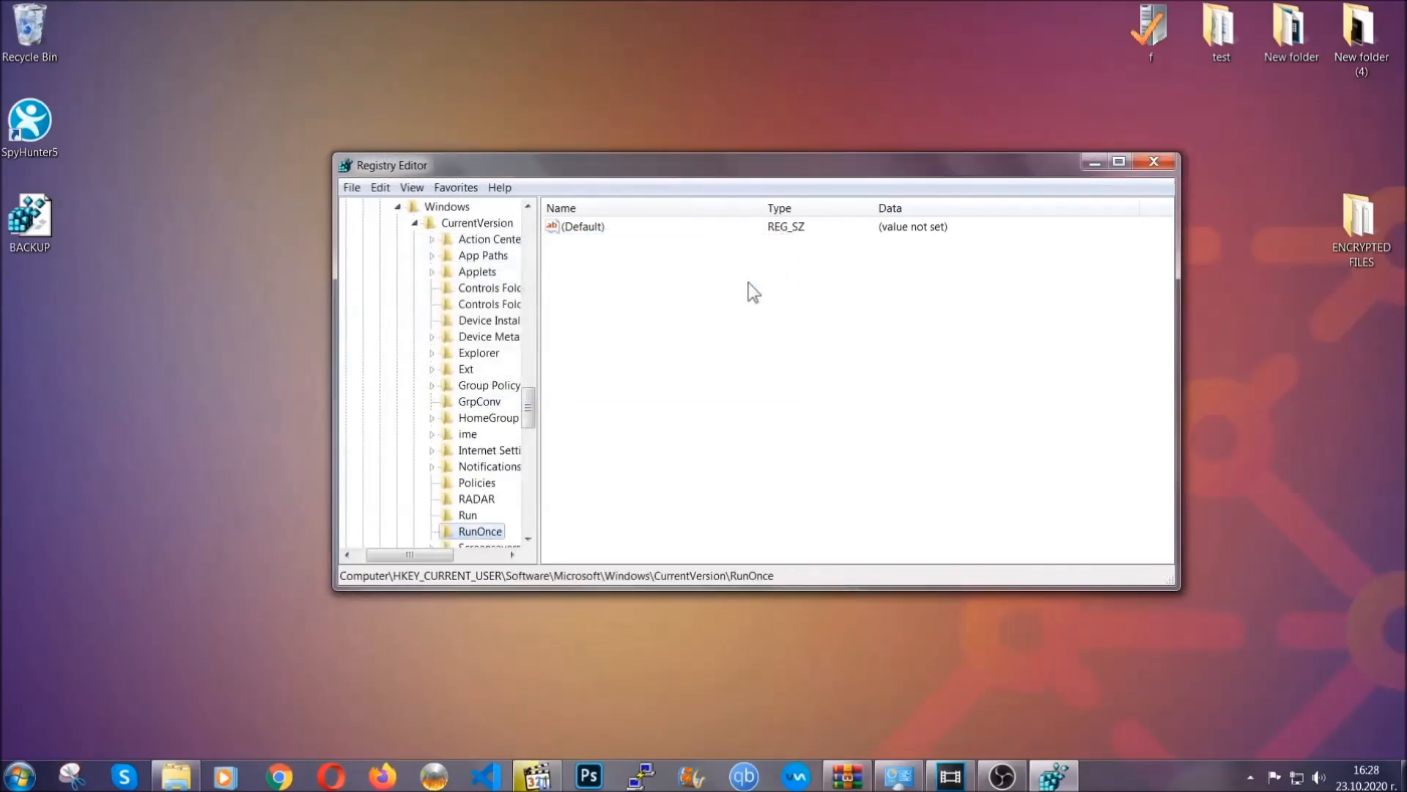
scroll("down", 3)
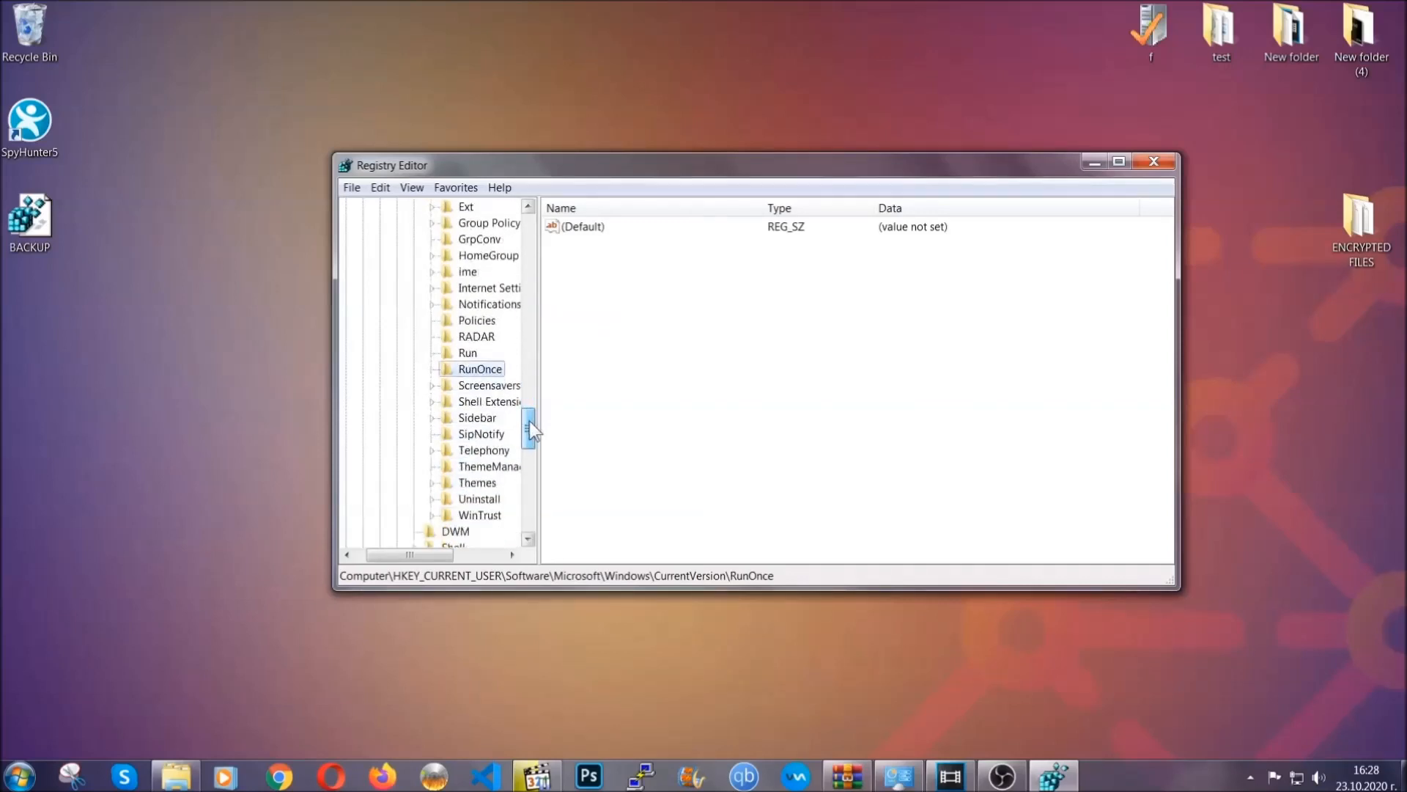
left_click(467, 354)
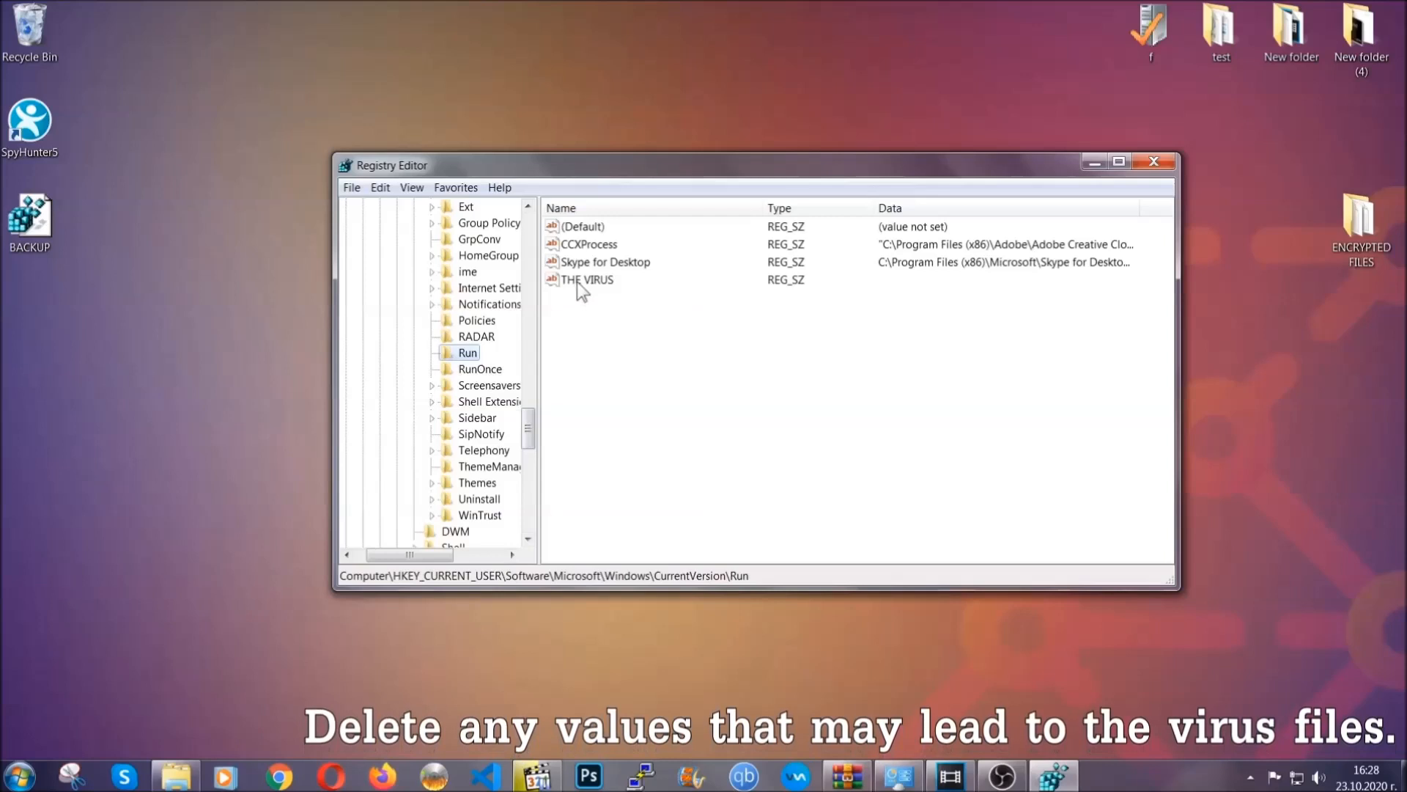
- Delete THE VIRUS value from the current user's Run key and confirm
right_click(588, 278)
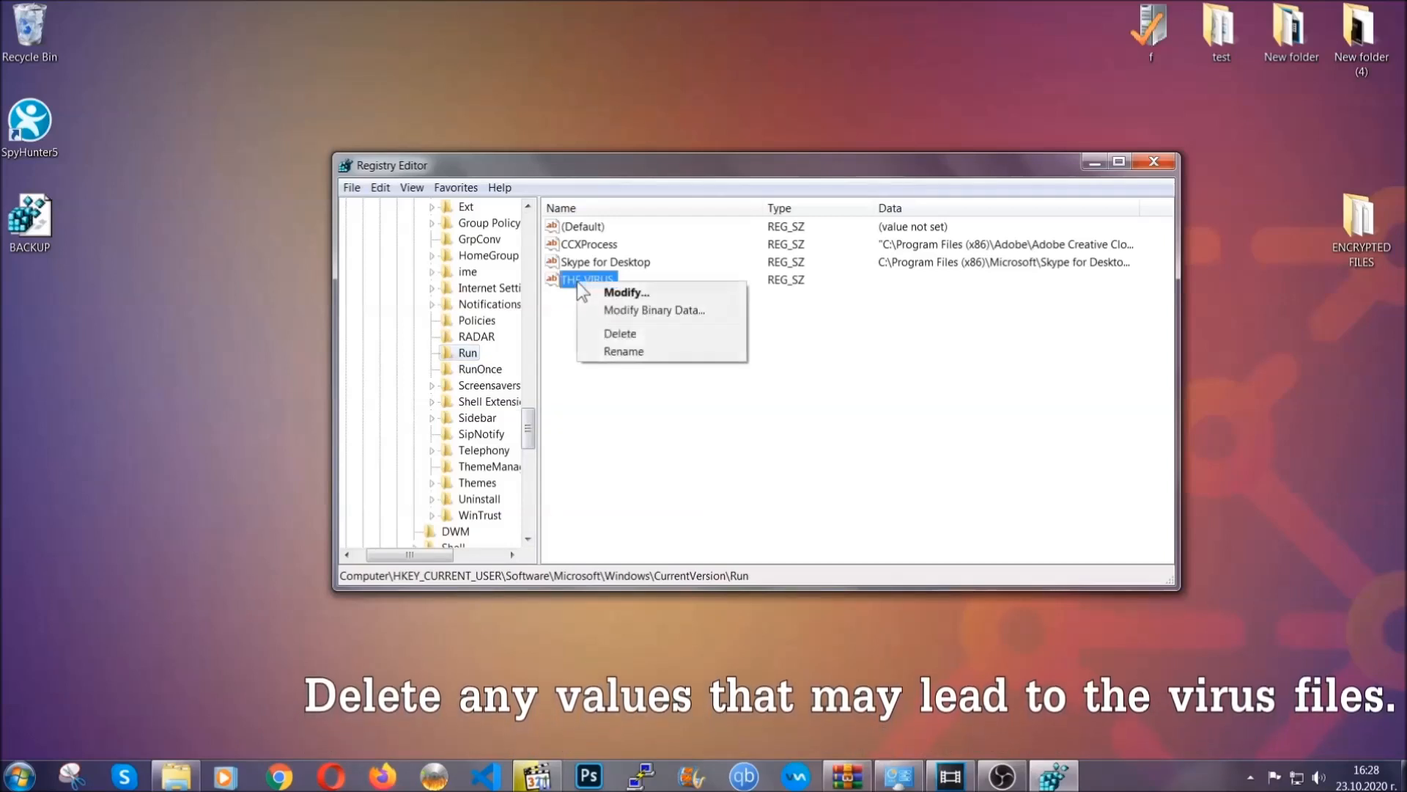
left_click(618, 333)
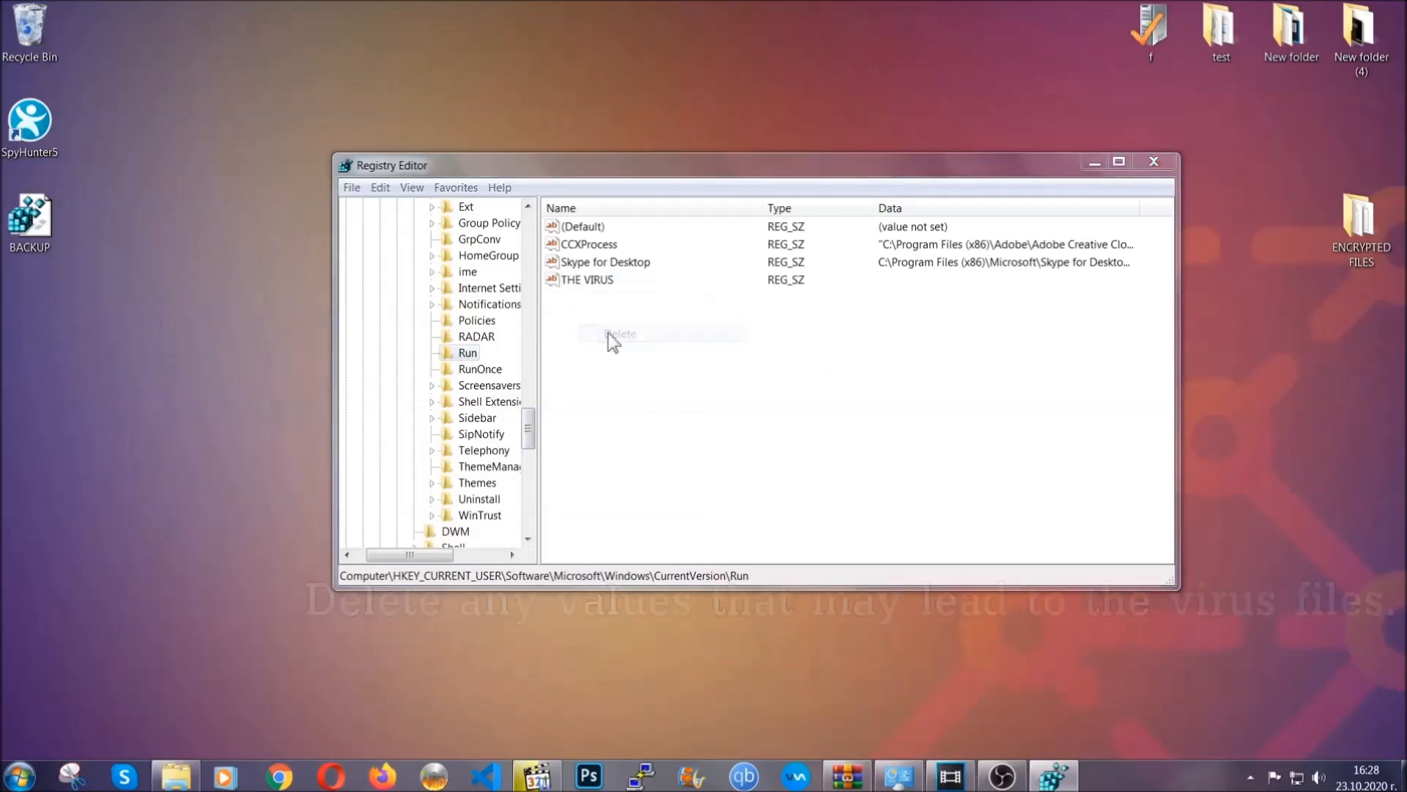
left_click(621, 334)
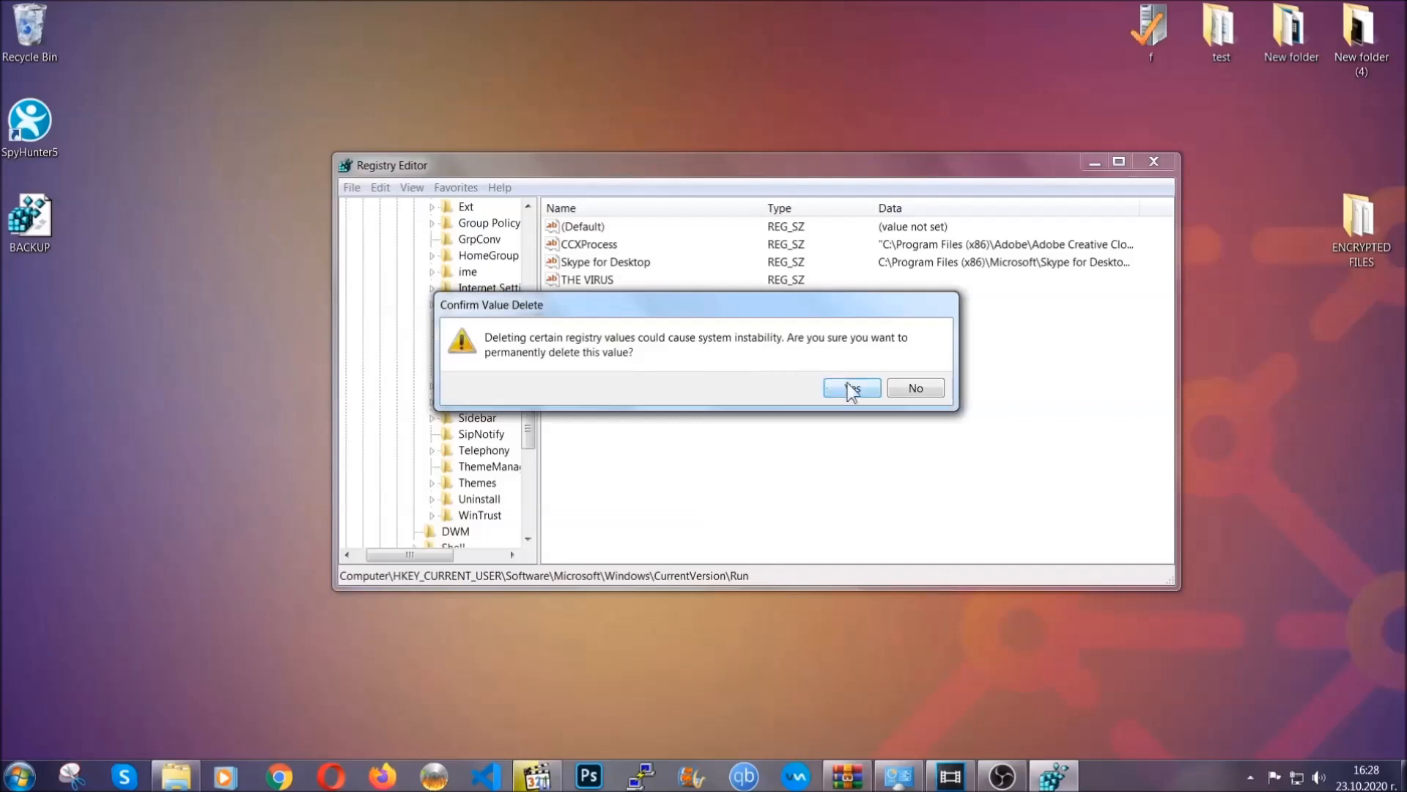
left_click(850, 387)
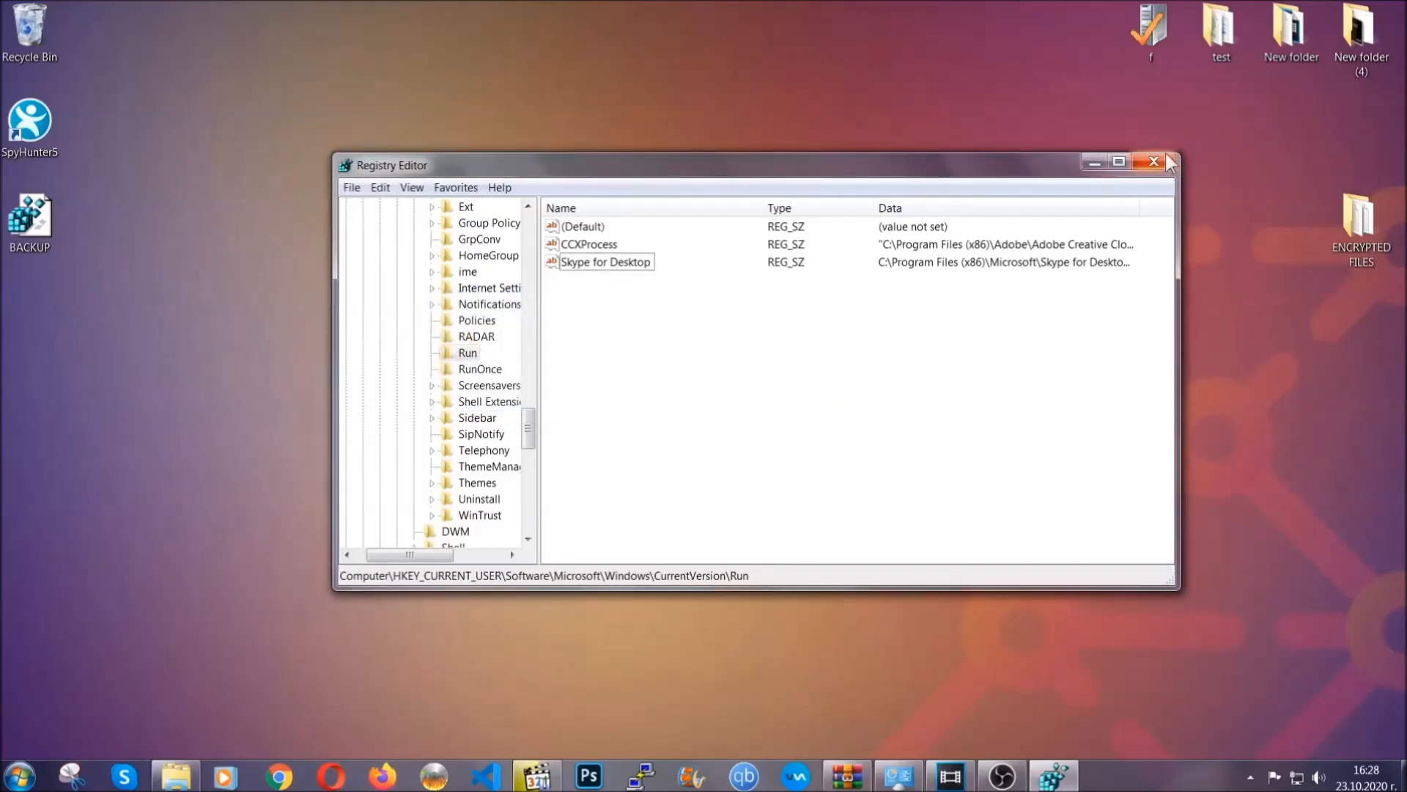
- Close Registry Editor and bring up the file-recovery article in Chrome
left_click(1153, 161)
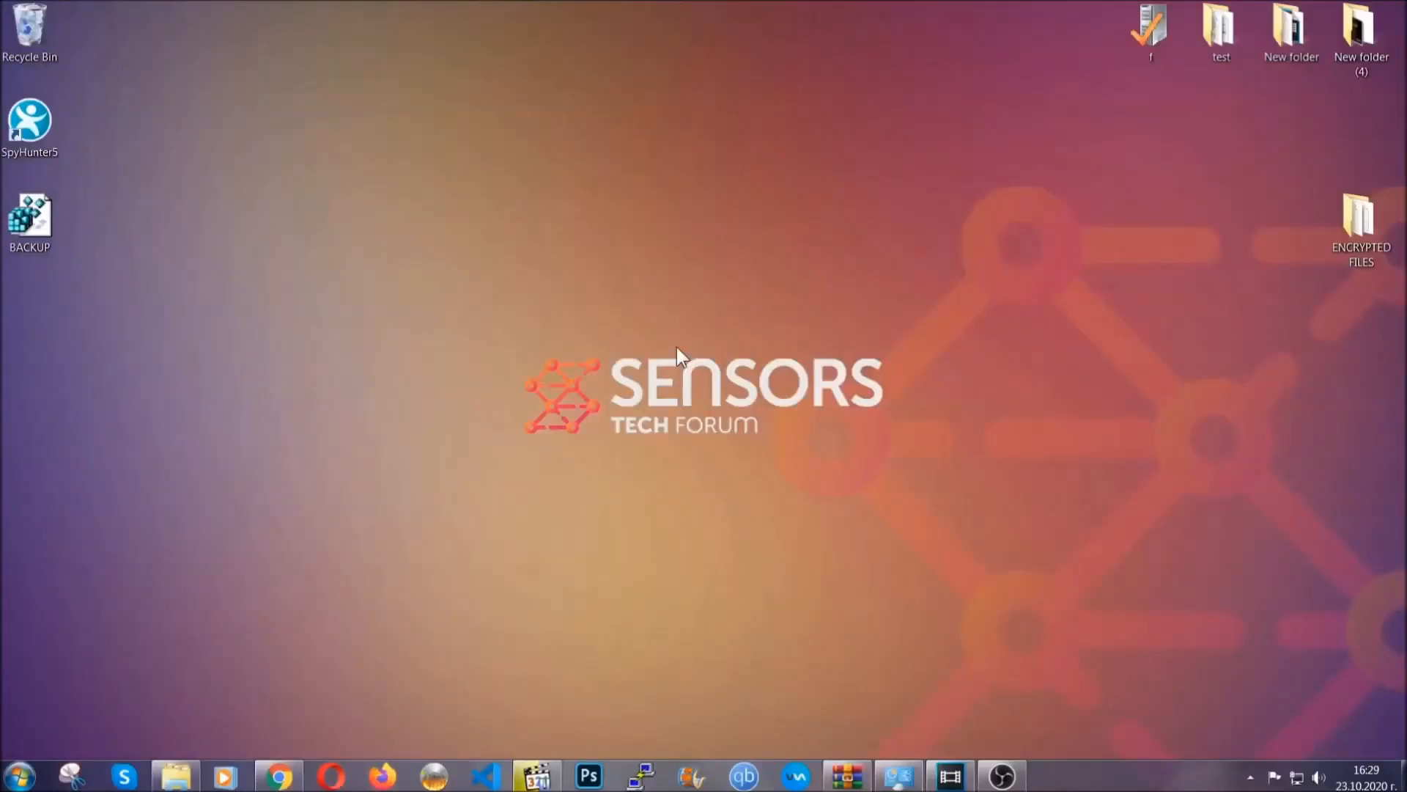
mouse_move(422, 552)
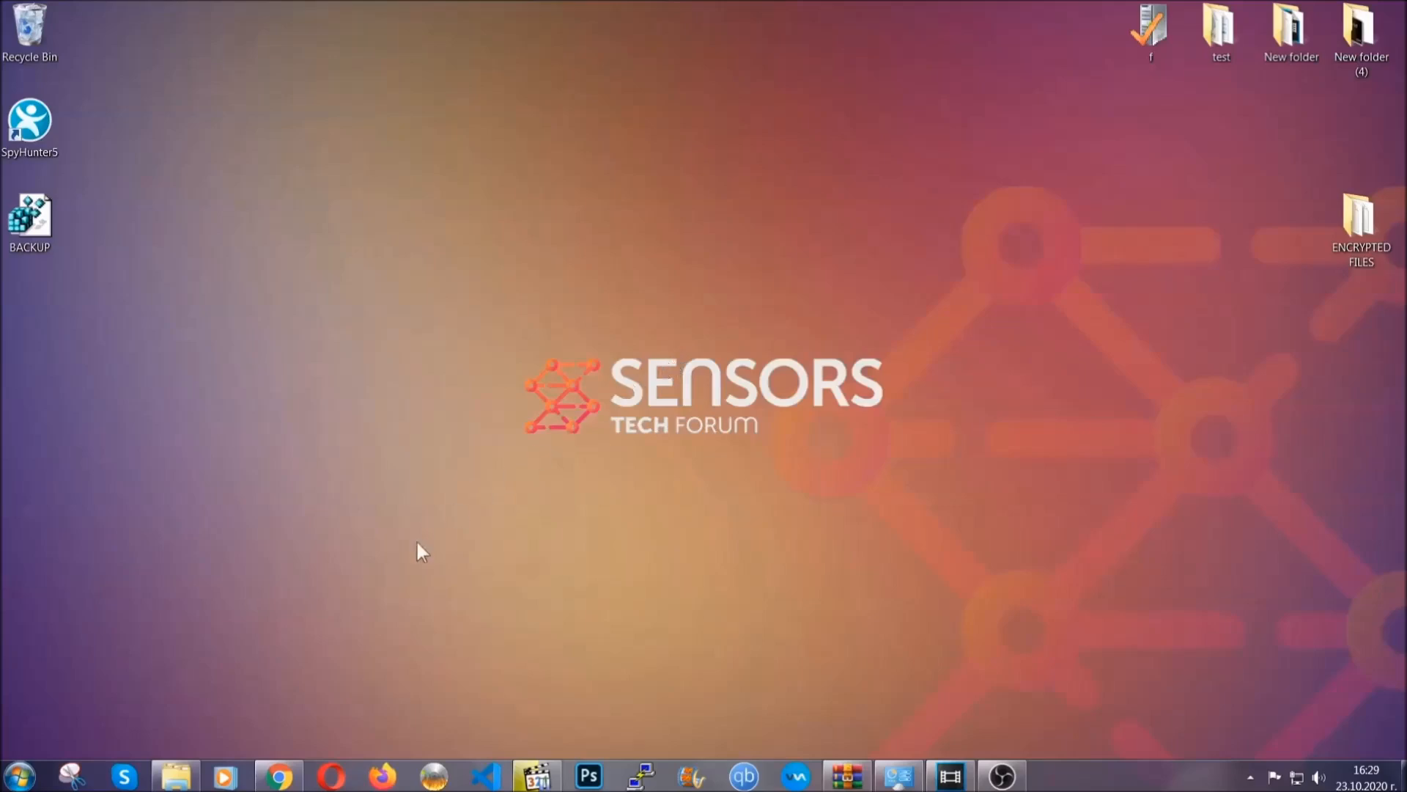
left_click(278, 774)
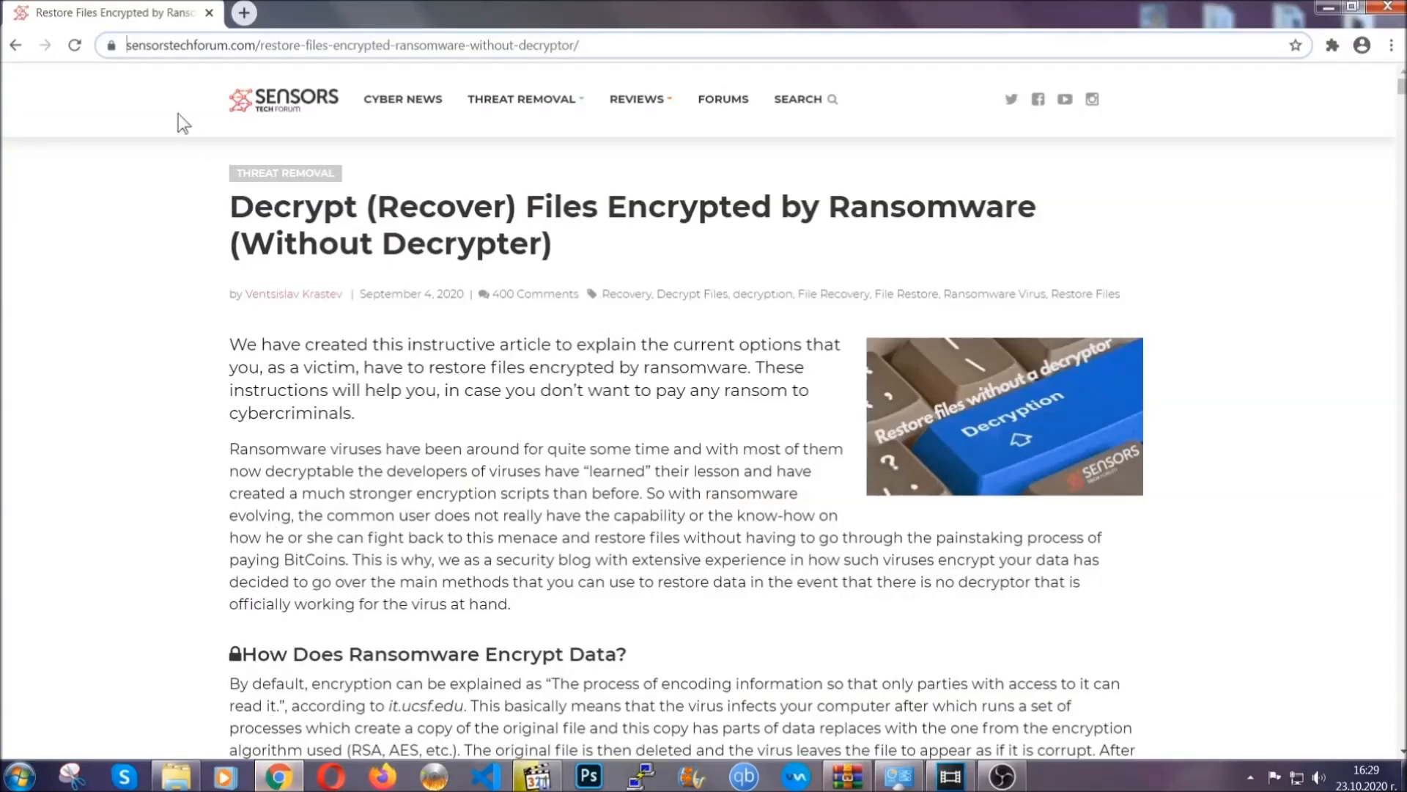
- Select the article URL, scroll to the Method 1–6 restoration list and expand Method 2 (Windows Backup)
left_click(355, 45)
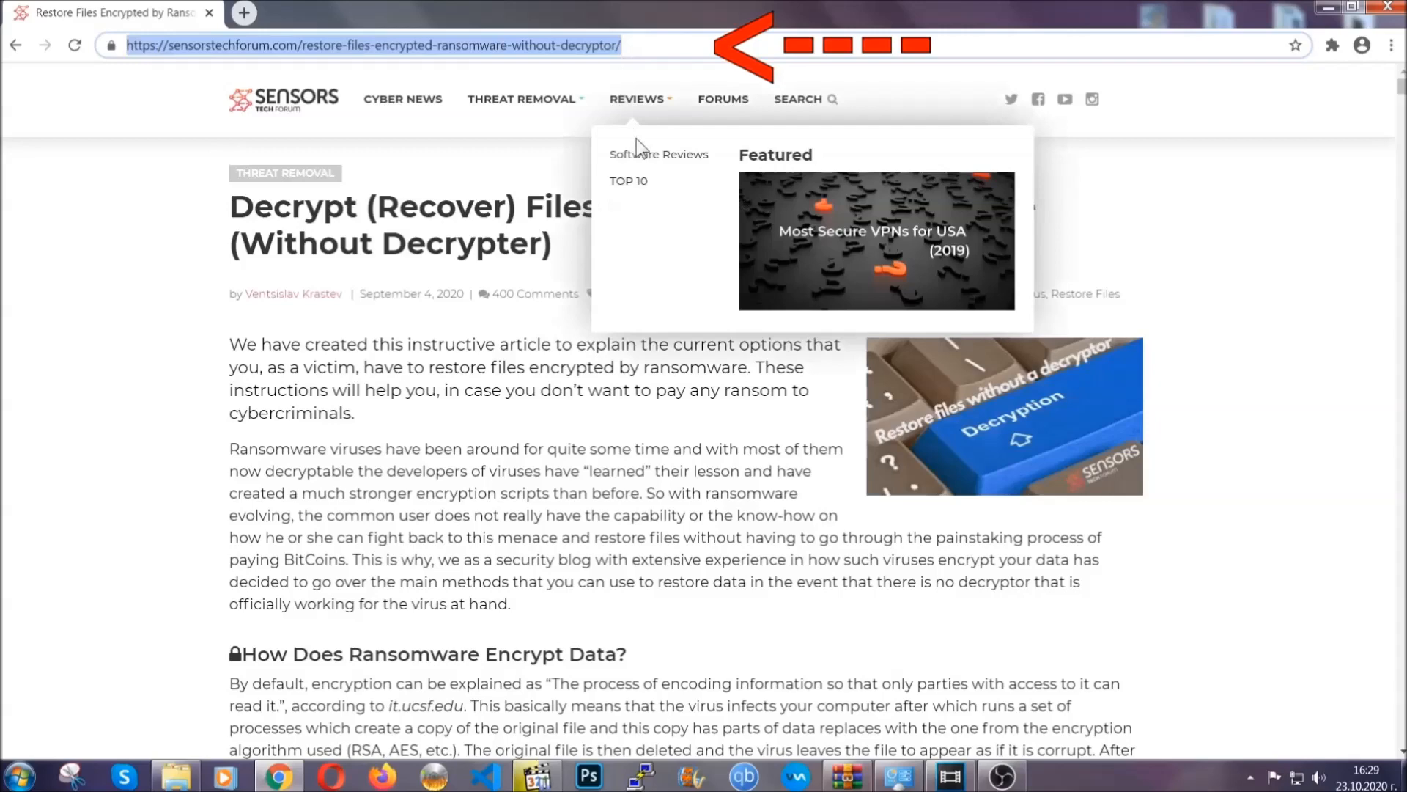
scroll("down", 3)
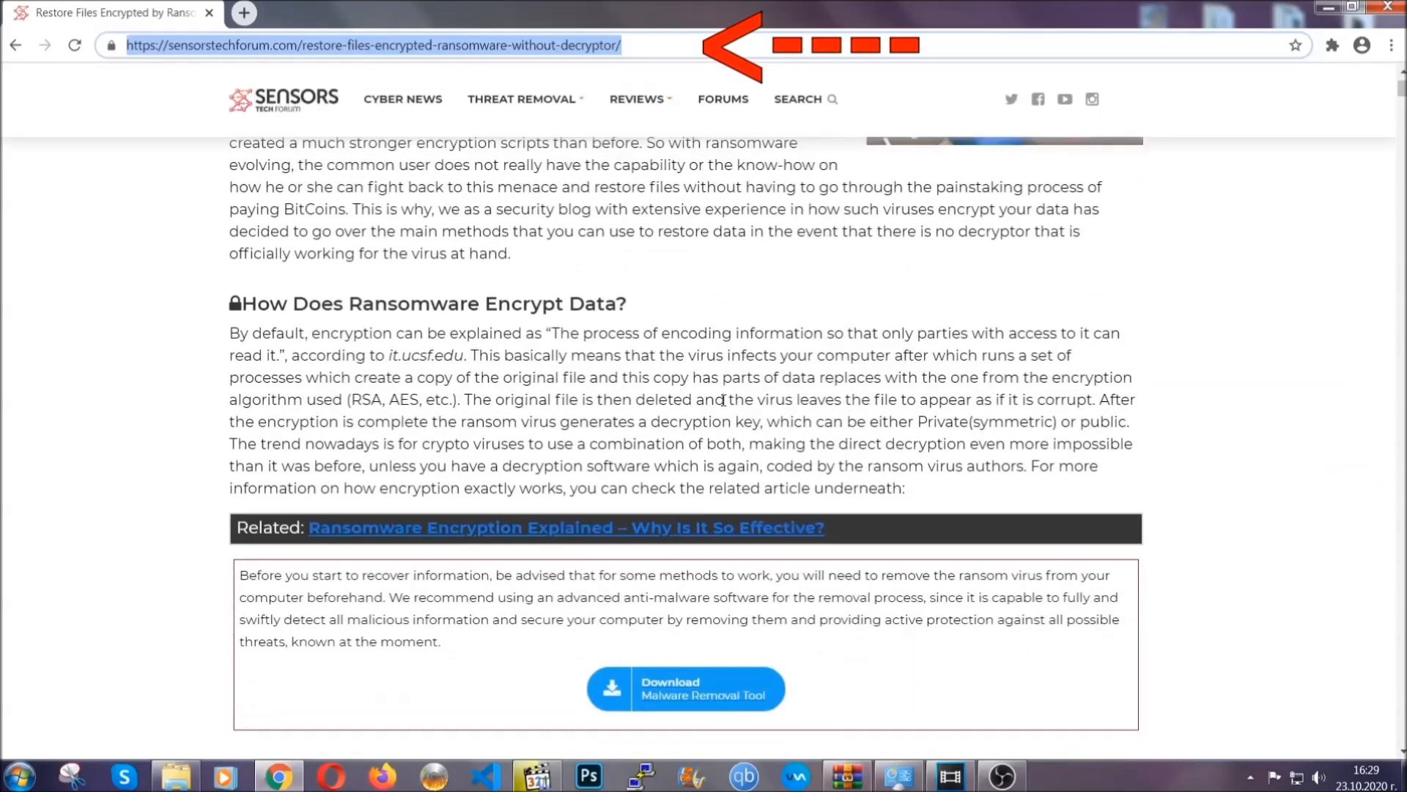
scroll("down", 3)
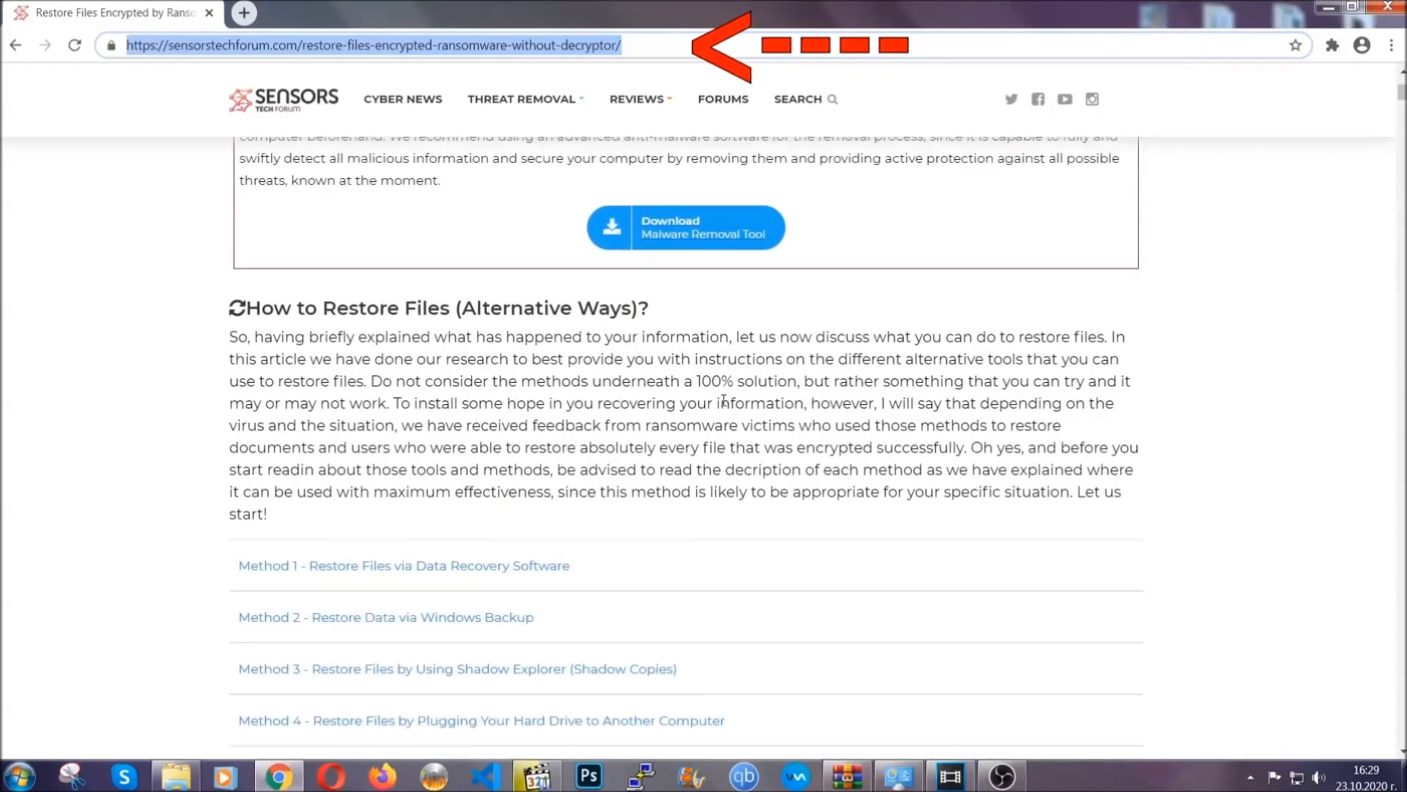
scroll("down", 3)
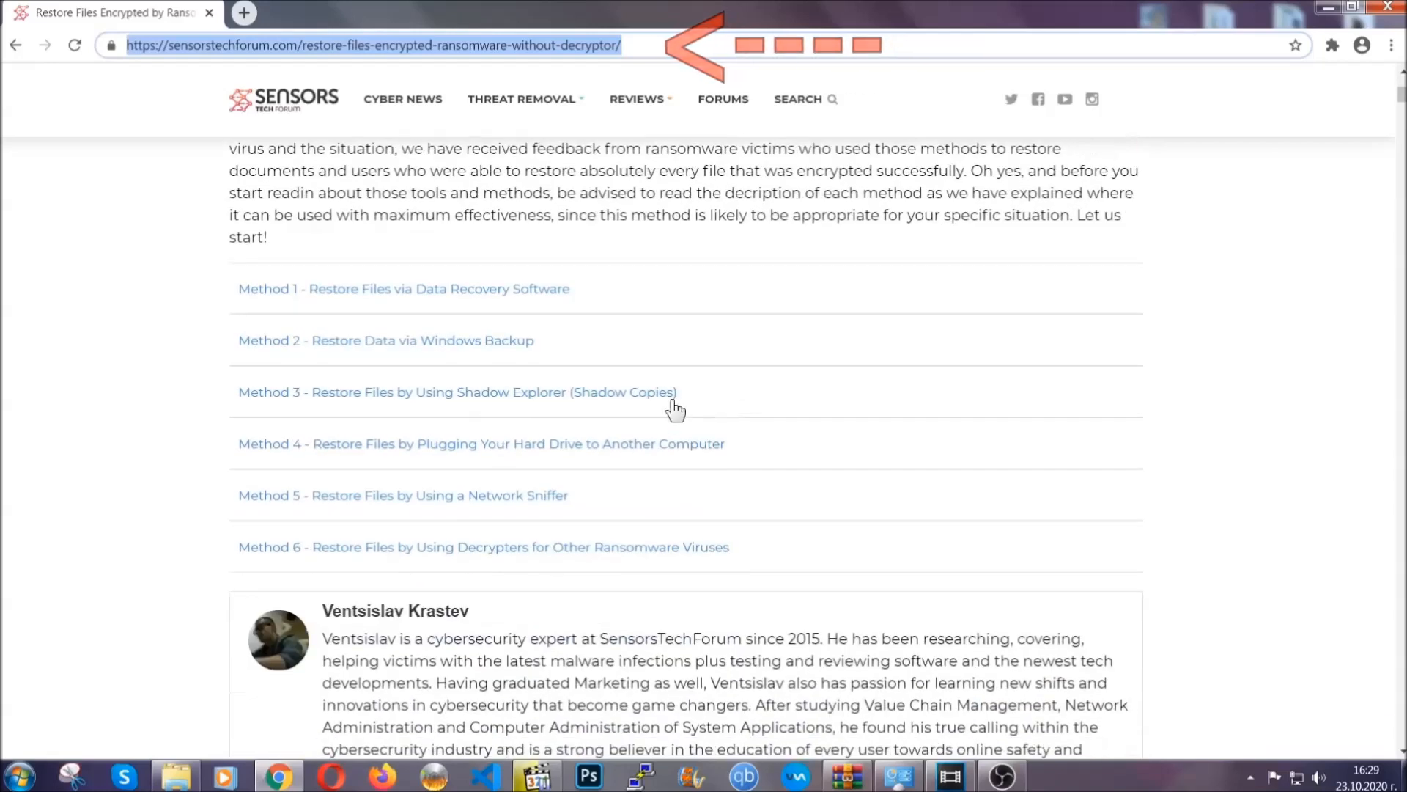
mouse_move(334, 363)
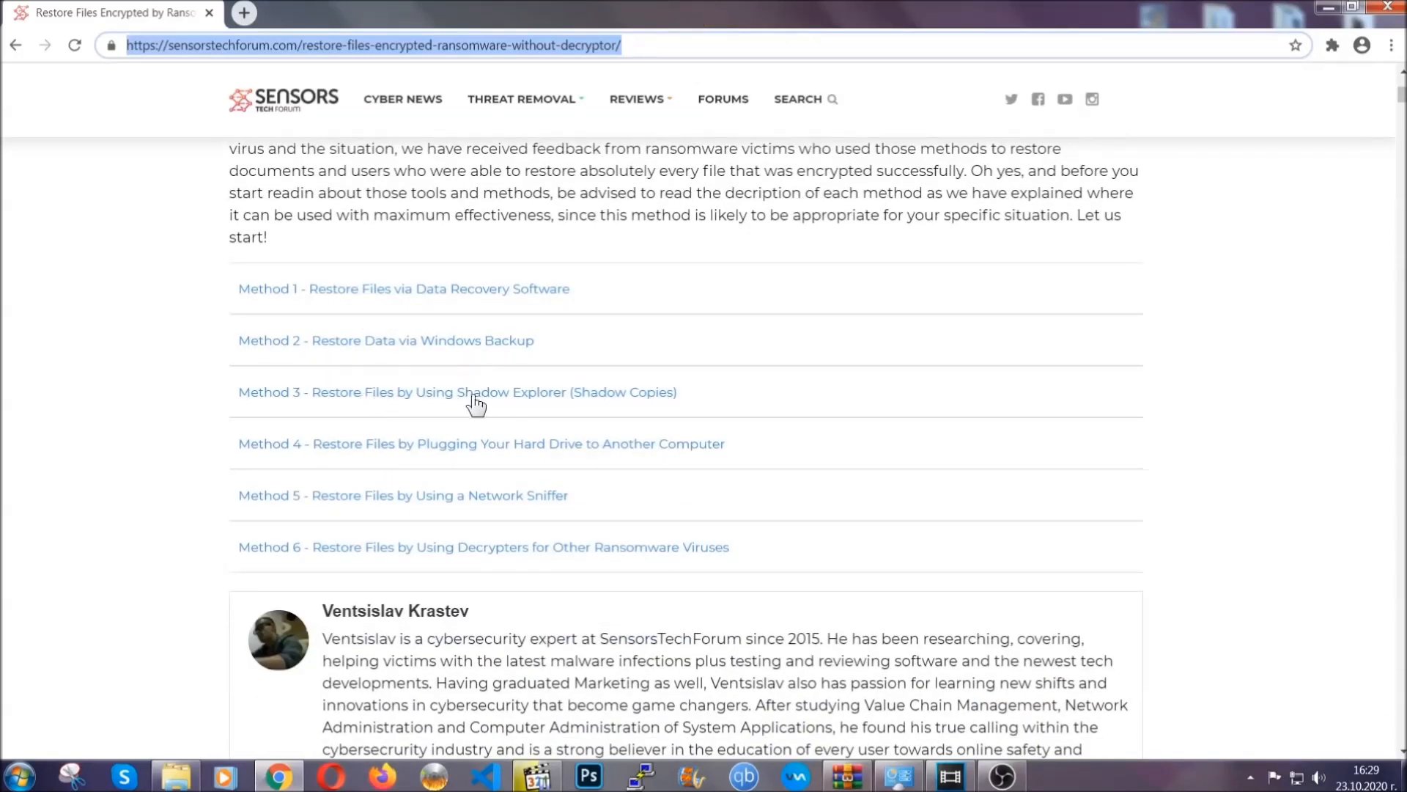
mouse_move(506, 465)
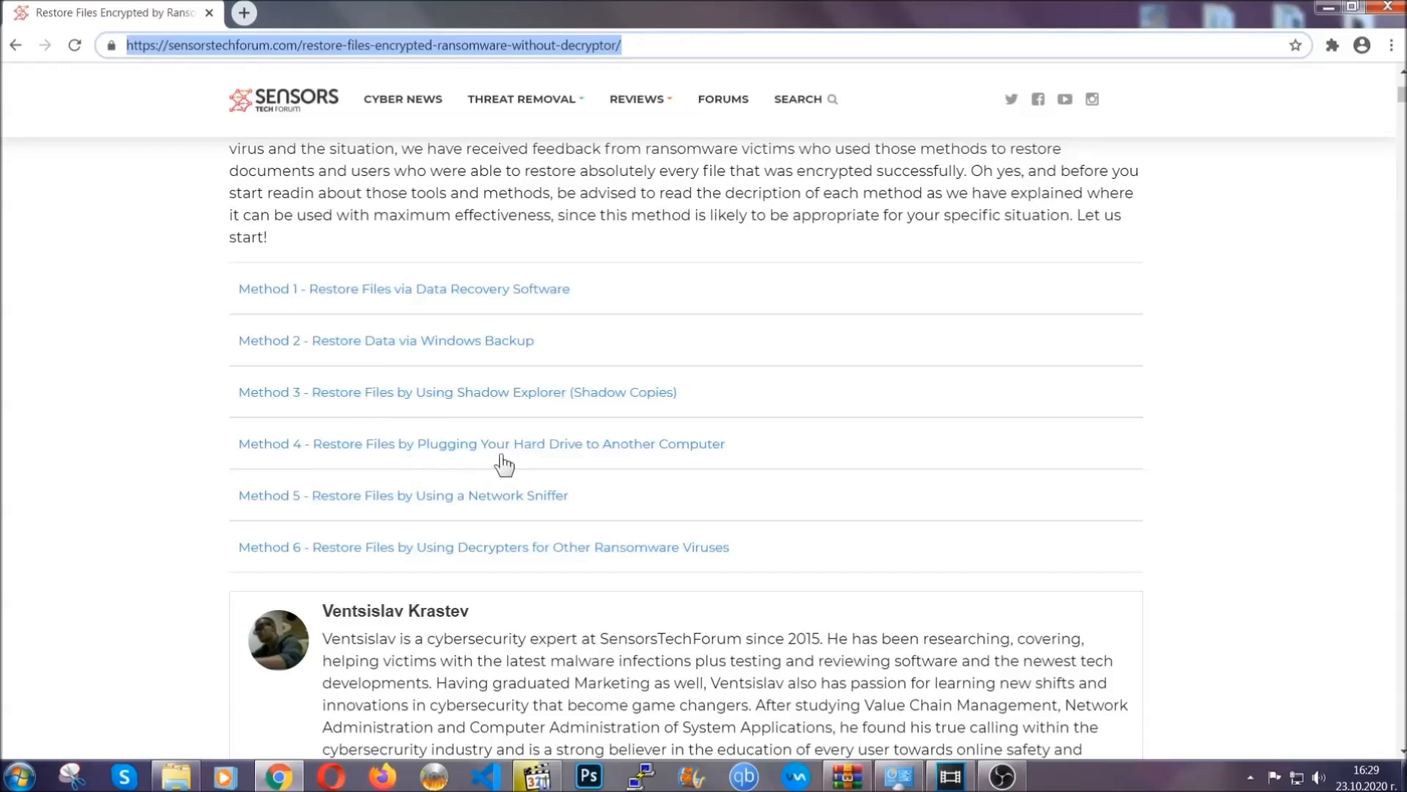
left_click(385, 339)
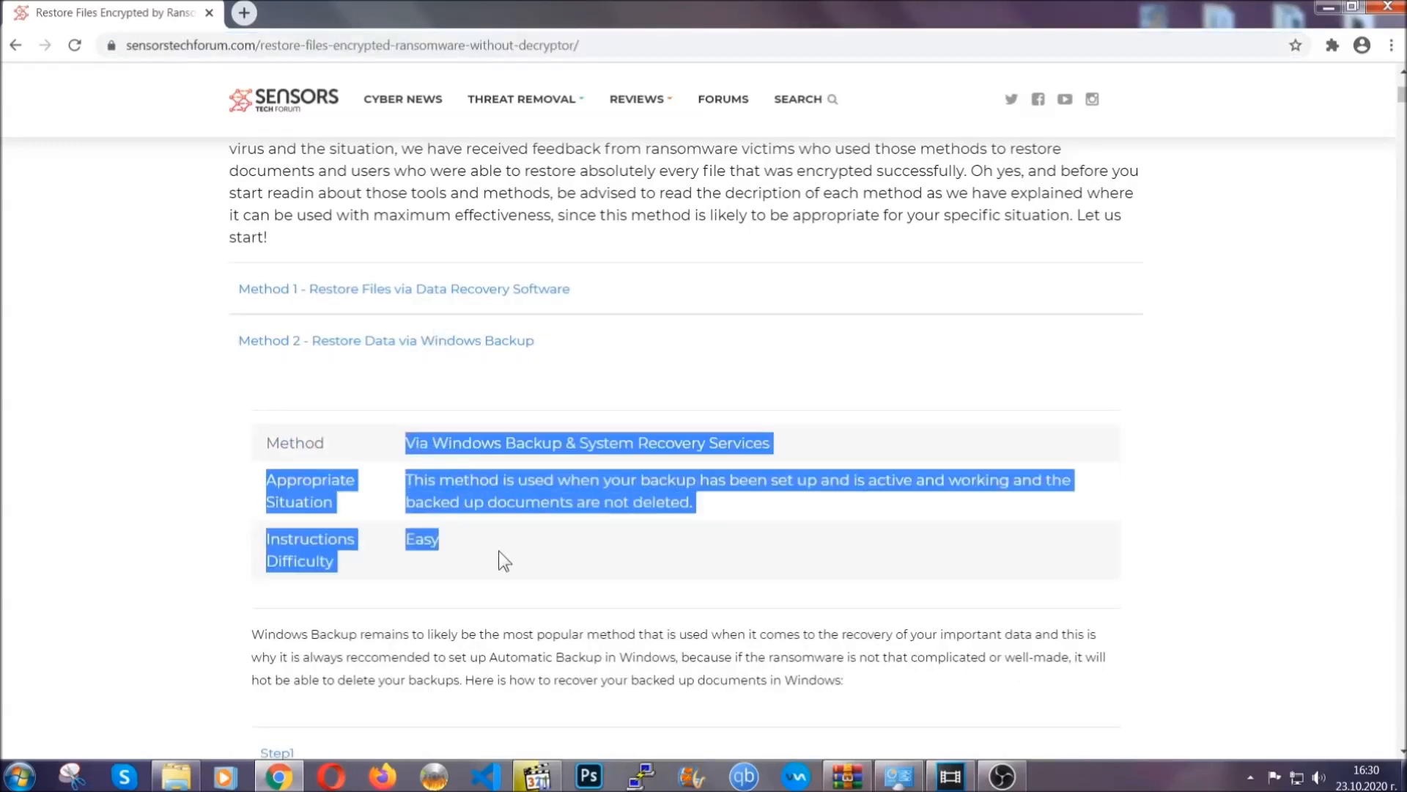
- Expand Step 1 of the Windows Backup method and review its steps, noting 'ms-settings:windowsupdate'
scroll("down", 3)
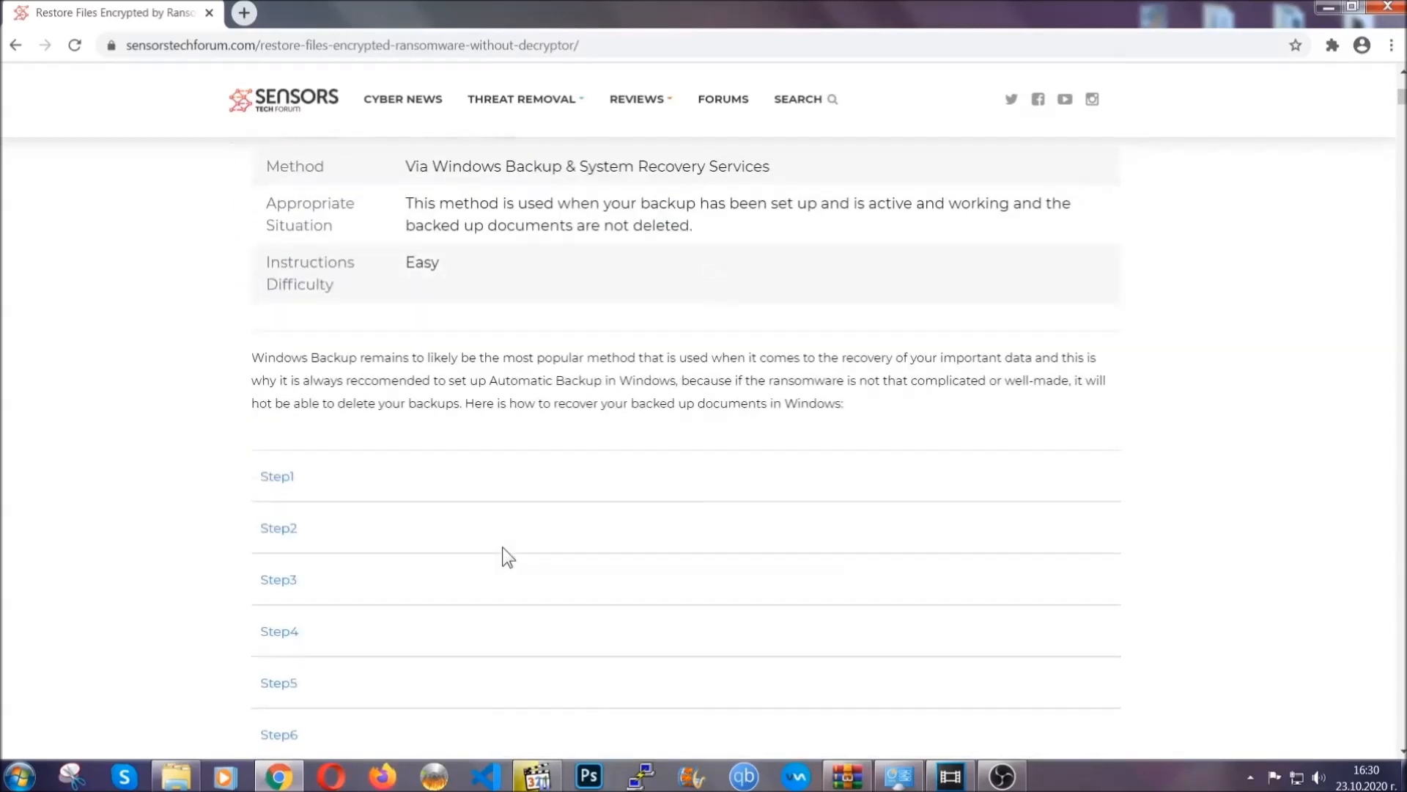
left_click(277, 475)
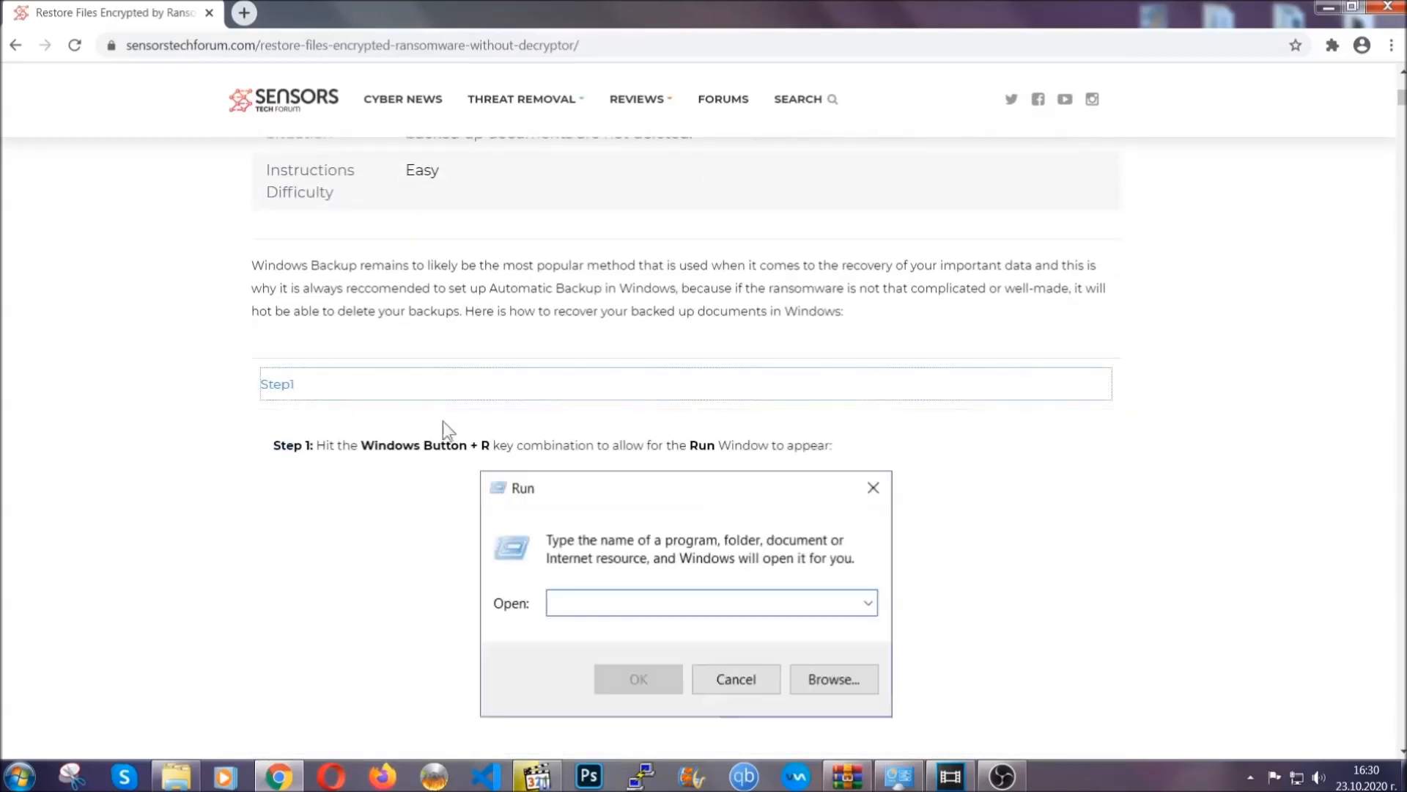
scroll("down", 3)
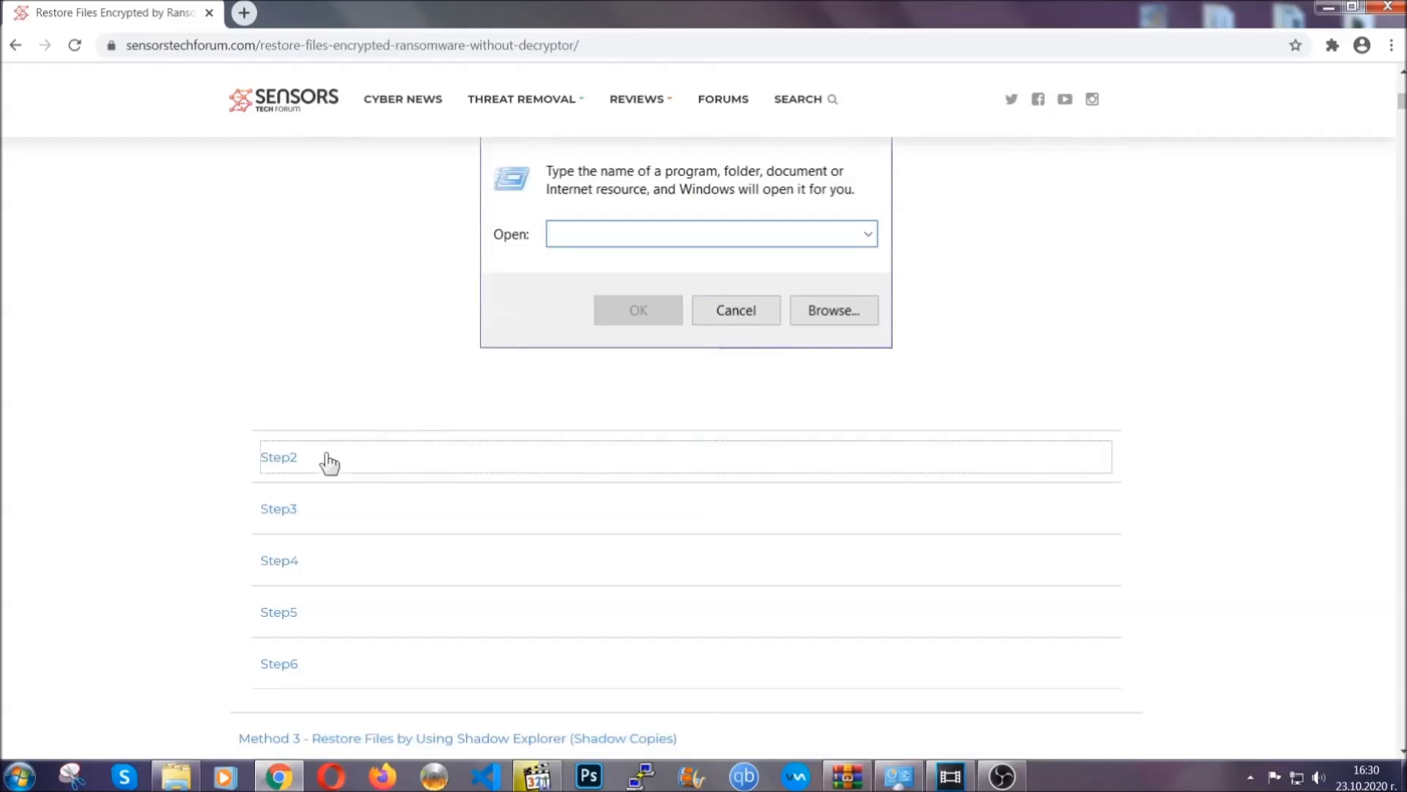
type("ms-settings:windowsupdate")
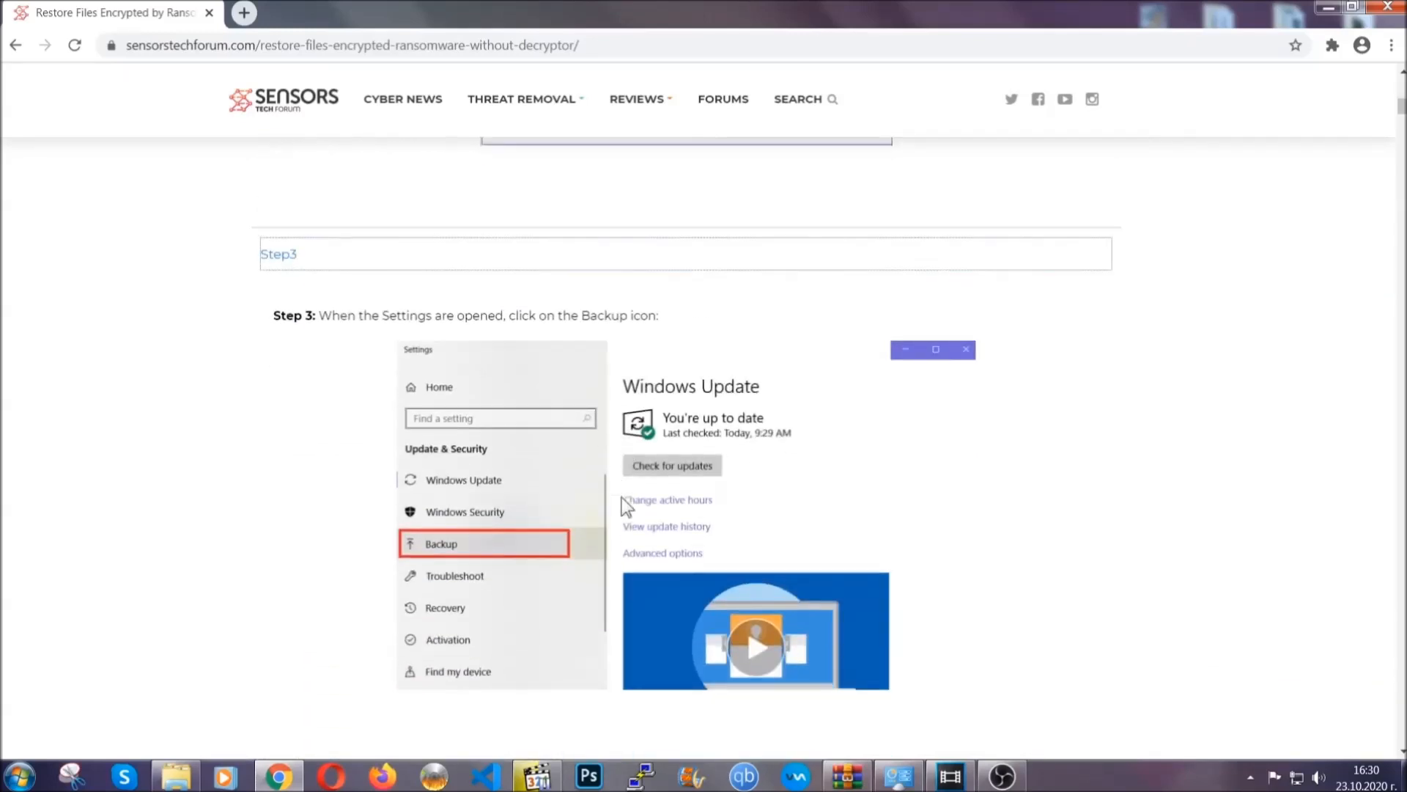
scroll("down", 3)
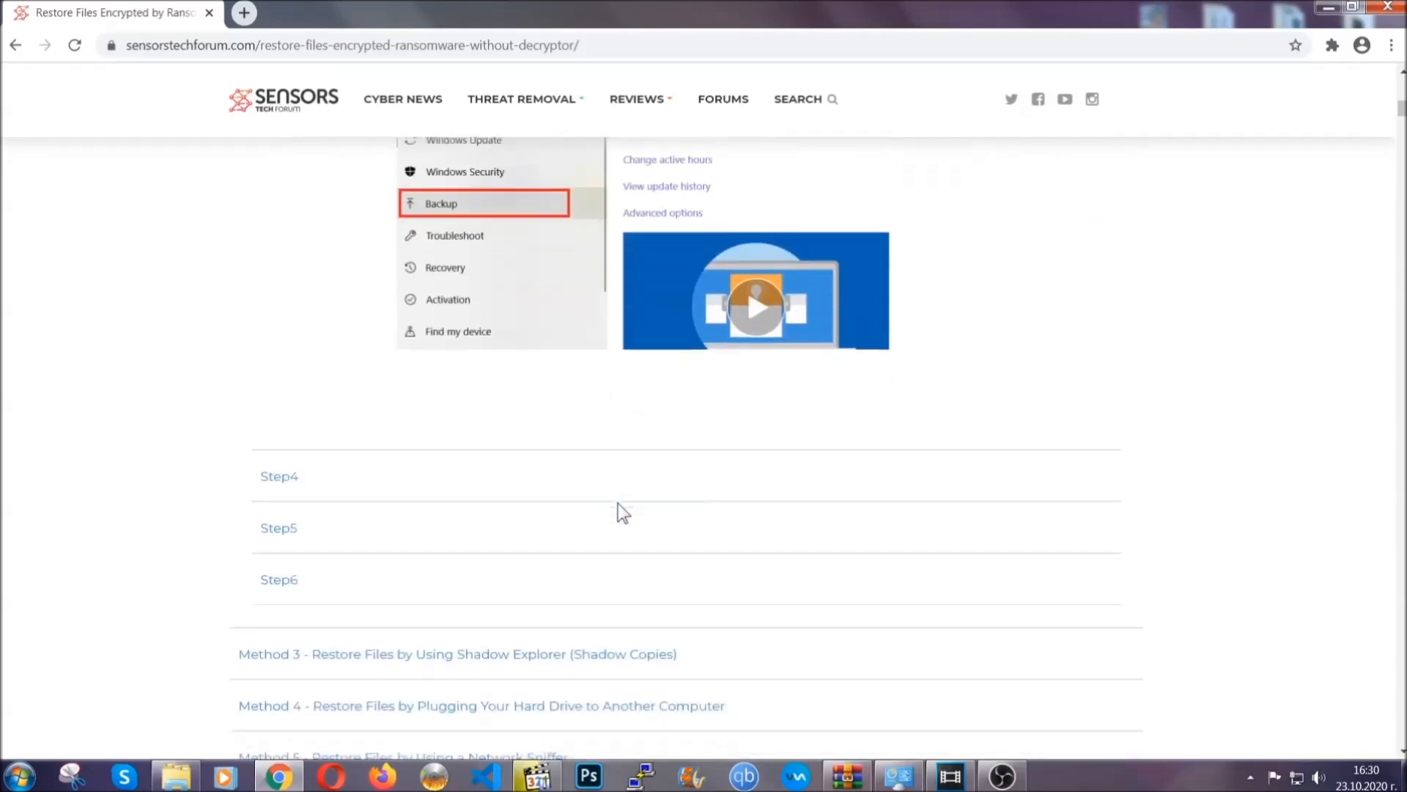
scroll("down", 3)
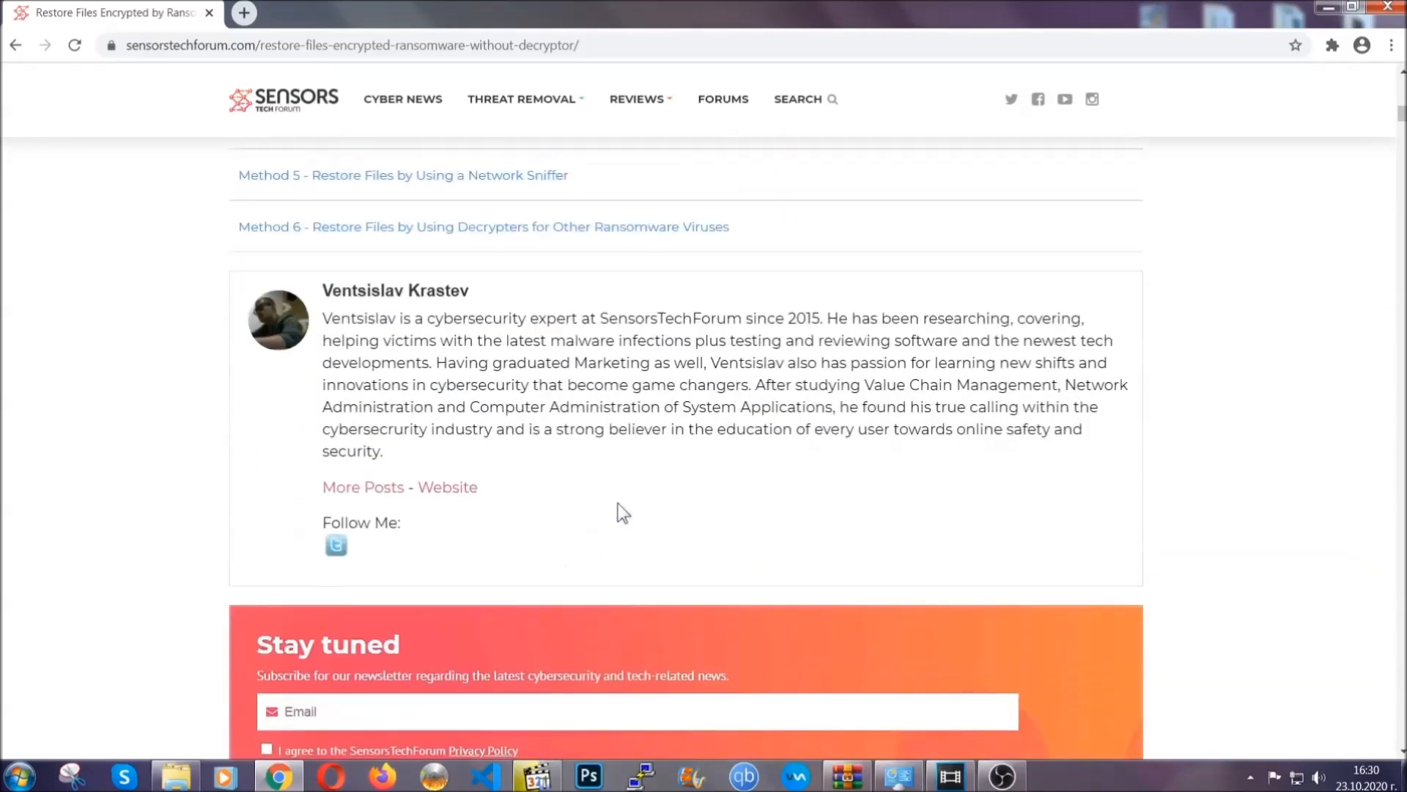
scroll("up", 3)
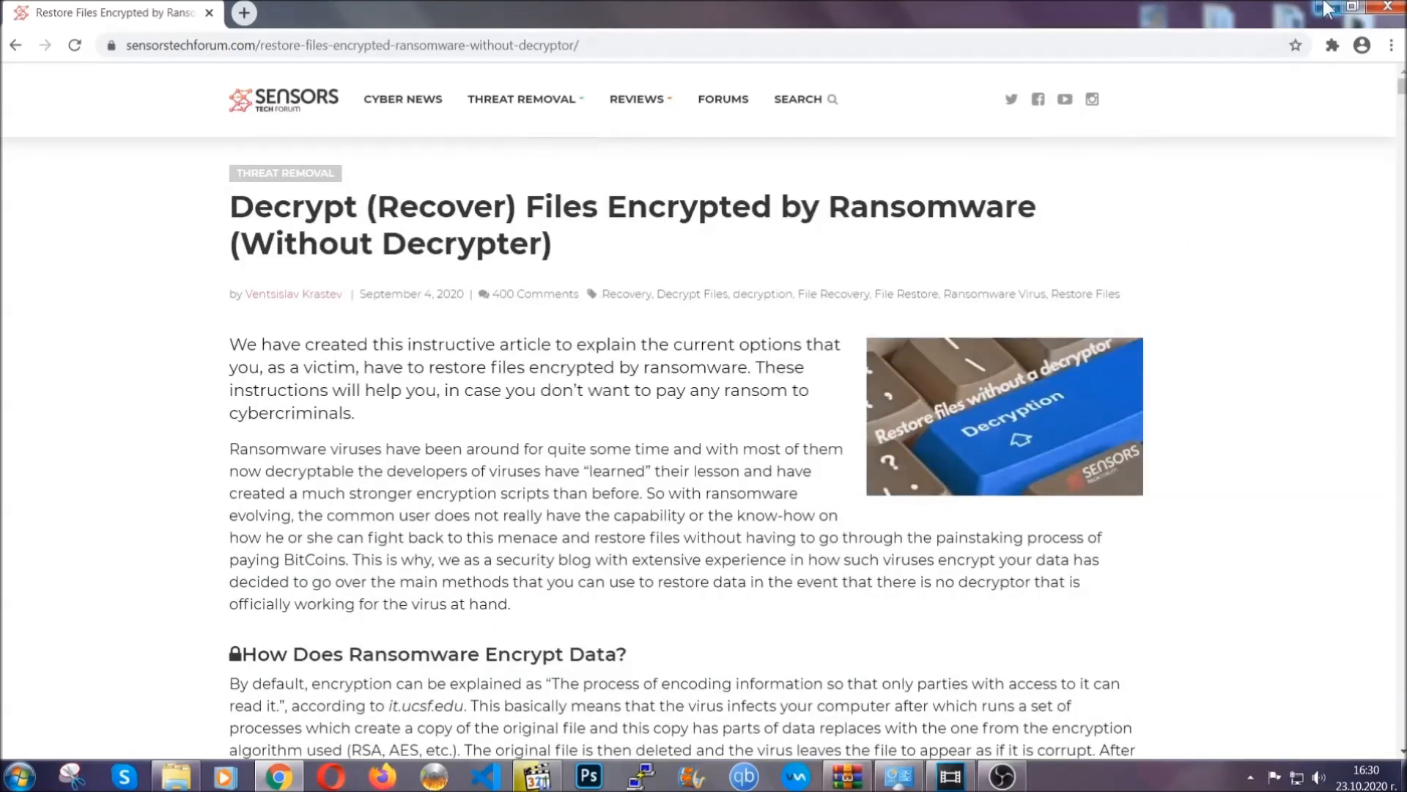
- Minimize Chrome so the desktop is showing
left_click(1358, 8)
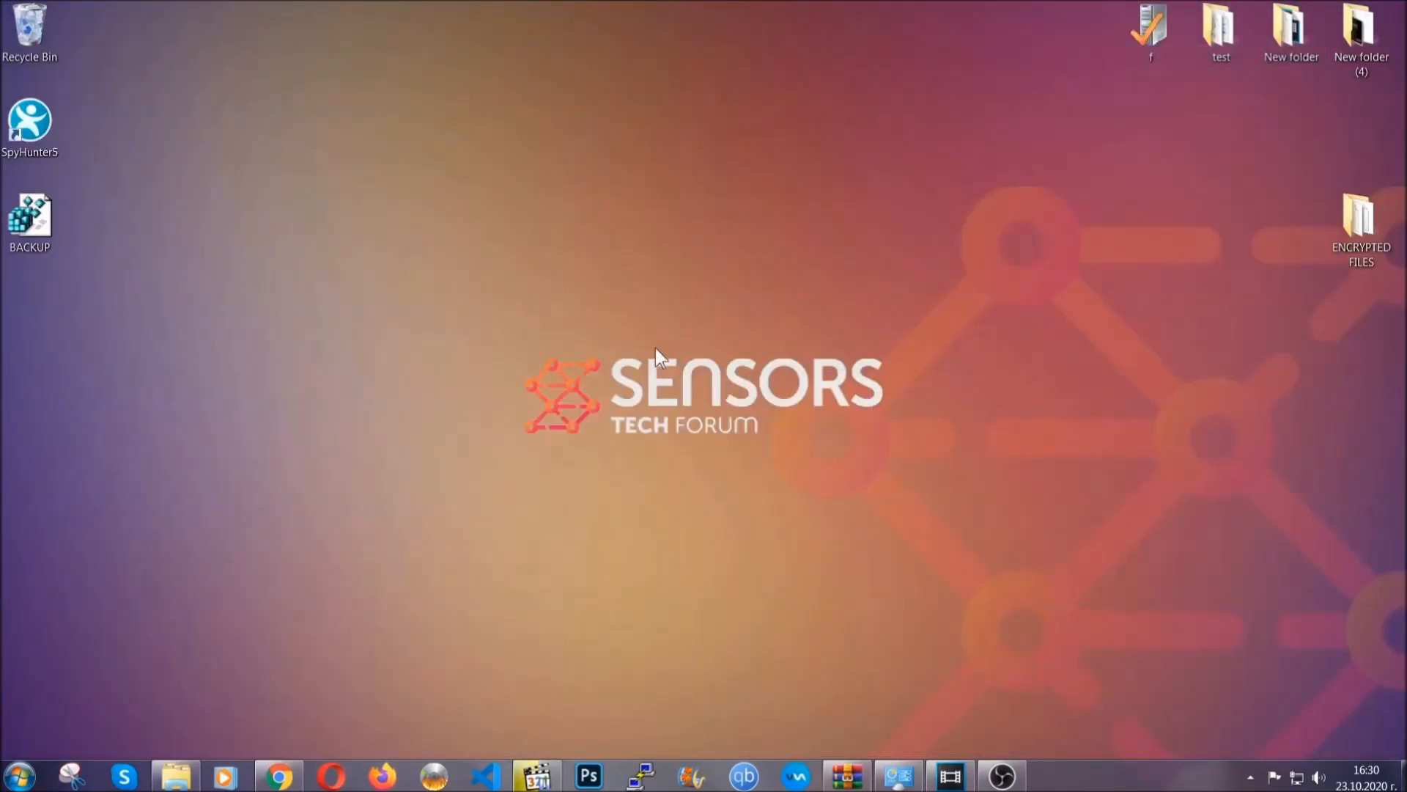